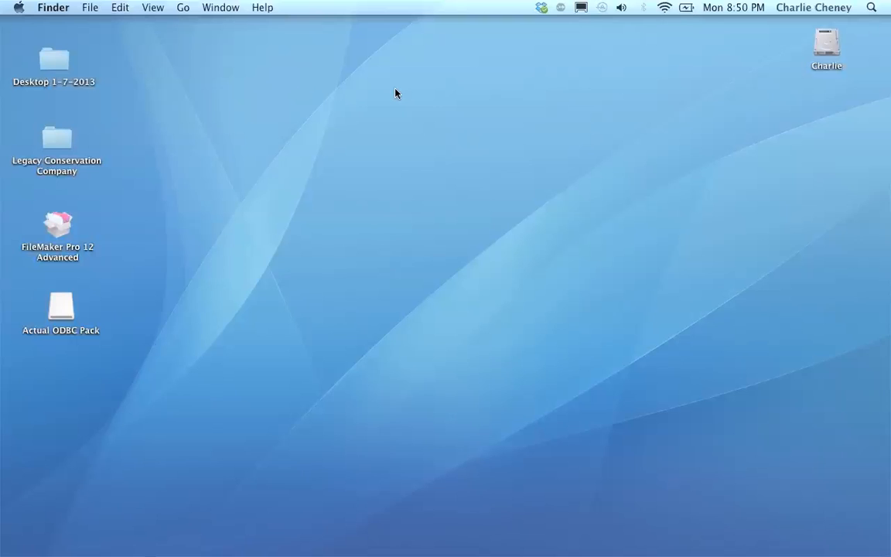
pyautogui.moveTo(357, 342)
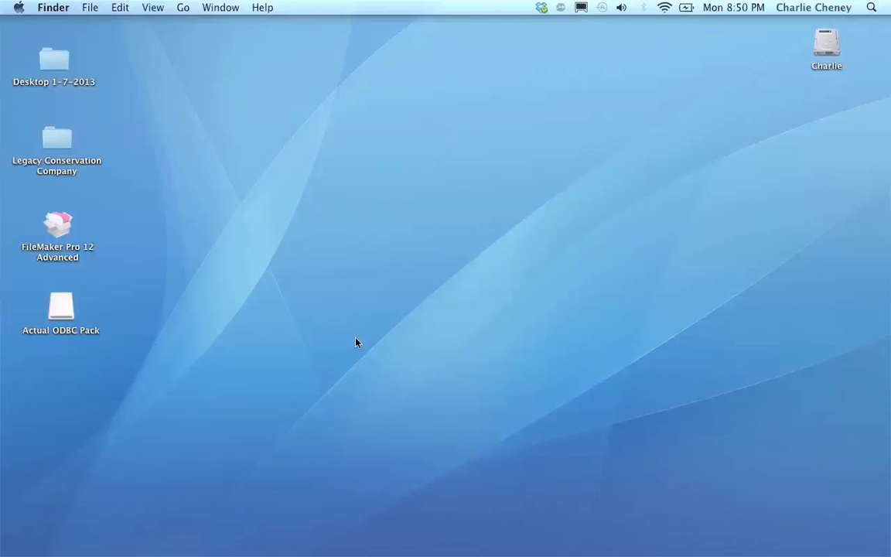
# - Browse the FileMaker Pro 12 Advanced disk's xDBC driver installer folder, then close the disk window
pyautogui.click(57, 225)
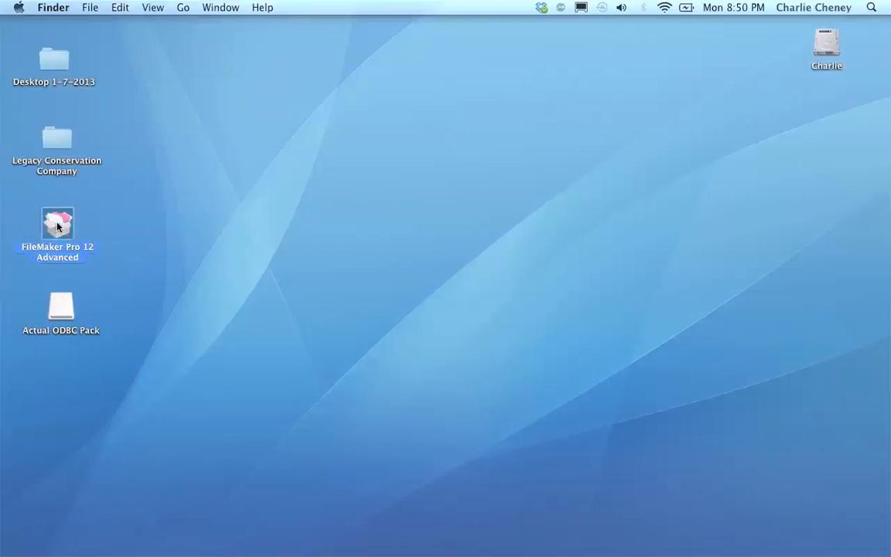
pyautogui.doubleClick(57, 224)
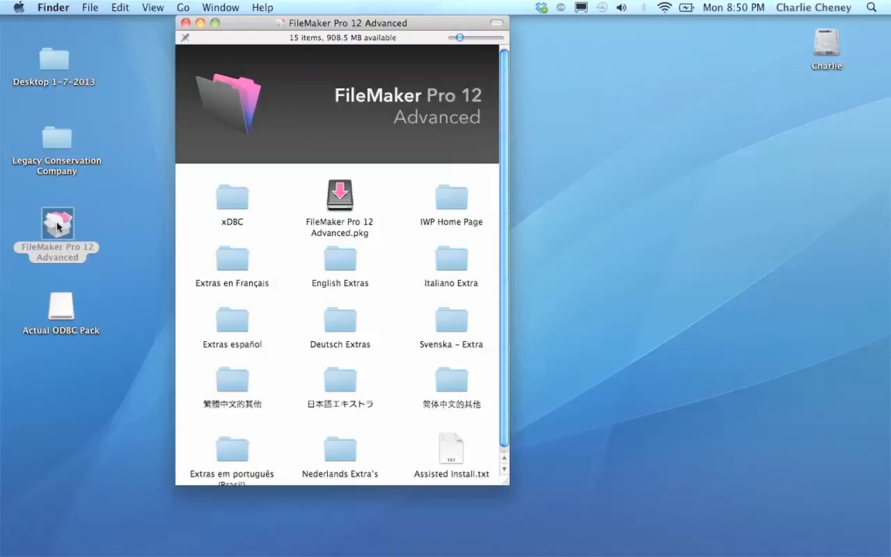
pyautogui.click(231, 198)
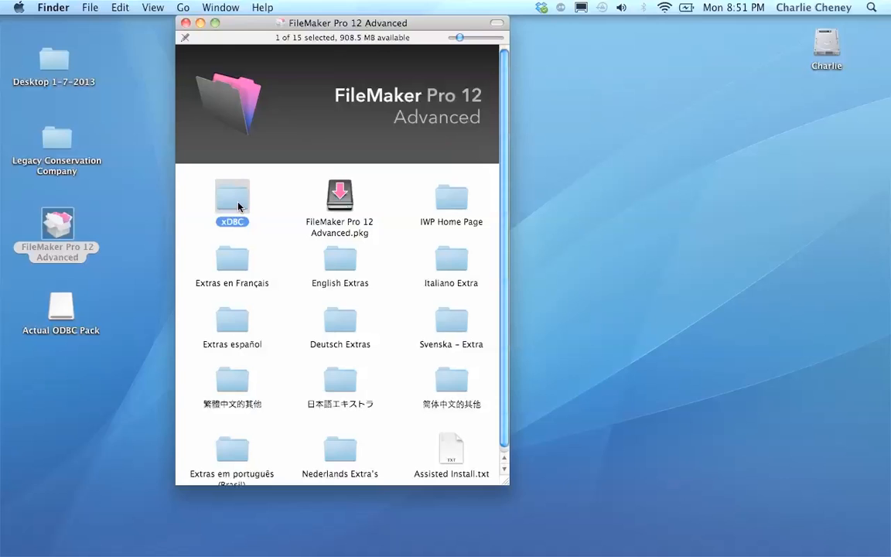
pyautogui.doubleClick(232, 197)
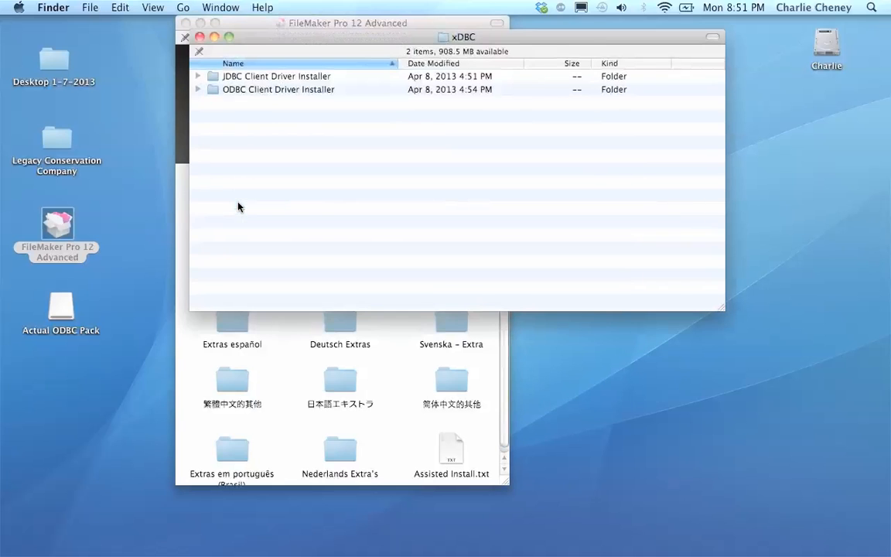
pyautogui.doubleClick(278, 89)
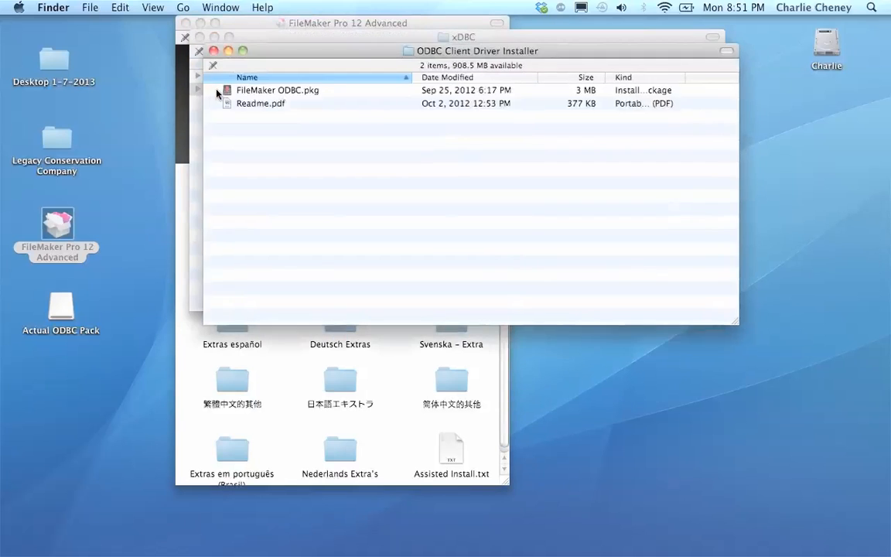
pyautogui.click(277, 90)
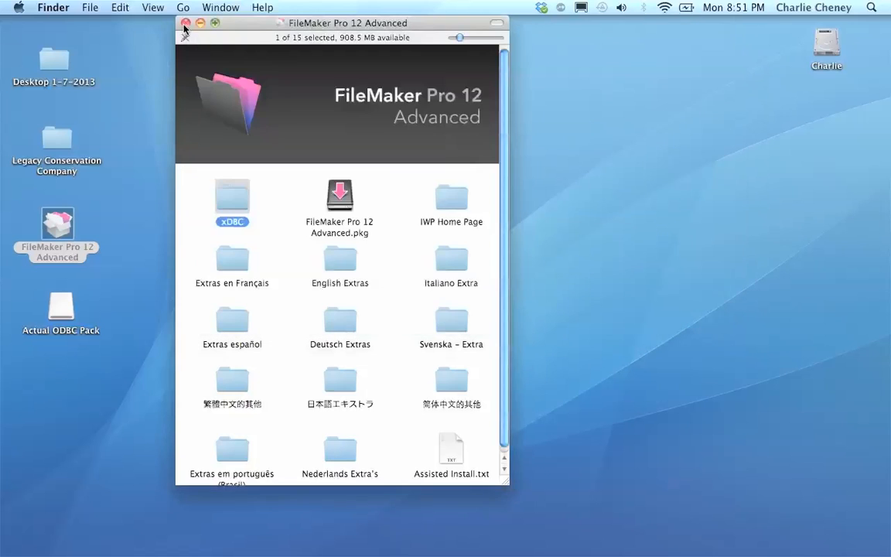
pyautogui.click(186, 23)
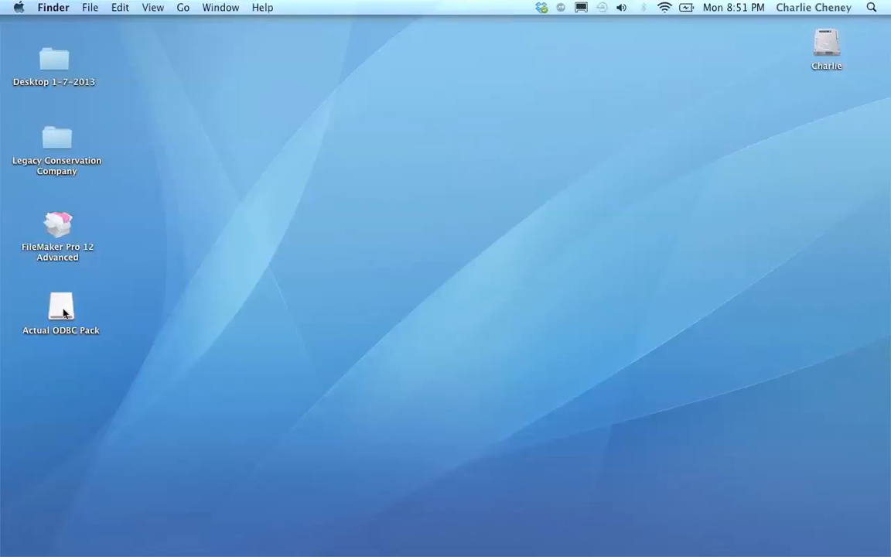
# - Open the Actual ODBC Pack disk and close its window again
pyautogui.click(61, 307)
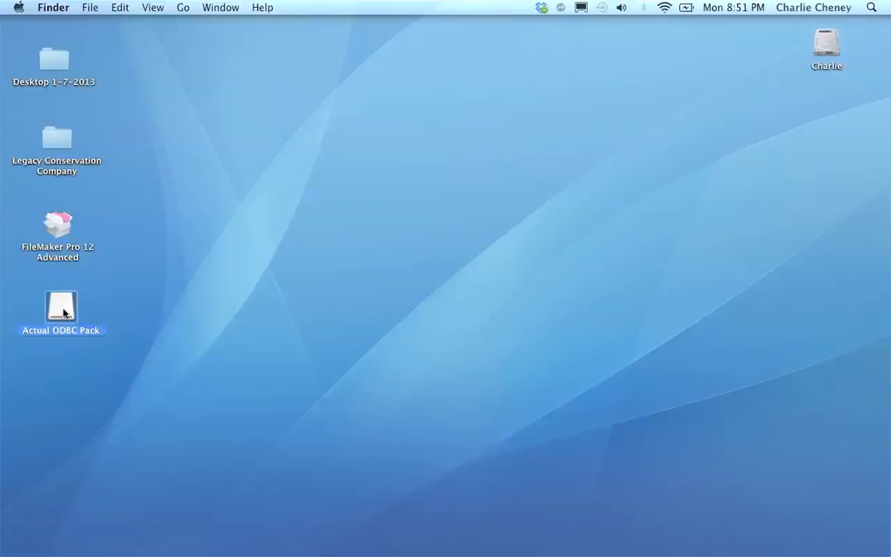
pyautogui.doubleClick(60, 308)
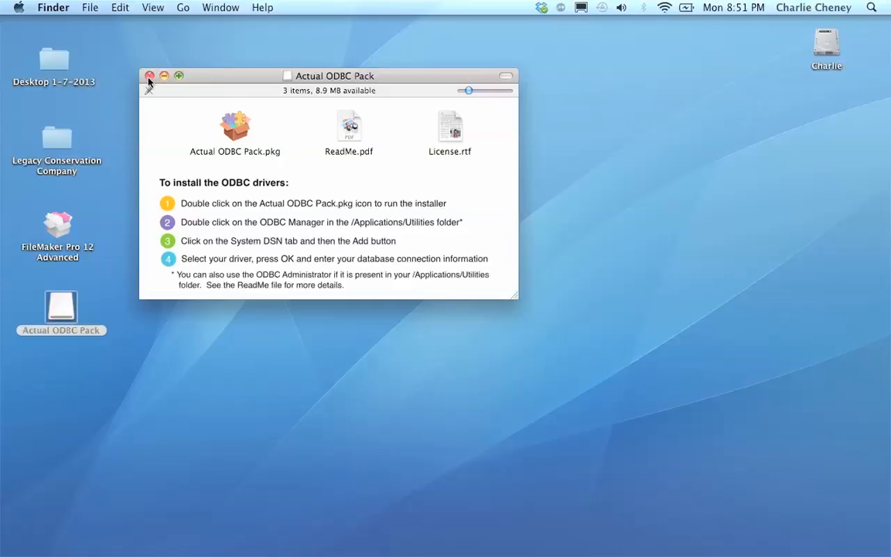
pyautogui.moveTo(200, 112)
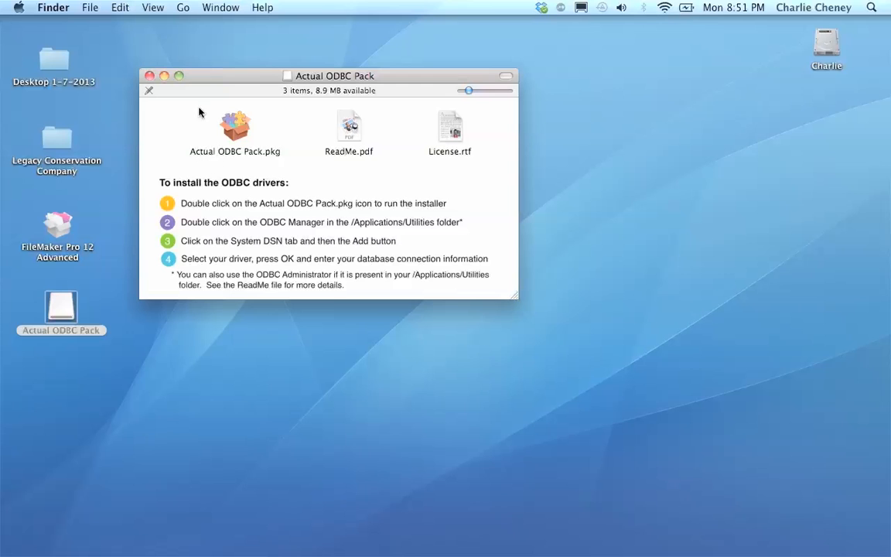
pyautogui.click(149, 76)
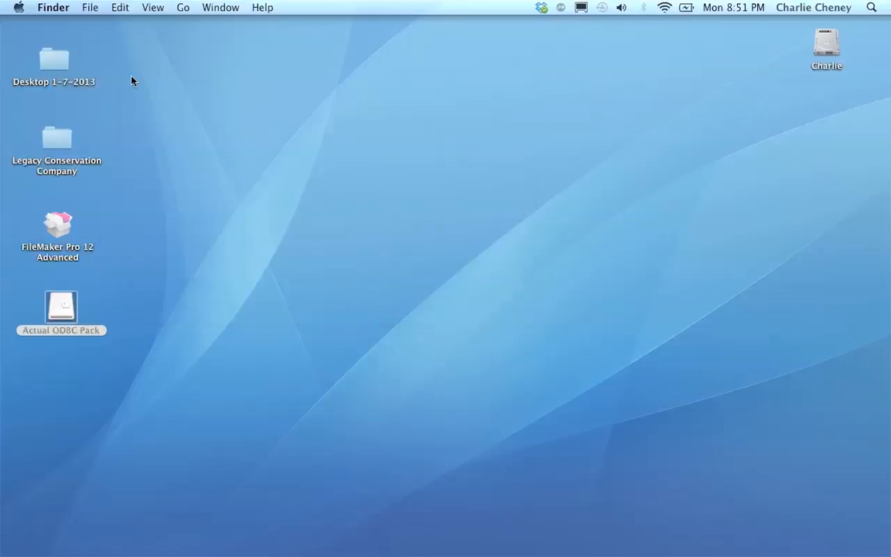
# - Open Applications > Utilities and select ODBC Manager
pyautogui.doubleClick(54, 59)
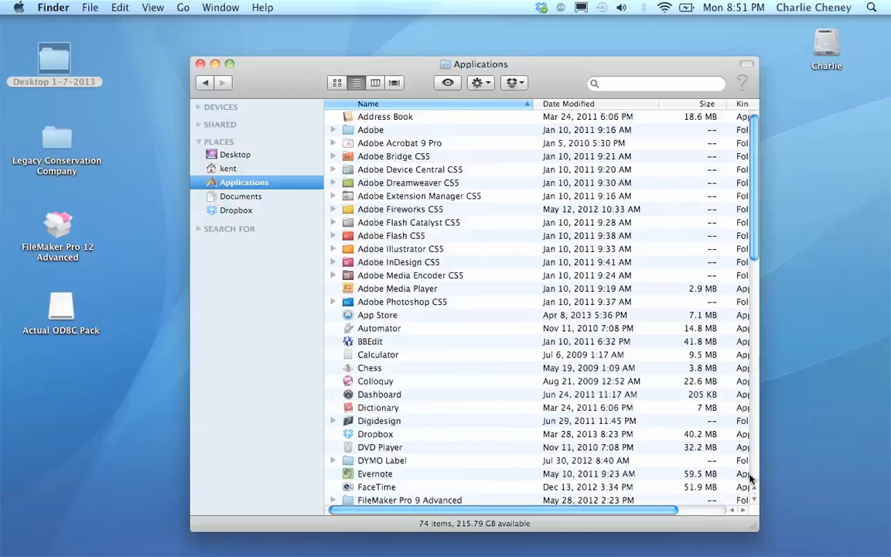
pyautogui.scroll(-3)
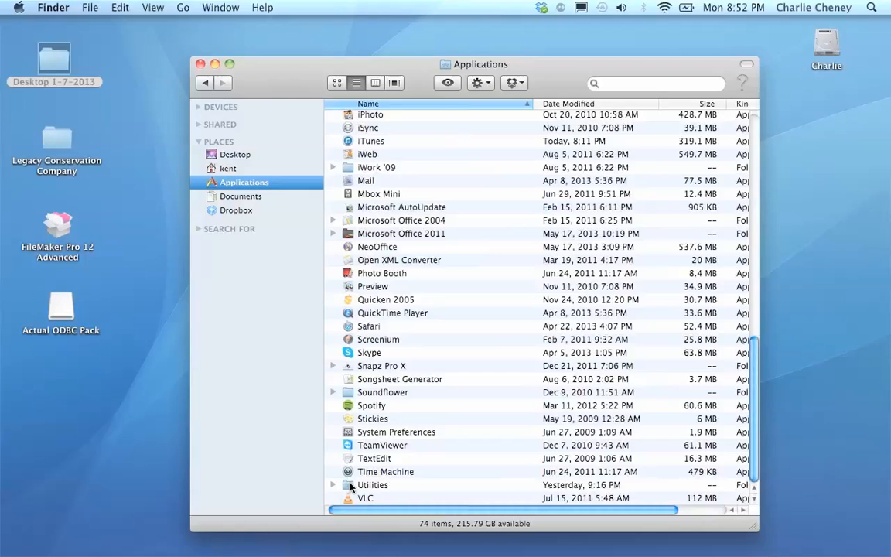
pyautogui.doubleClick(373, 484)
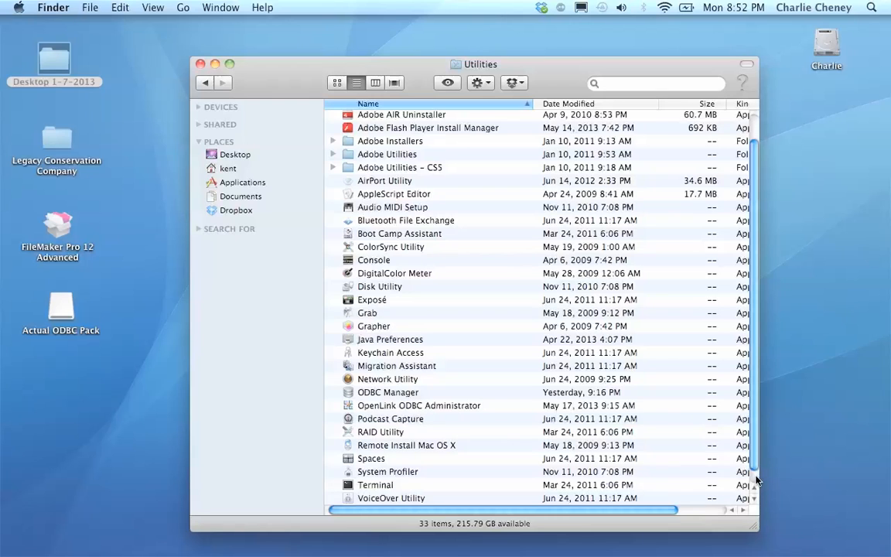
pyautogui.scroll(-3)
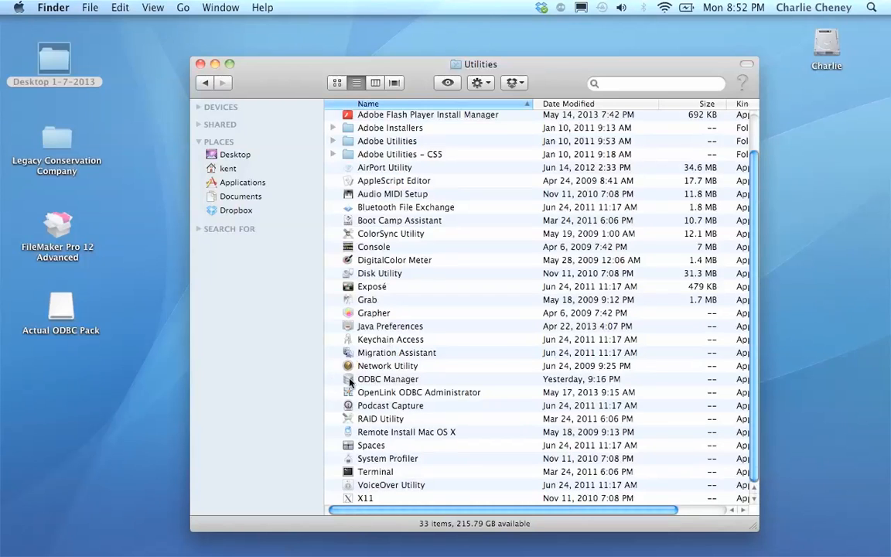
pyautogui.click(388, 378)
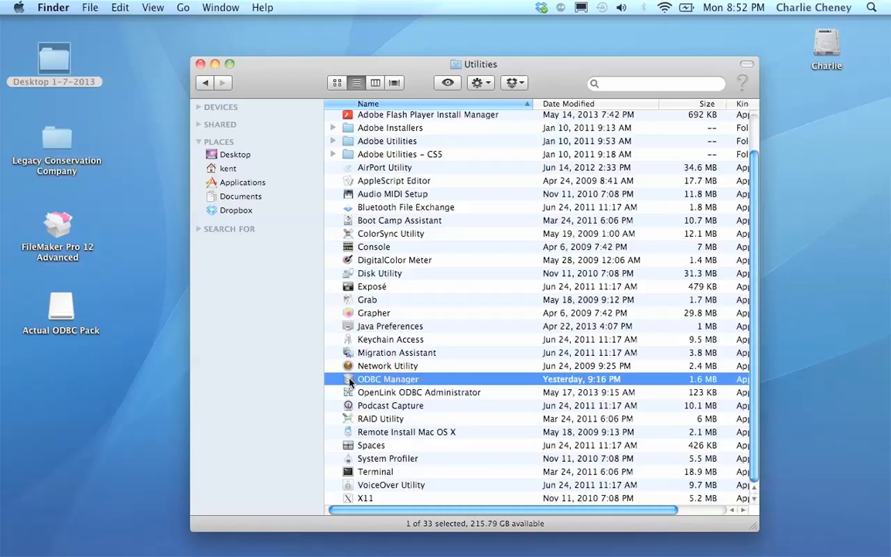
# - Launch ODBC Manager and view its About version information
pyautogui.doubleClick(387, 378)
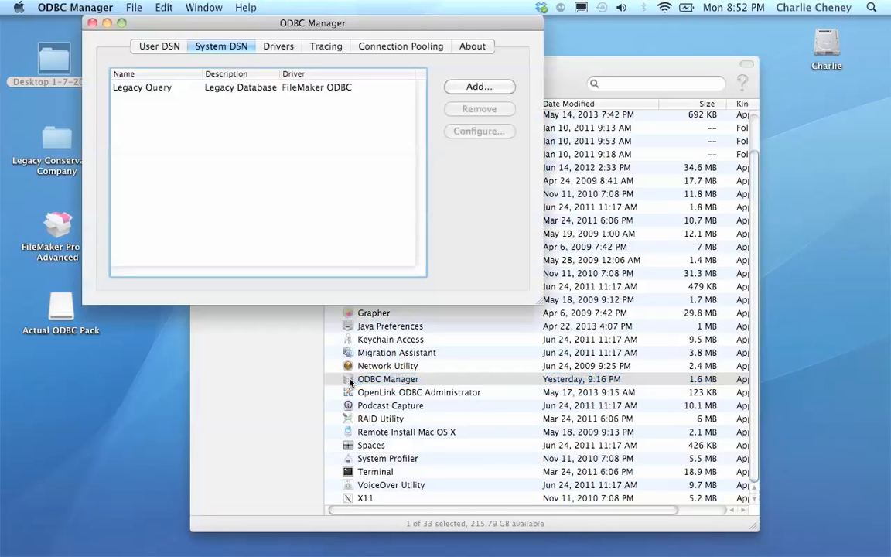
pyautogui.moveTo(356, 304)
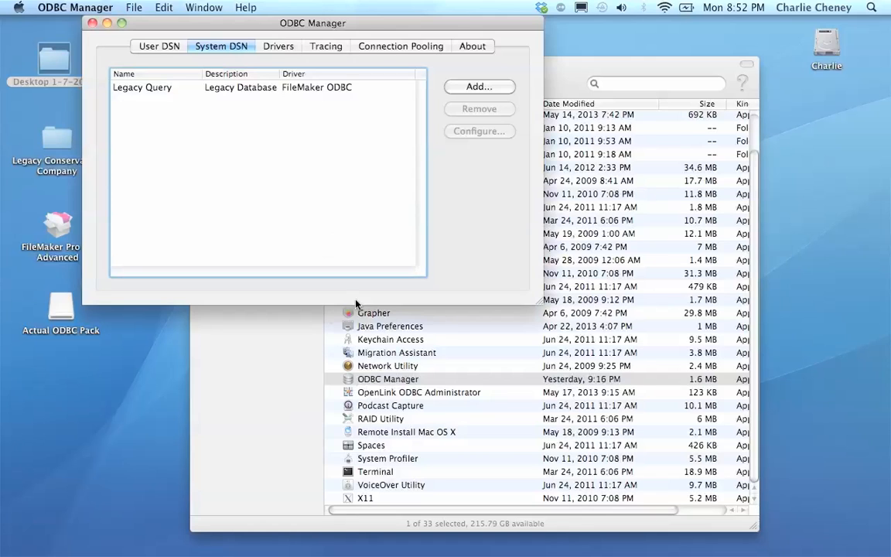
pyautogui.click(75, 7)
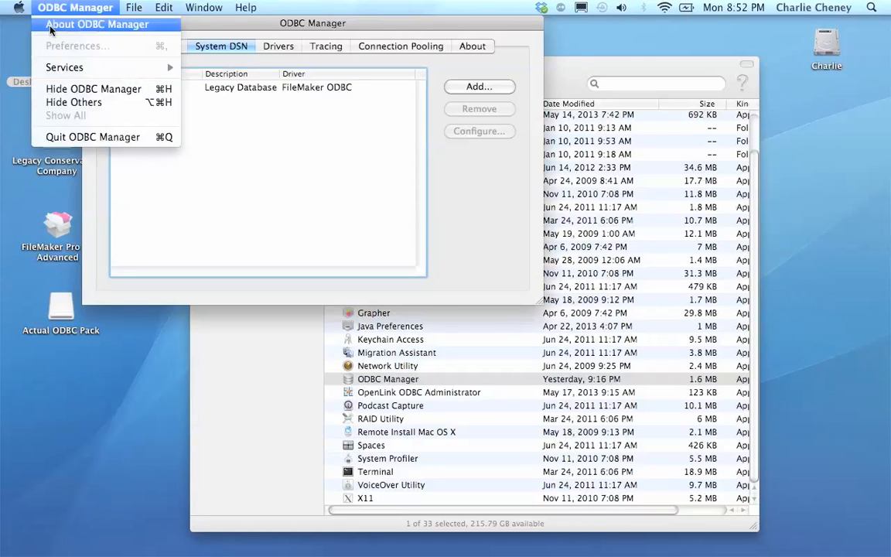
pyautogui.click(96, 24)
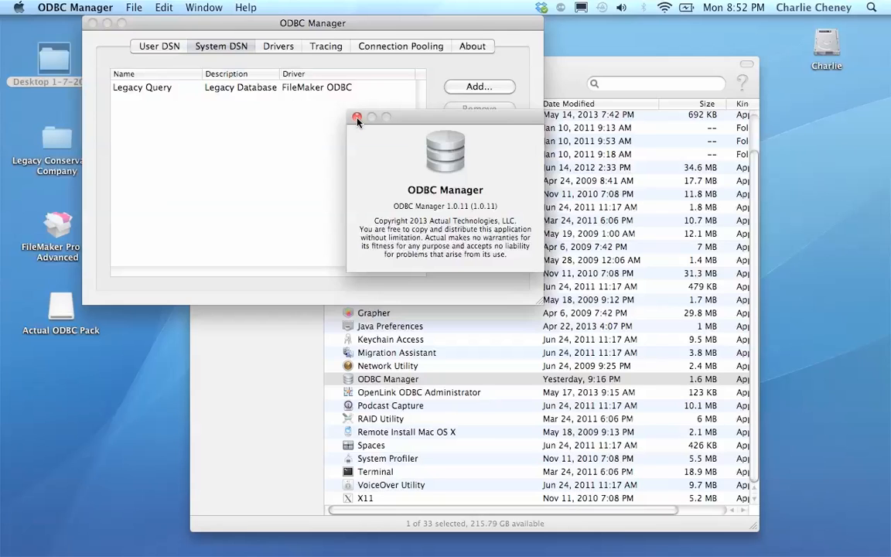
pyautogui.click(357, 118)
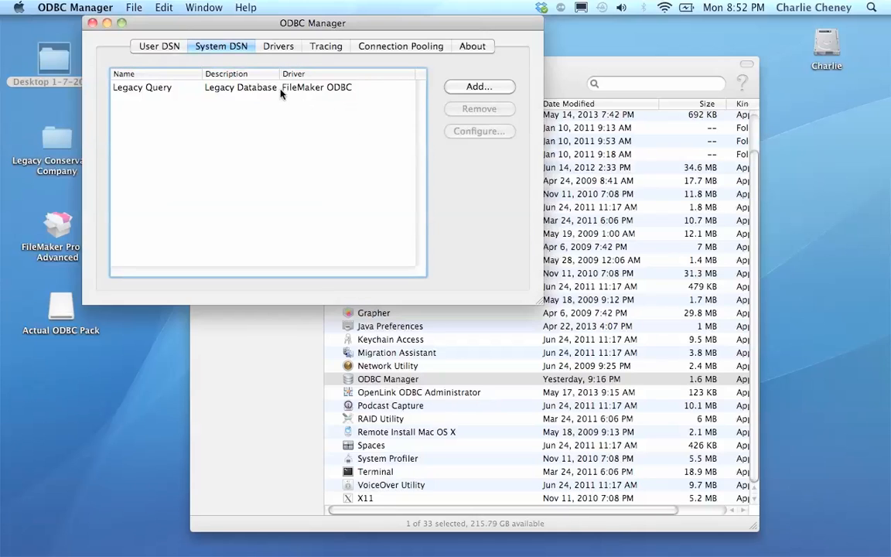
# - Remove the Legacy Query system DSN and quit ODBC Manager
pyautogui.click(142, 87)
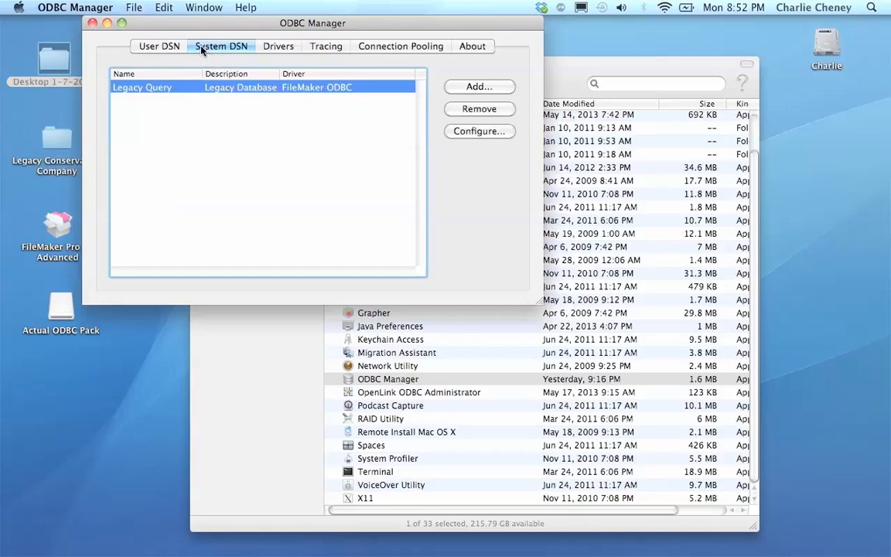
pyautogui.moveTo(236, 59)
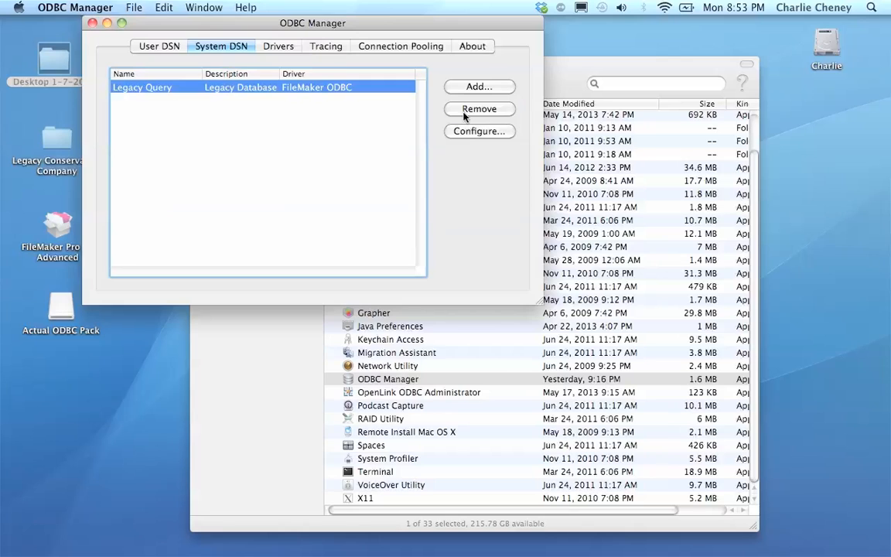
pyautogui.click(479, 108)
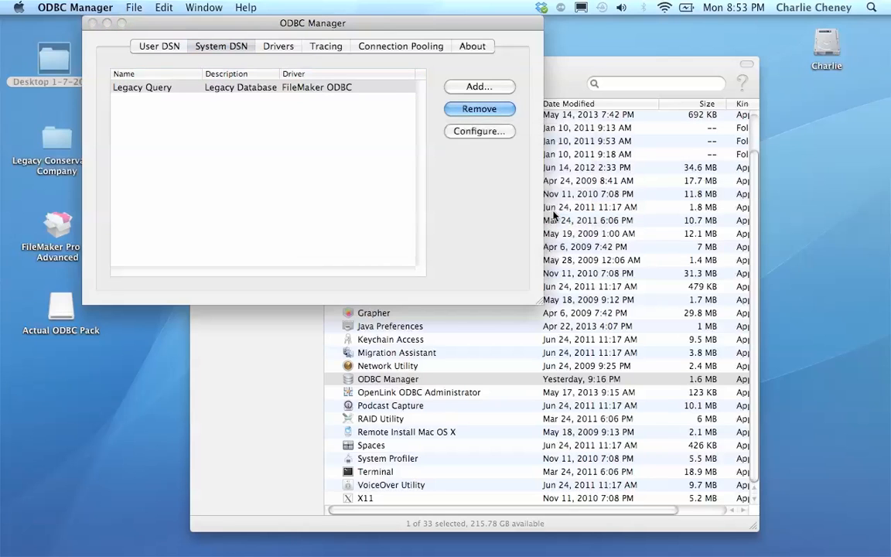
pyautogui.click(479, 109)
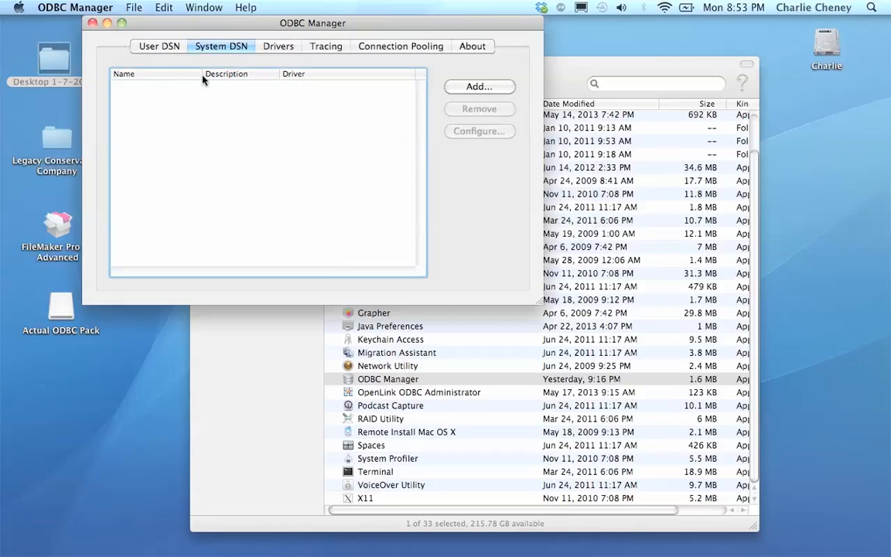
pyautogui.moveTo(292, 73)
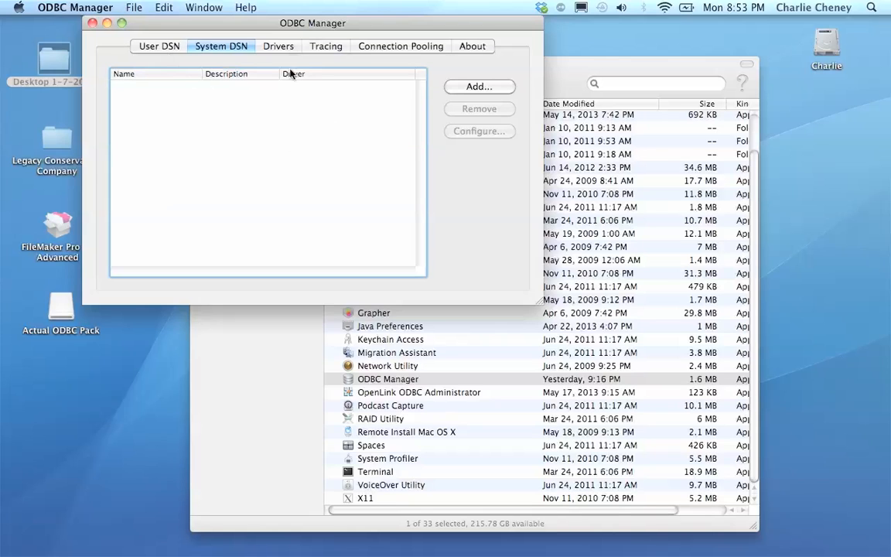
pyautogui.click(74, 7)
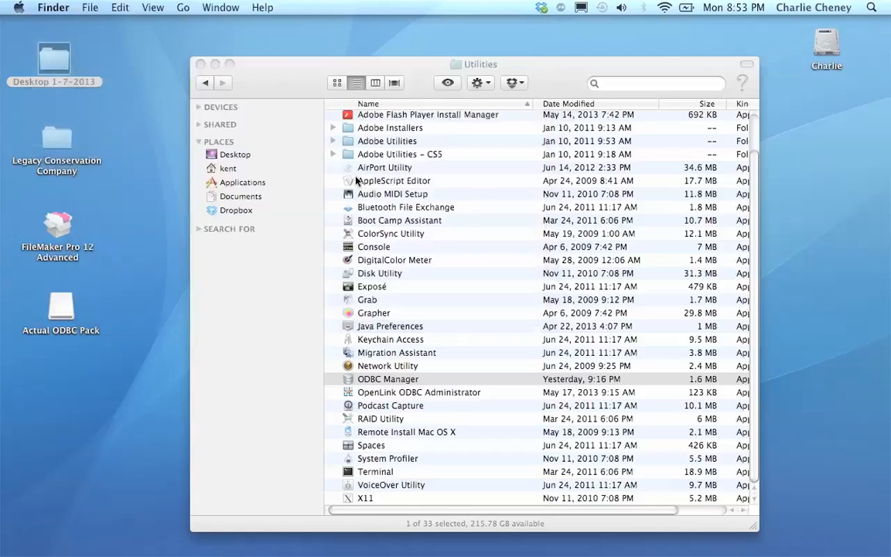
# - Reopen and close the FileMaker Pro 12 Advanced disk, then open the Legacy Conservation Company folder
pyautogui.click(200, 65)
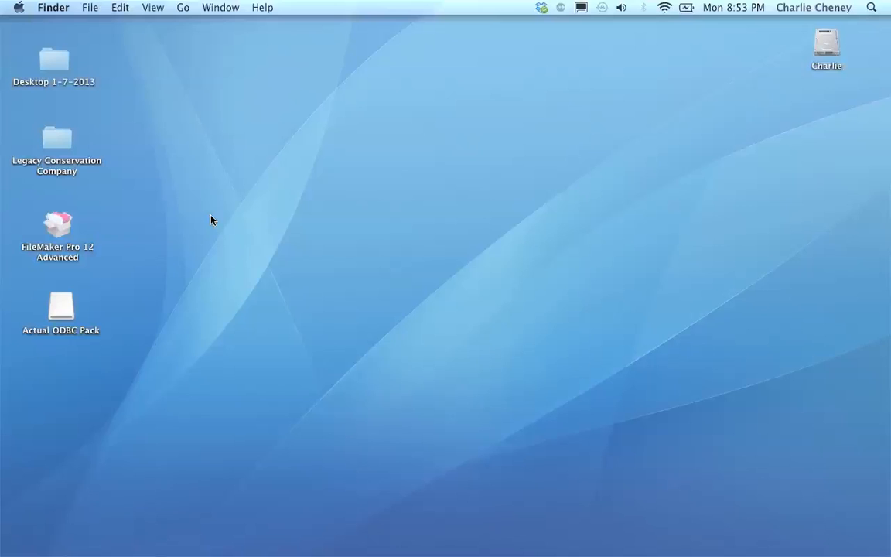
pyautogui.click(57, 224)
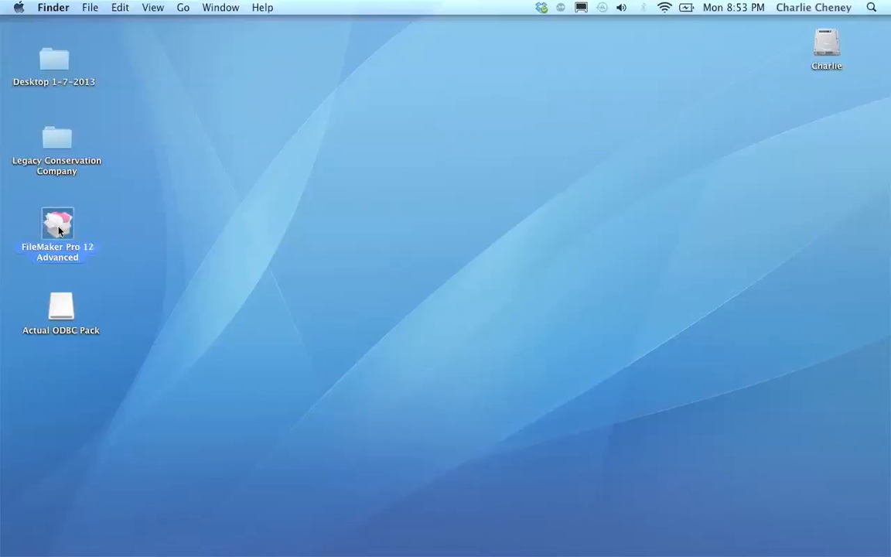
pyautogui.doubleClick(57, 225)
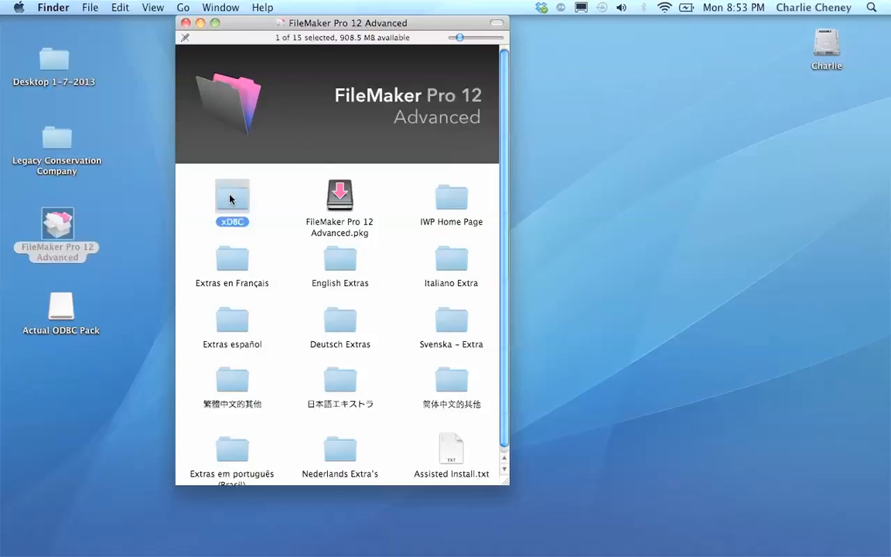
pyautogui.click(186, 22)
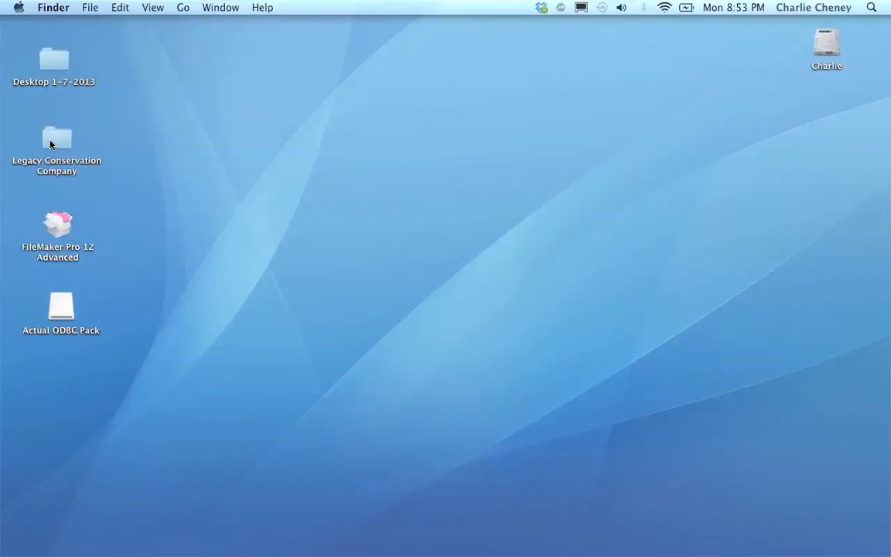
pyautogui.doubleClick(56, 139)
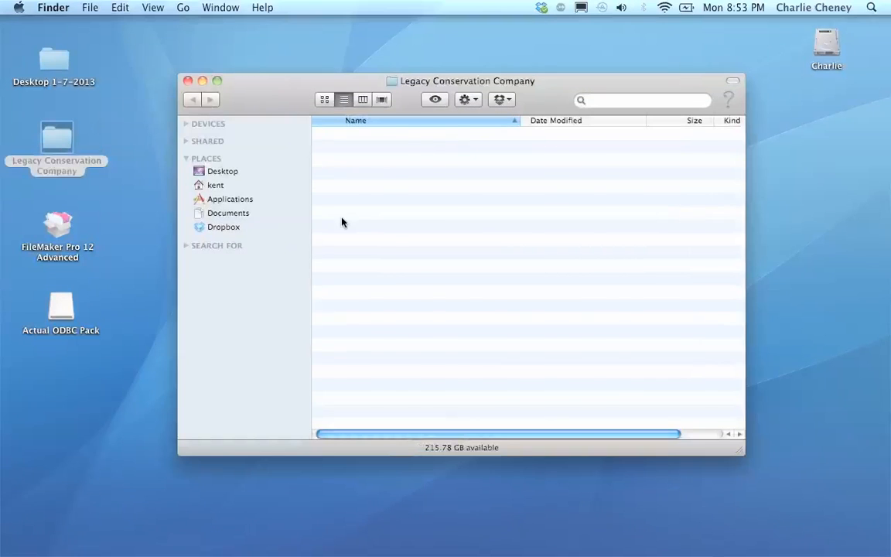
pyautogui.click(393, 212)
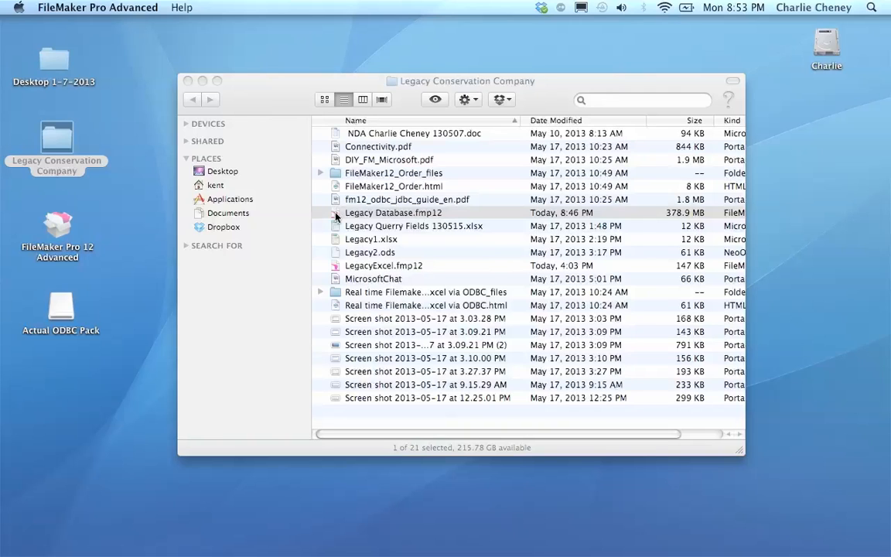
# - Open Legacy Database.fmp12 and set its ODBC/JDBC sharing to On for All Users
pyautogui.doubleClick(393, 213)
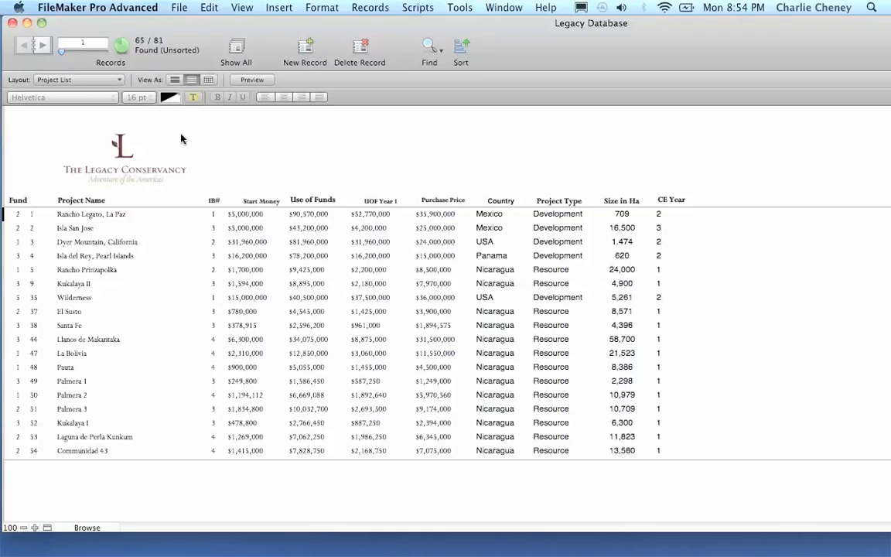
pyautogui.click(179, 7)
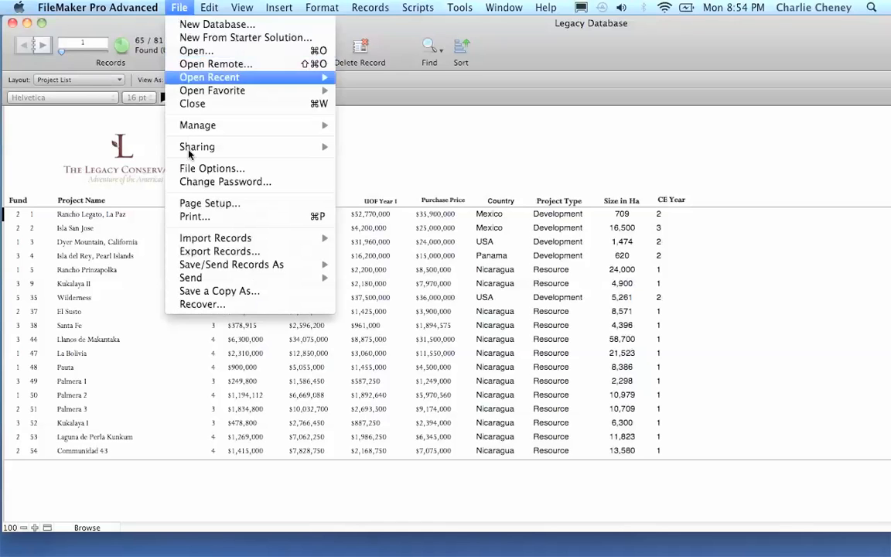
pyautogui.moveTo(197, 147)
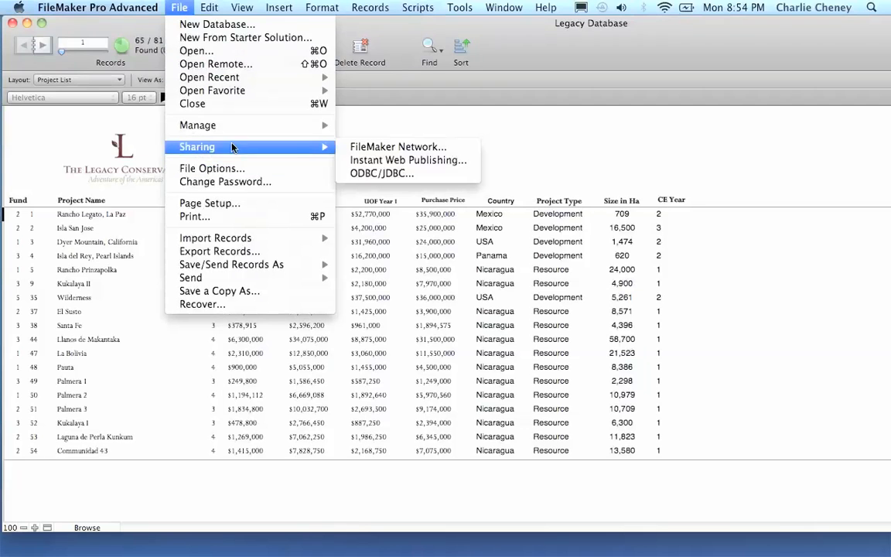
pyautogui.moveTo(383, 174)
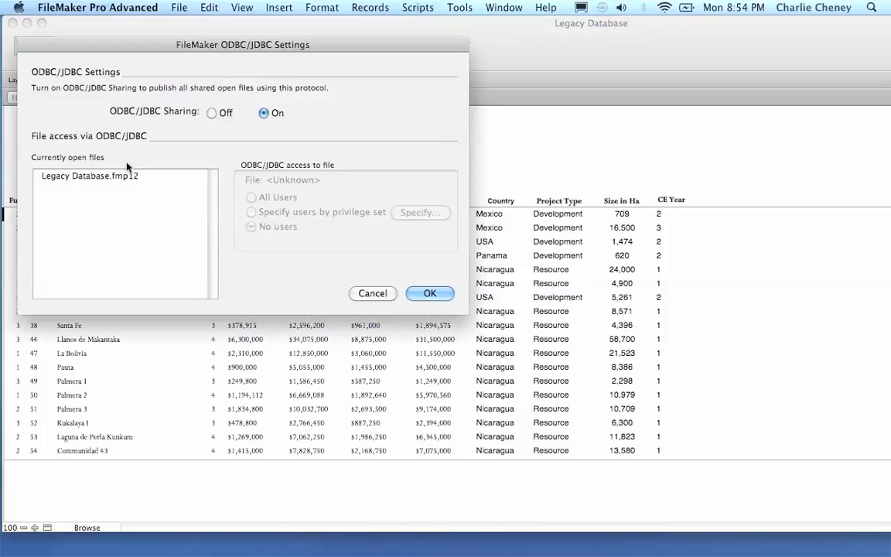
pyautogui.click(90, 176)
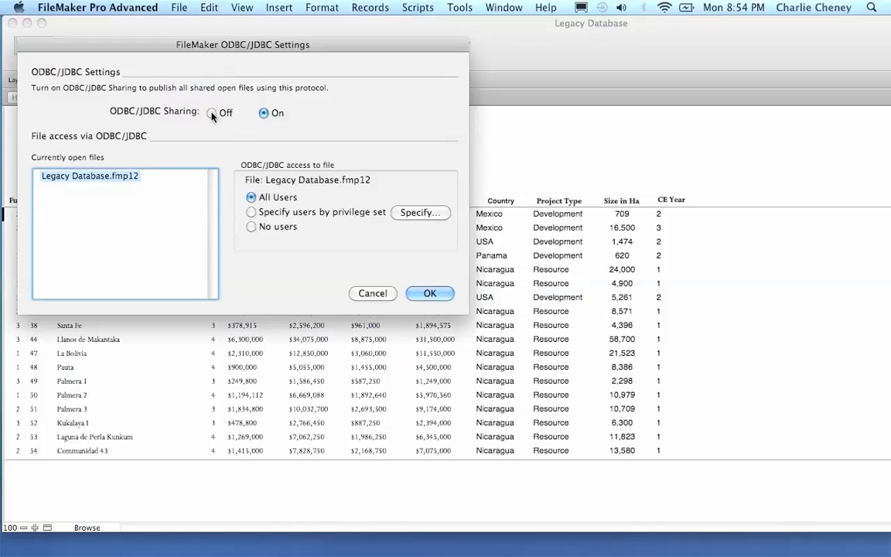
pyautogui.click(211, 113)
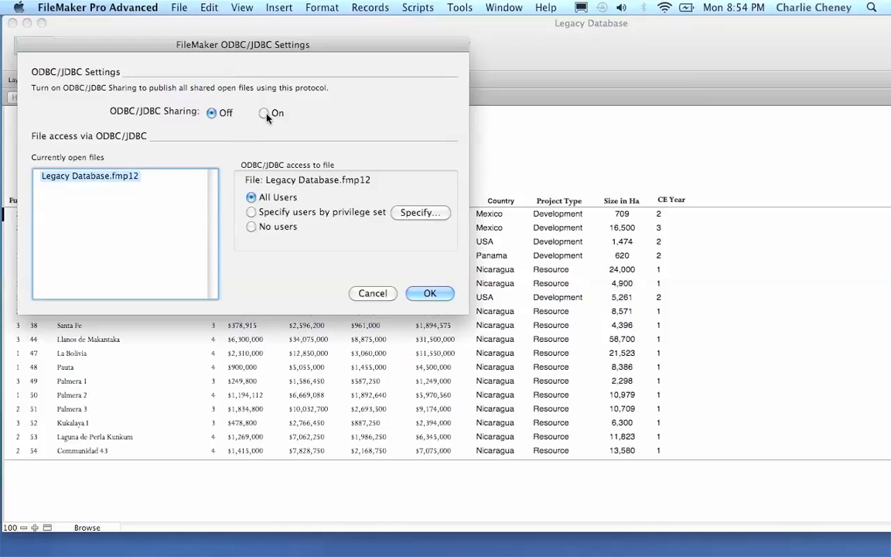
pyautogui.click(264, 113)
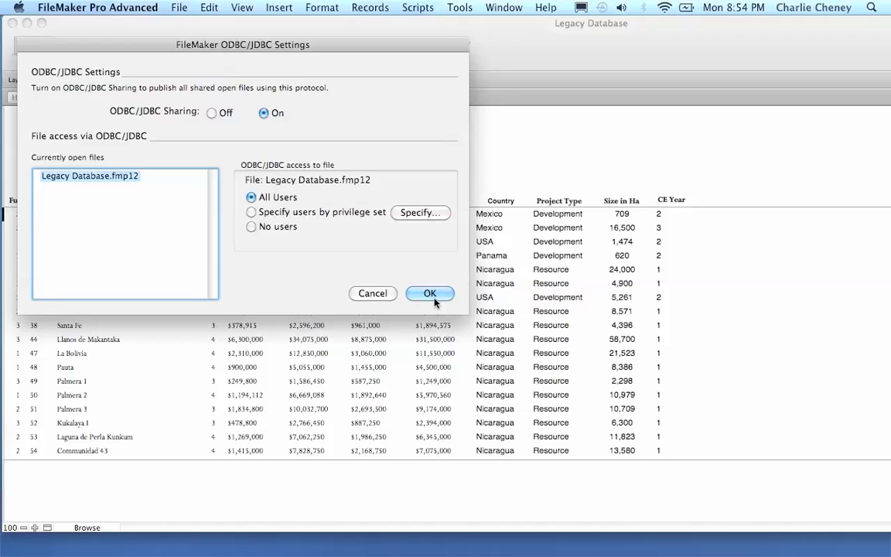
pyautogui.click(430, 293)
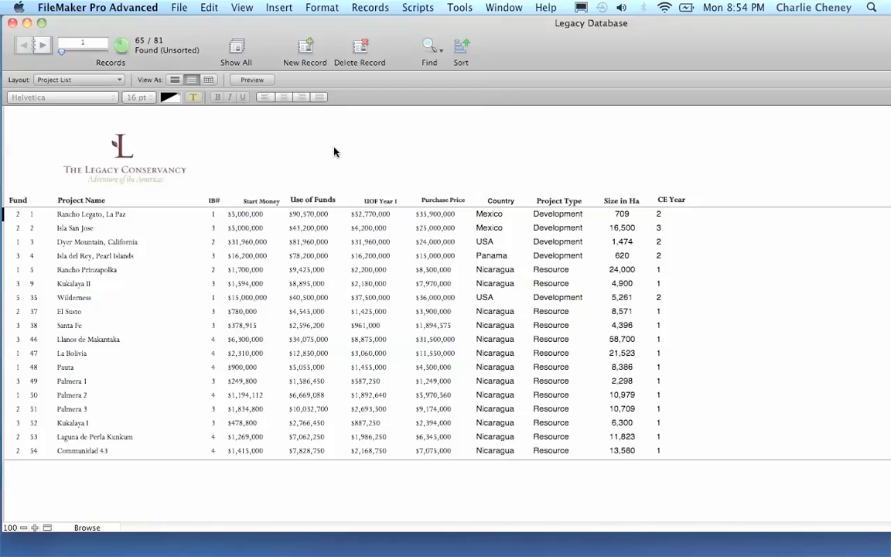
pyautogui.moveTo(244, 497)
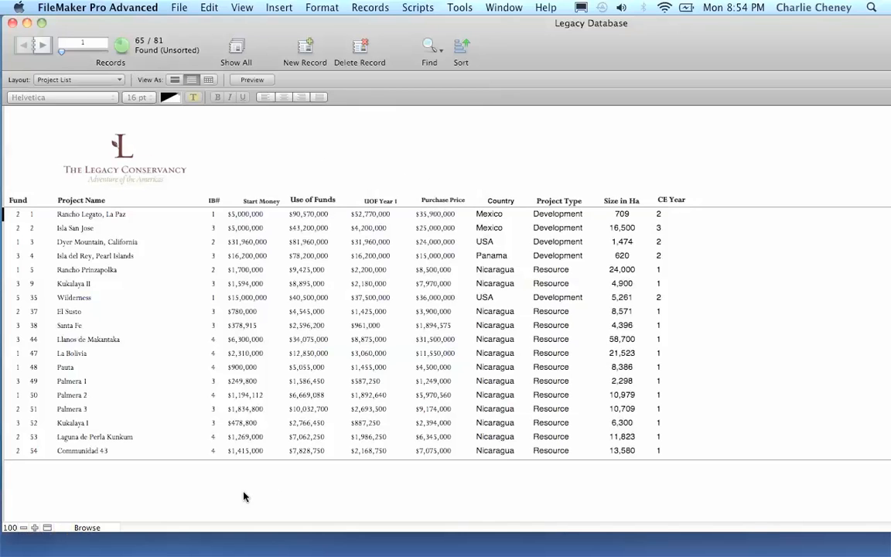
pyautogui.moveTo(673, 534)
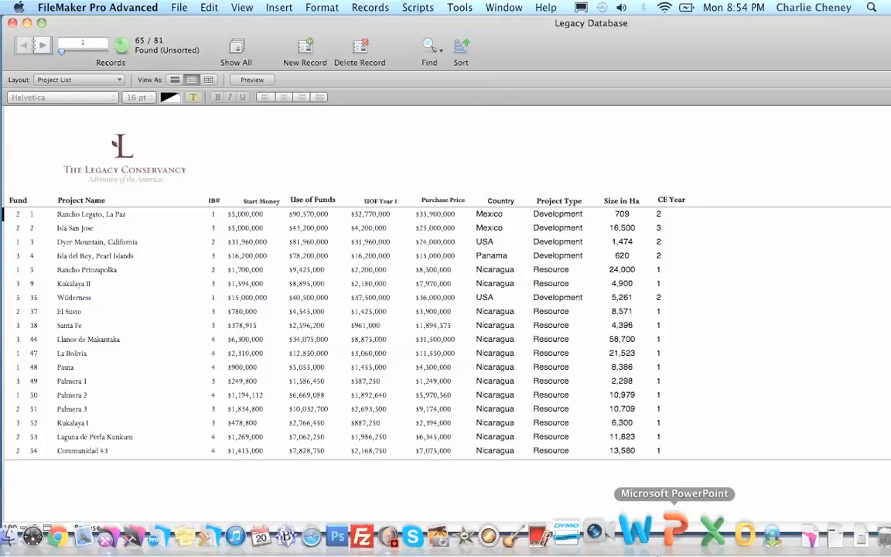
pyautogui.moveTo(694, 534)
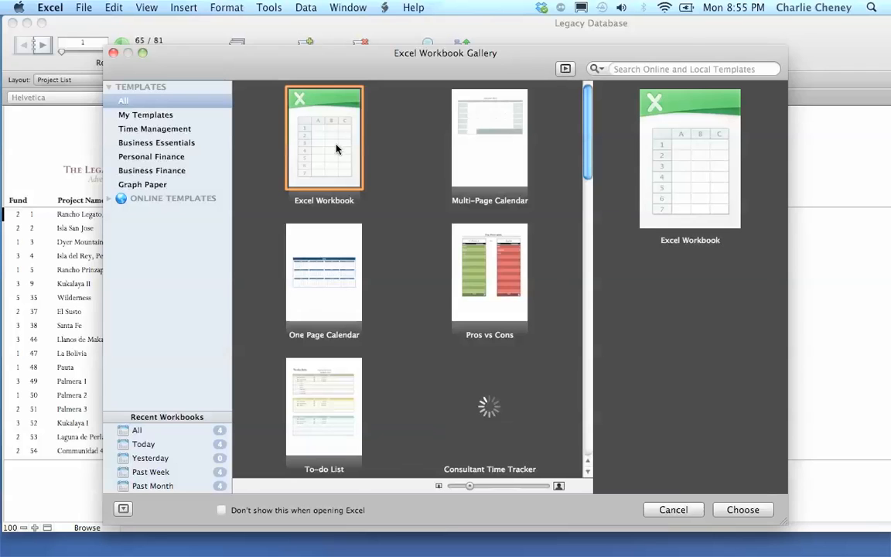
# - Choose the blank Excel Workbook template from the Workbook Gallery
pyautogui.click(672, 509)
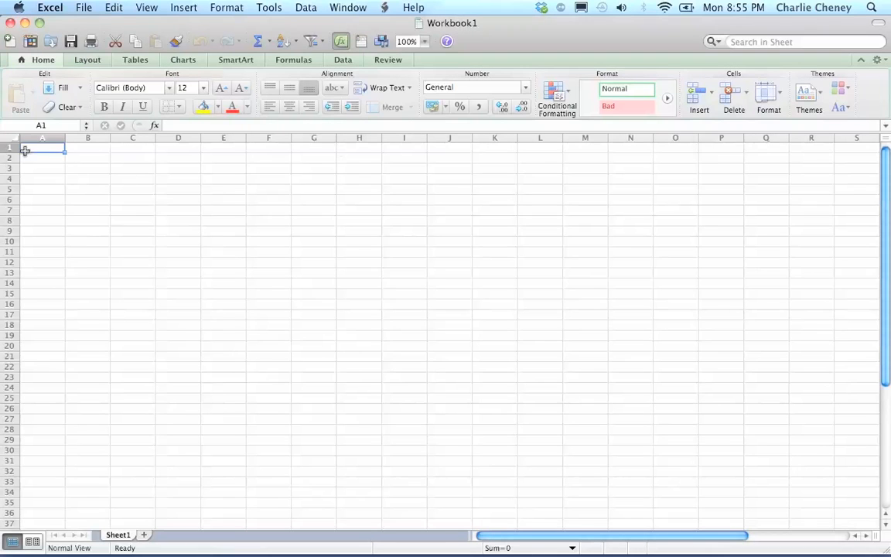
pyautogui.moveTo(314, 188)
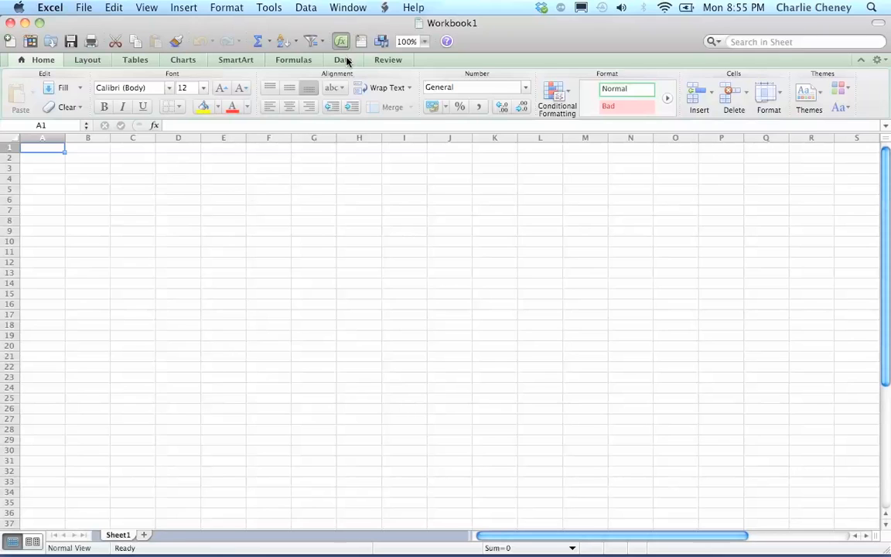
# - Choose New Database Query from Data > Get External Data
pyautogui.click(343, 59)
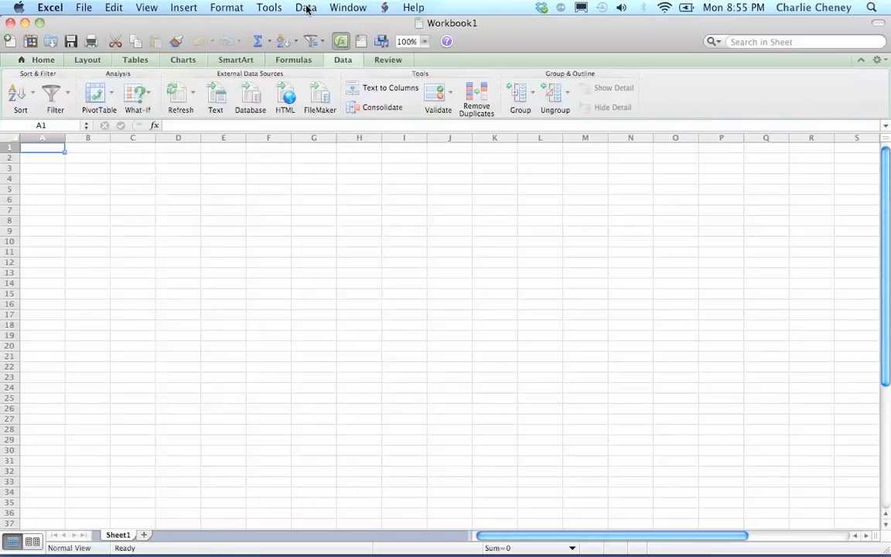
pyautogui.click(305, 7)
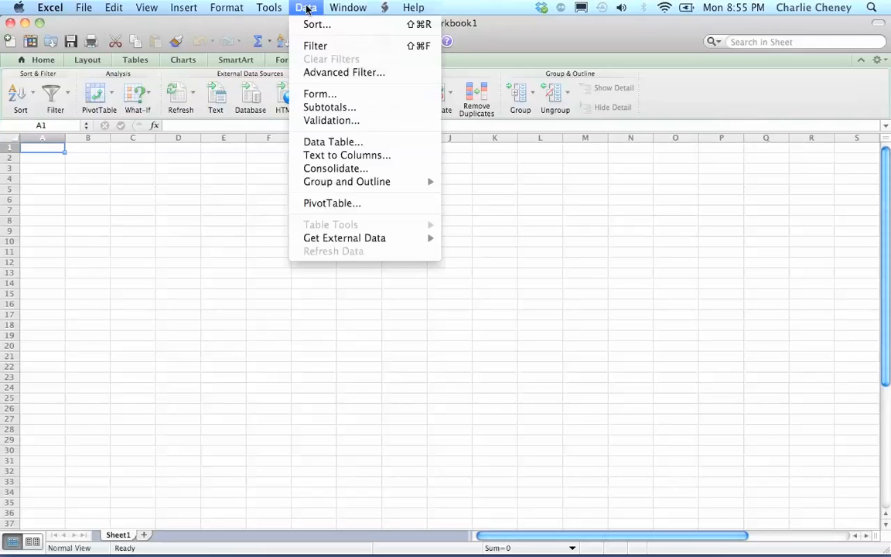
pyautogui.moveTo(343, 255)
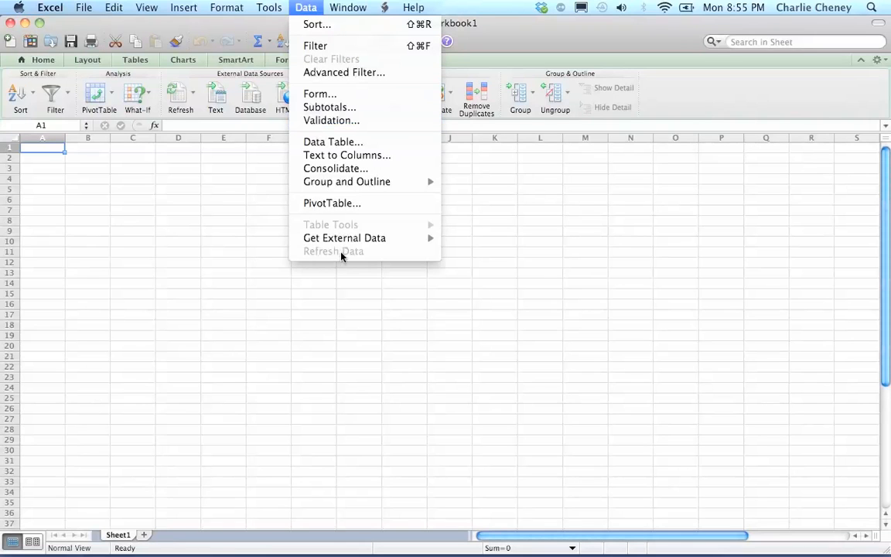
pyautogui.moveTo(344, 237)
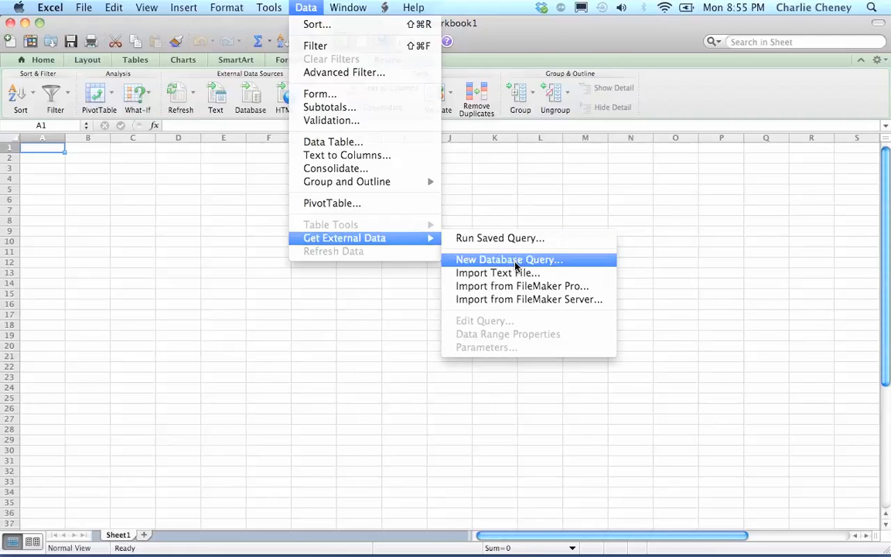
pyautogui.click(508, 259)
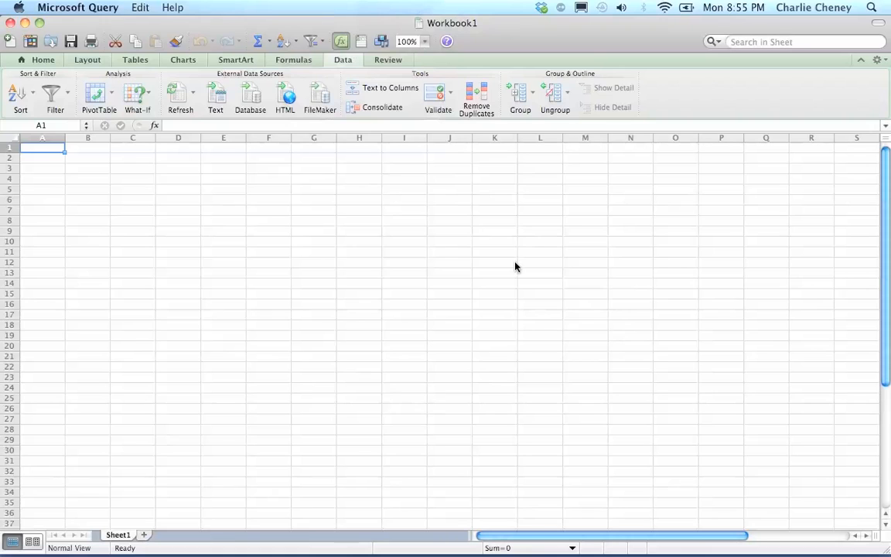
# - Add a new system data source using the FileMaker ODBC driver
pyautogui.click(250, 96)
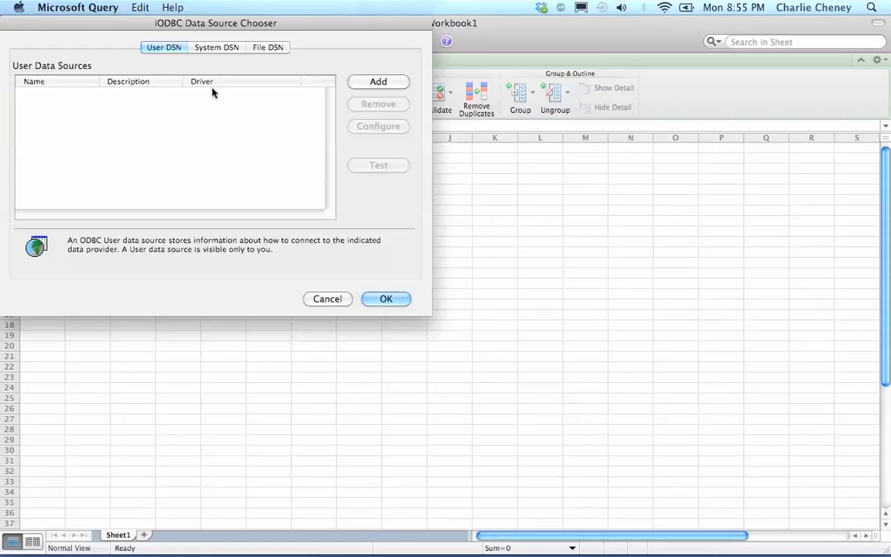
pyautogui.click(217, 47)
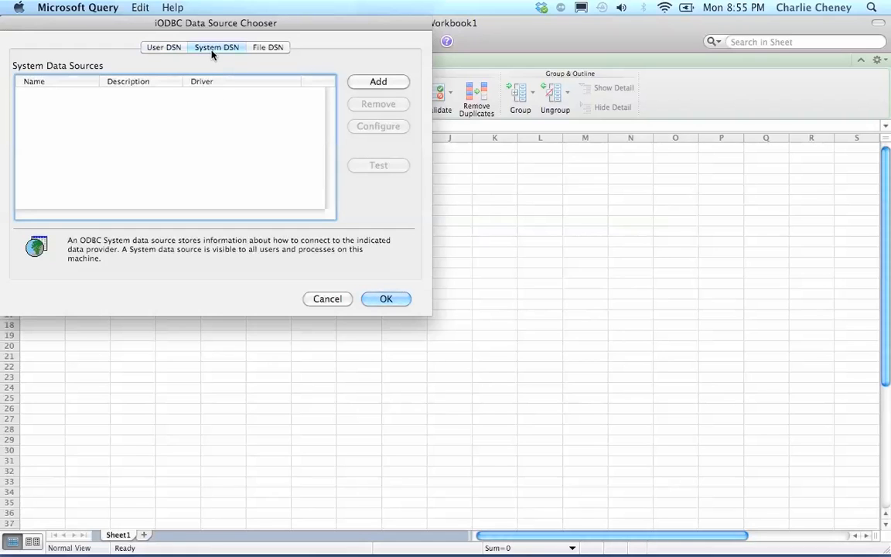
pyautogui.moveTo(283, 82)
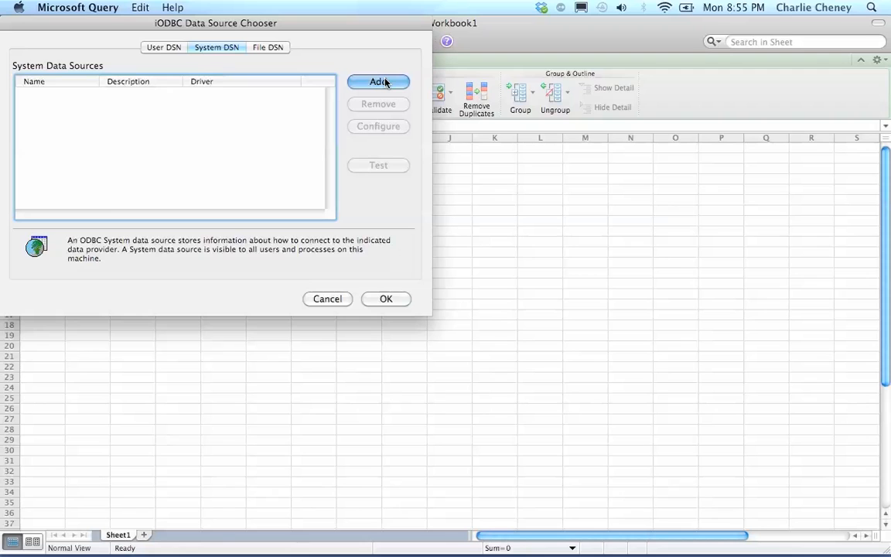
pyautogui.click(378, 81)
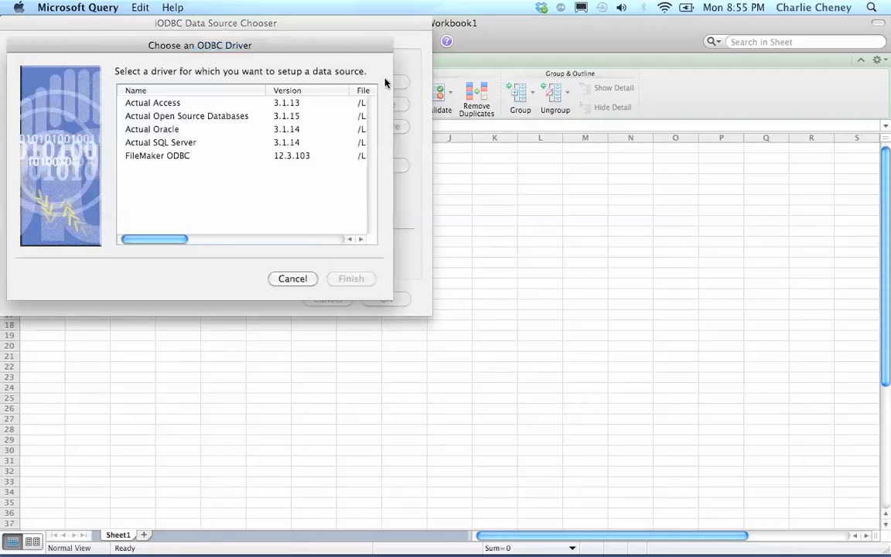
pyautogui.click(157, 156)
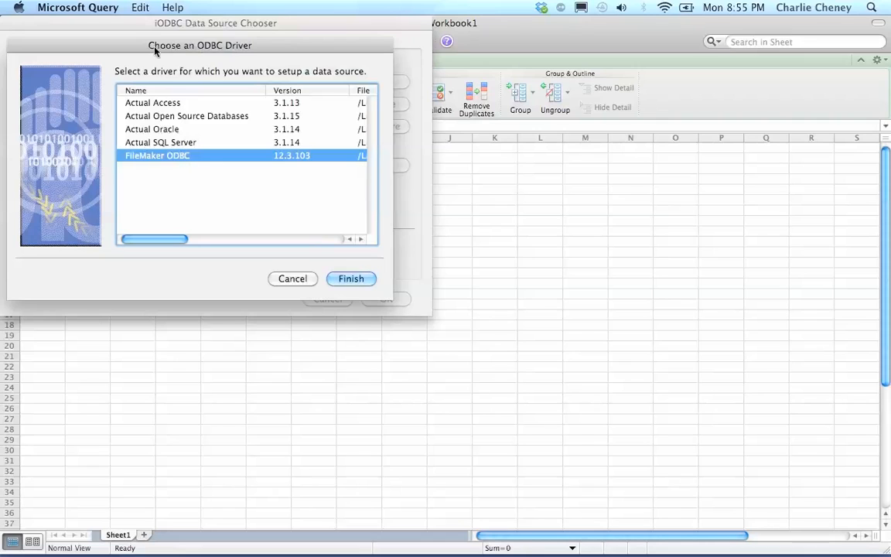
pyautogui.moveTo(188, 183)
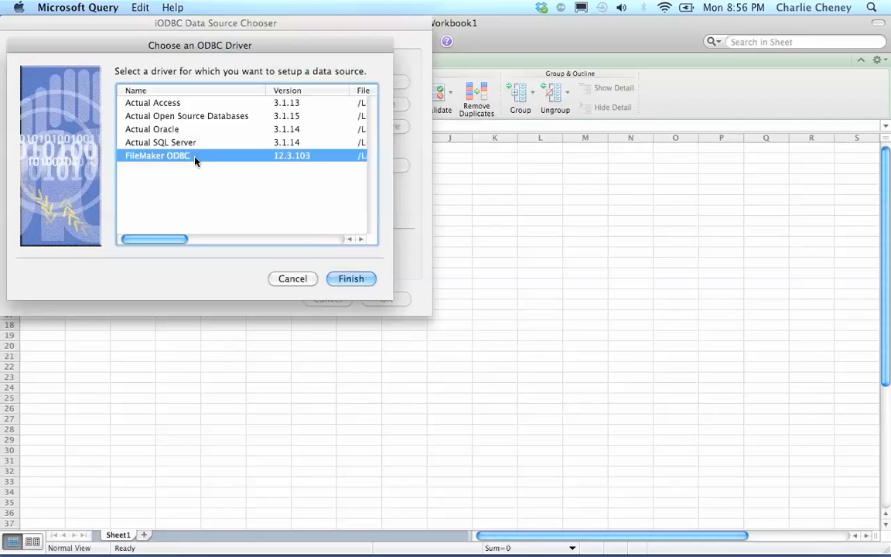
pyautogui.moveTo(169, 142)
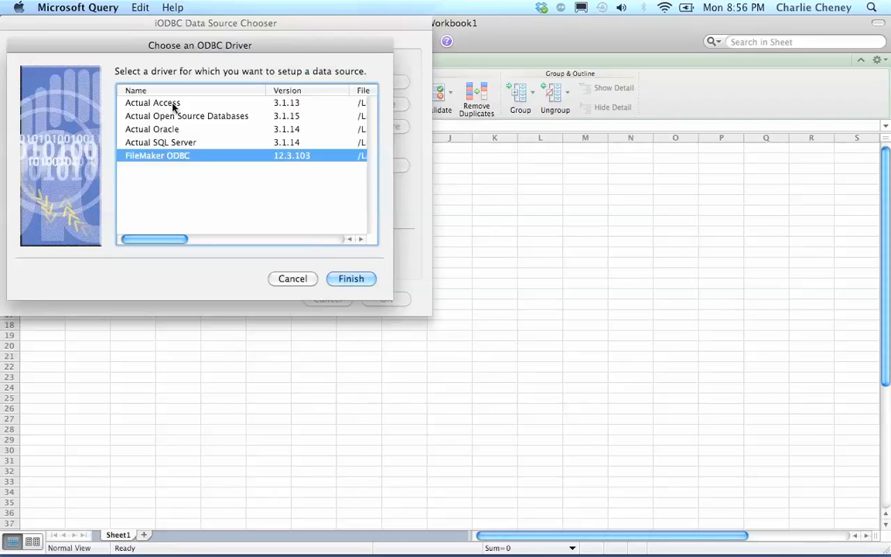
pyautogui.moveTo(177, 157)
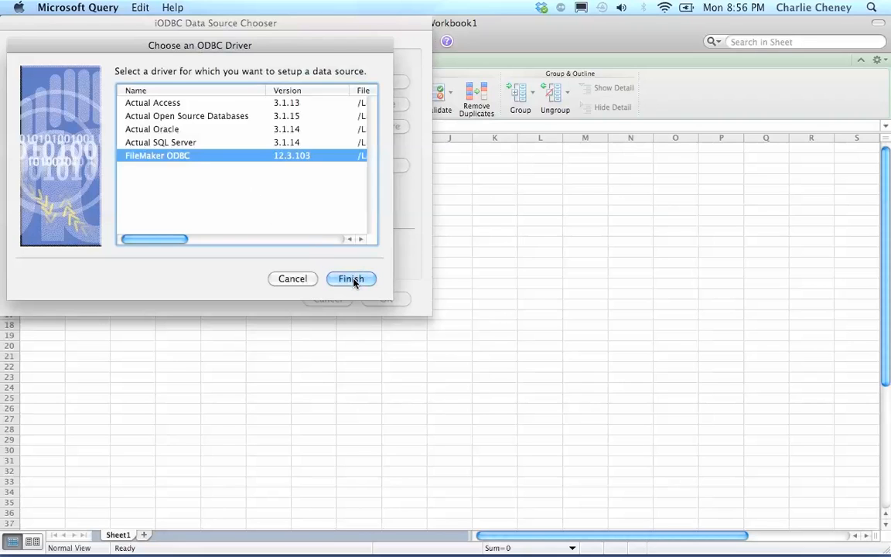
pyautogui.click(350, 279)
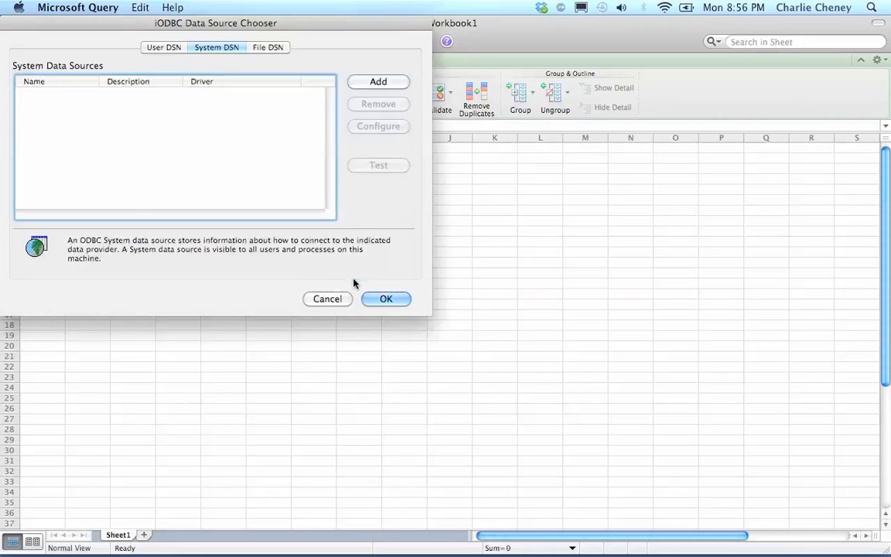
# - Name the new FileMaker data source 'Legacy' with a description about access via ODBC
pyautogui.click(378, 81)
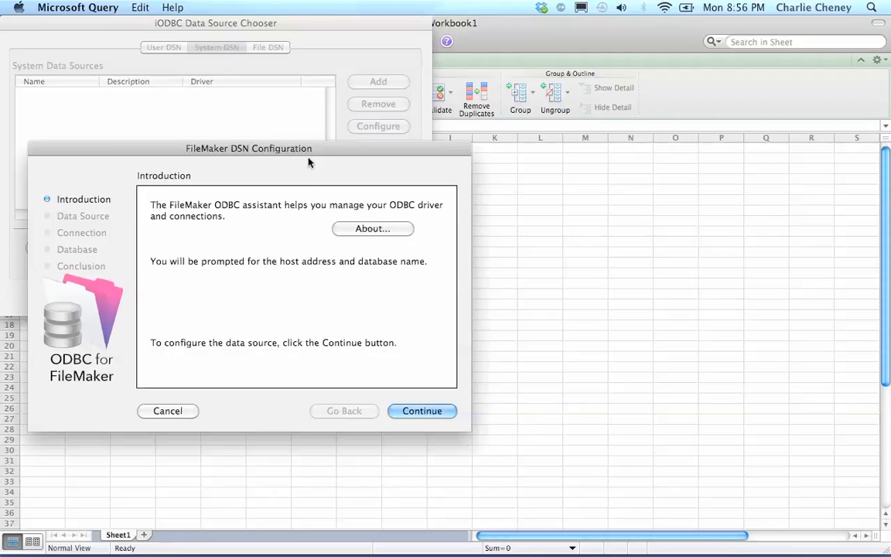
pyautogui.moveTo(365, 284)
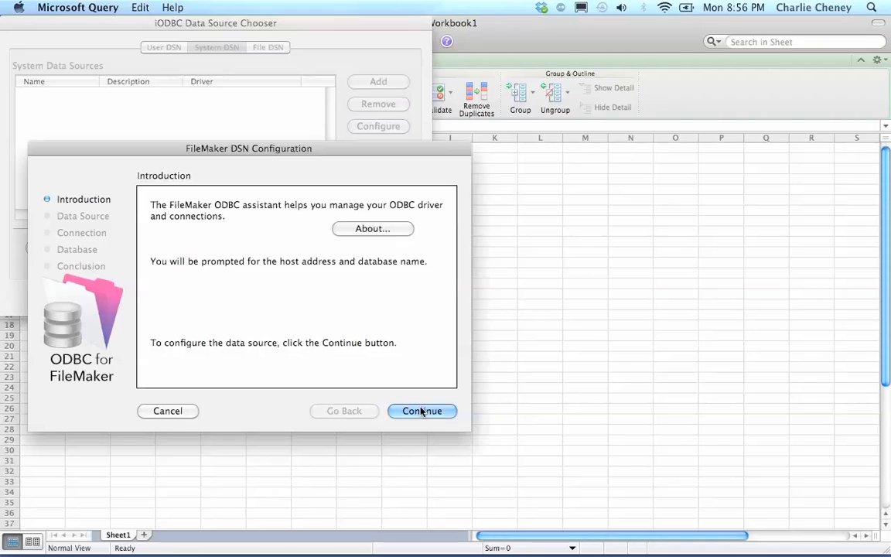
pyautogui.click(421, 411)
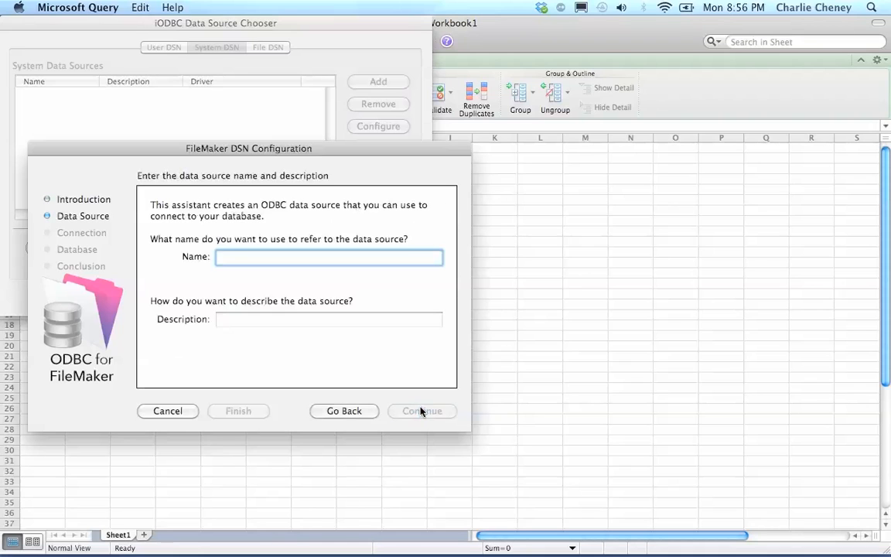
pyautogui.write('L')
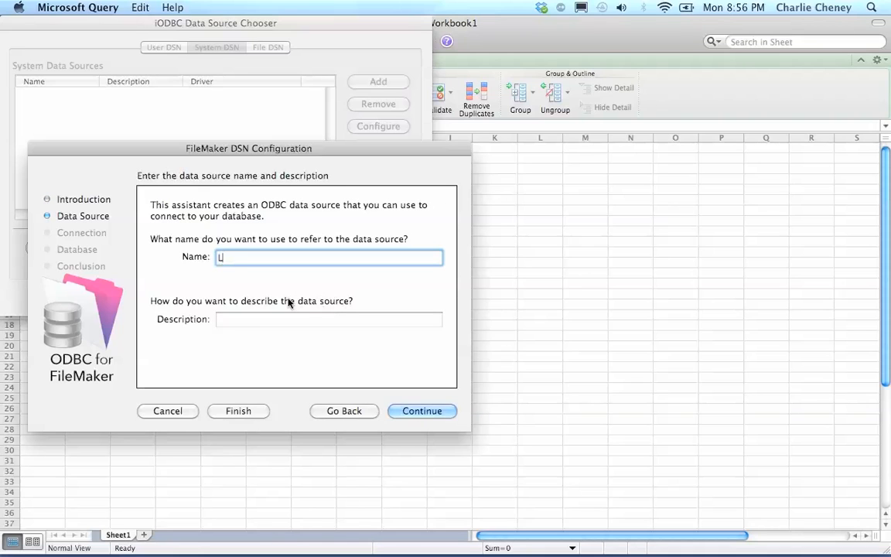
pyautogui.write('Legacy')
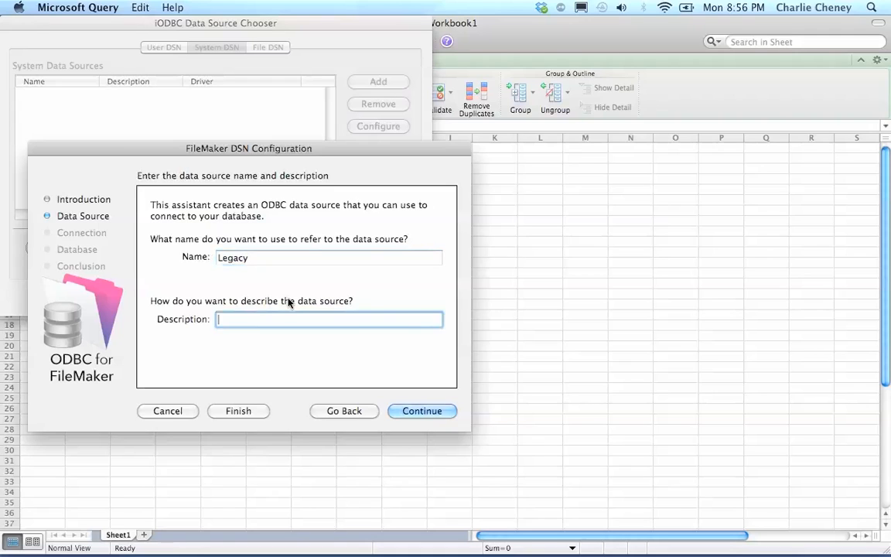
pyautogui.write('Legacy Database A')
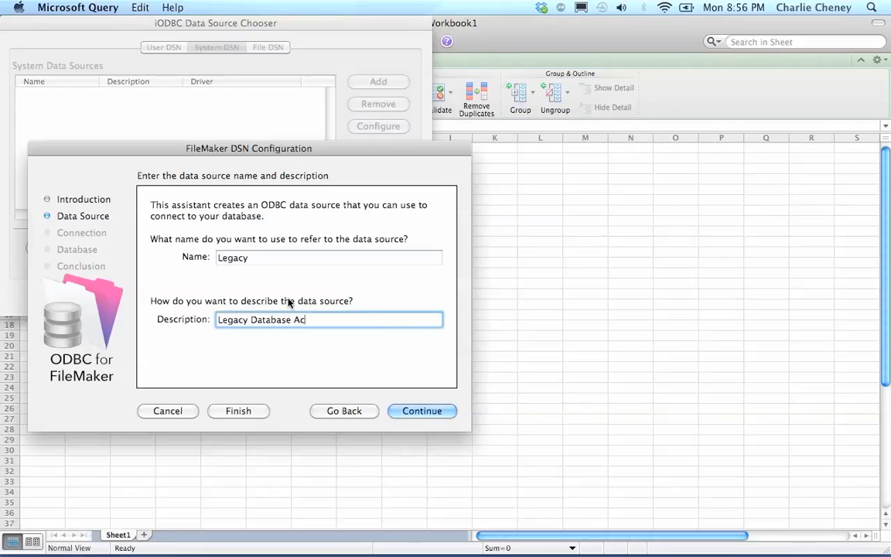
pyautogui.write('cess via')
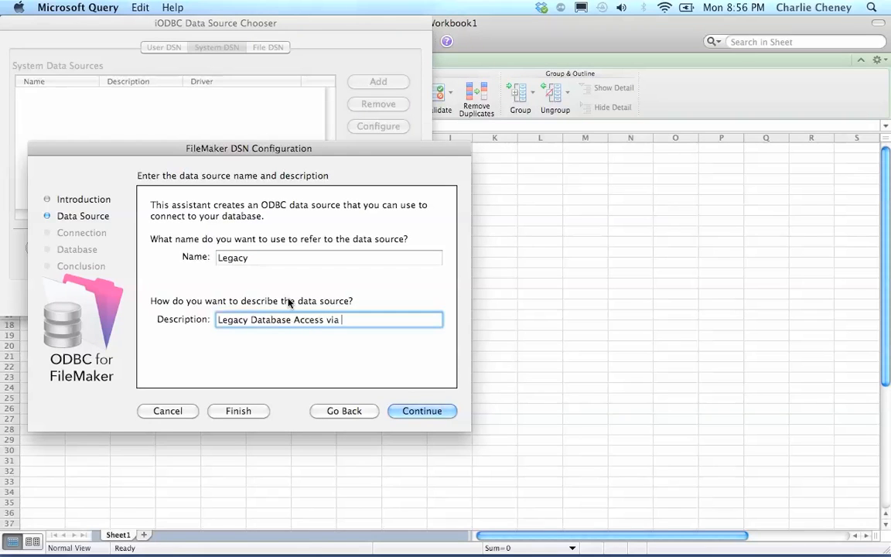
pyautogui.write('ODBC')
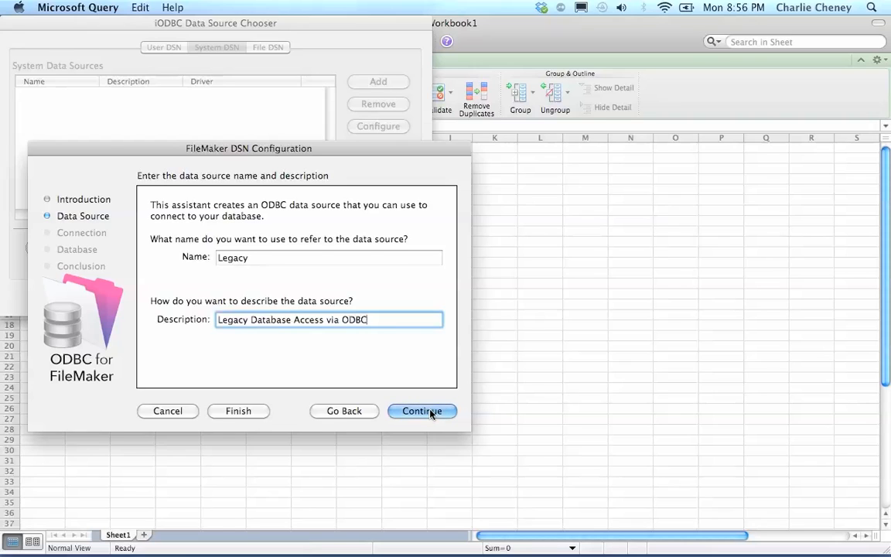
pyautogui.click(421, 411)
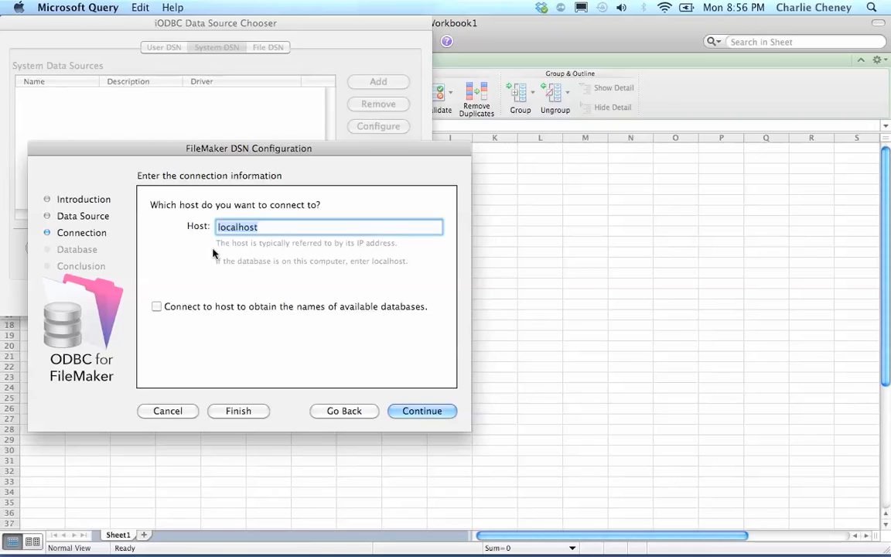
pyautogui.moveTo(278, 249)
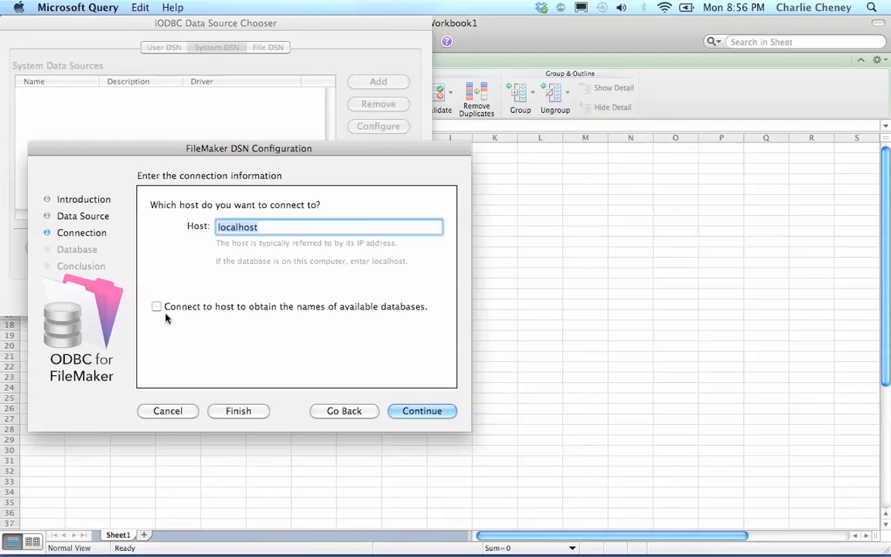
# - Keep host localhost, list its databases, choose Legacy Database and finish the DSN
pyautogui.click(156, 306)
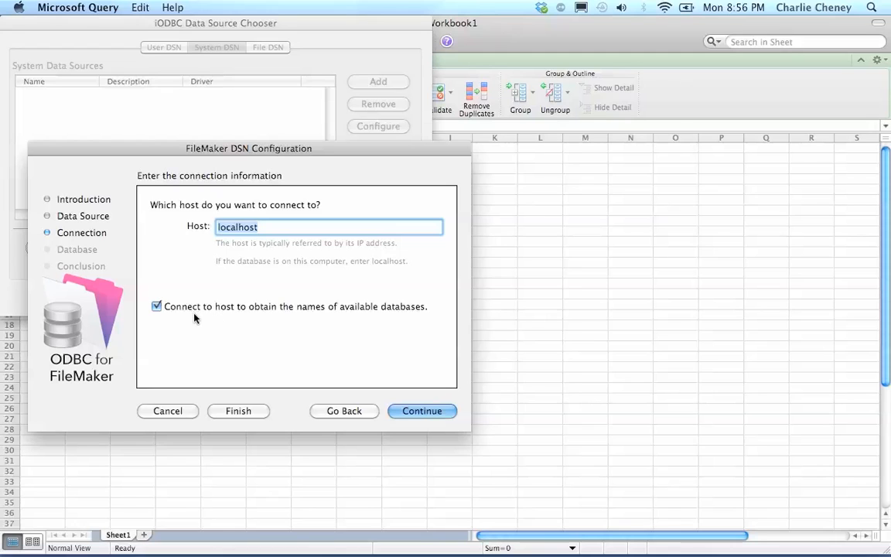
pyautogui.click(422, 410)
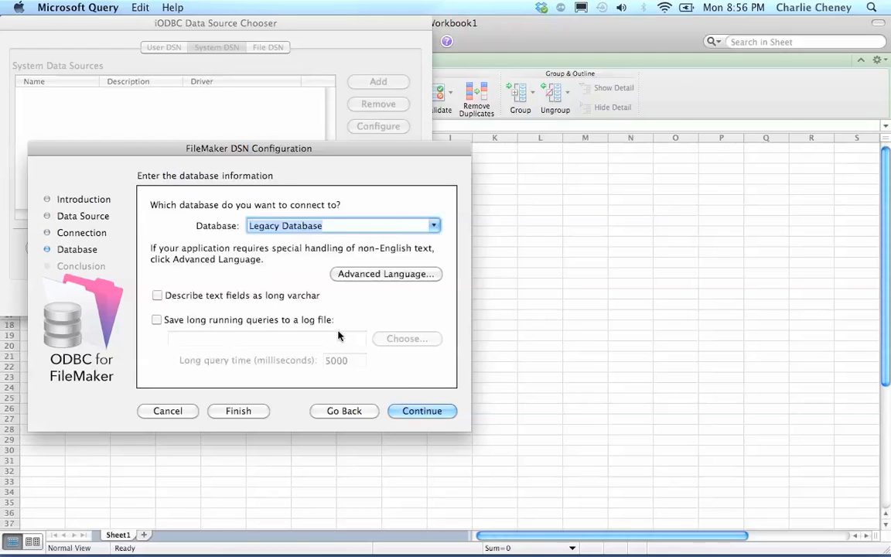
pyautogui.moveTo(443, 247)
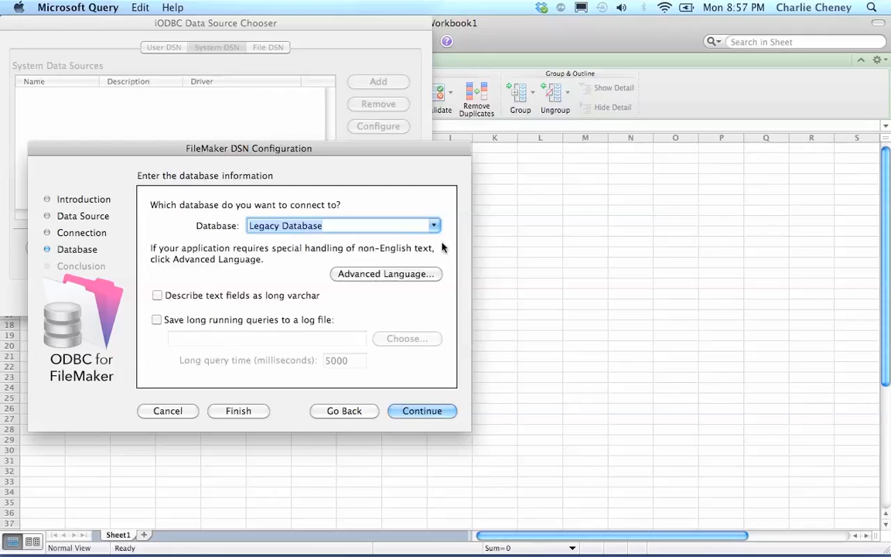
pyautogui.click(433, 225)
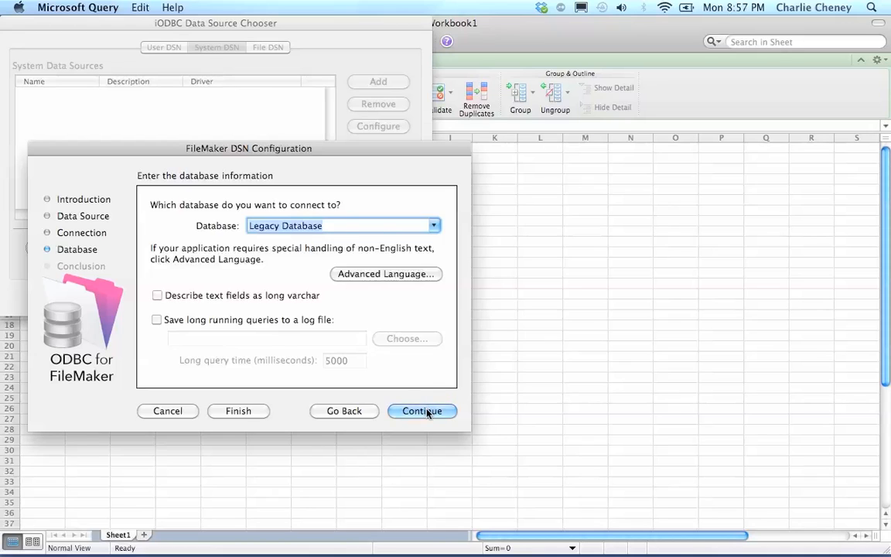
pyautogui.click(422, 411)
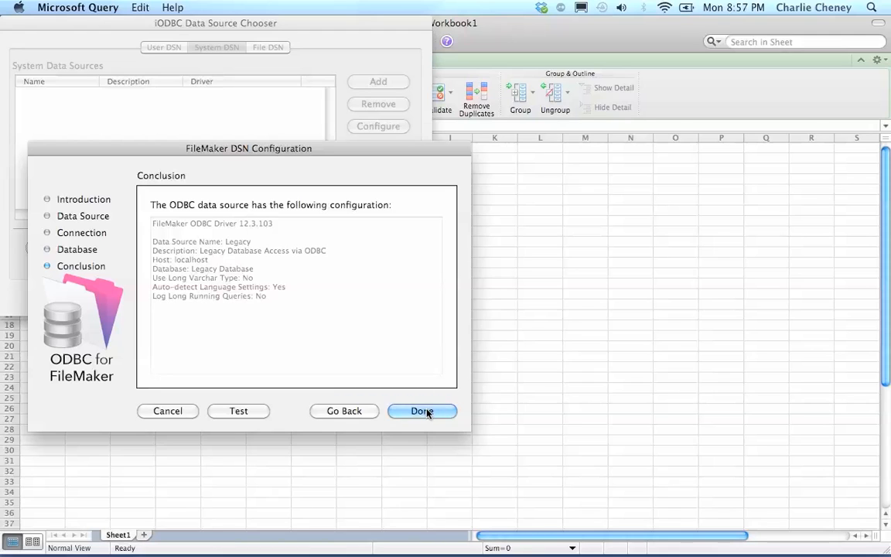
pyautogui.click(422, 410)
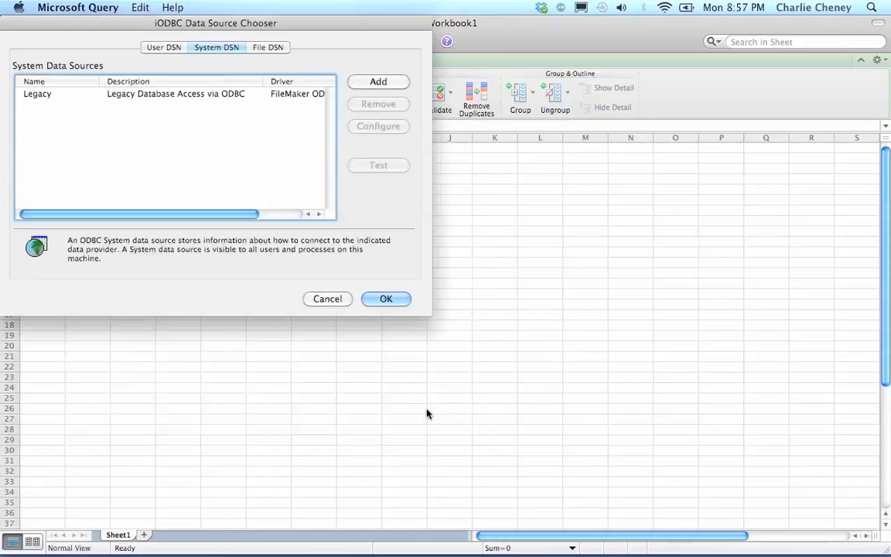
pyautogui.moveTo(128, 139)
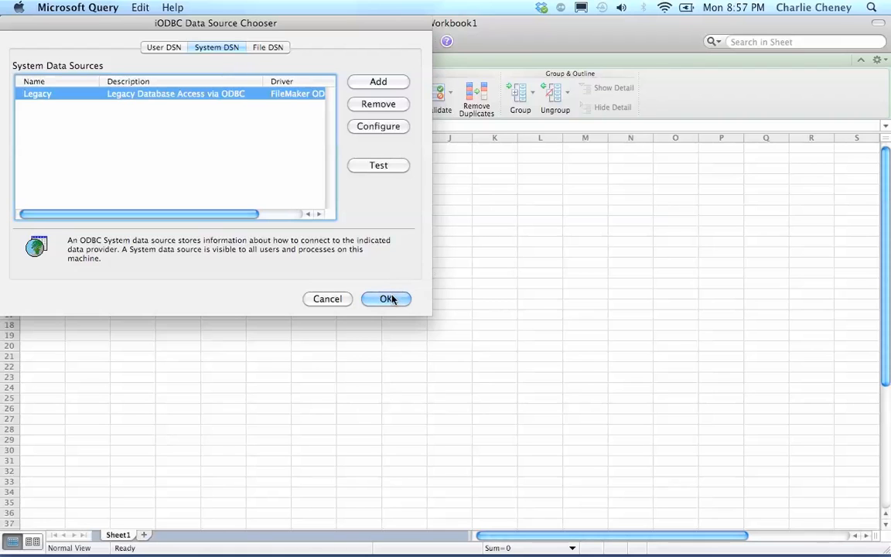
# - Connect through the Legacy source, logging in to FileMaker with User ID Admin
pyautogui.click(386, 299)
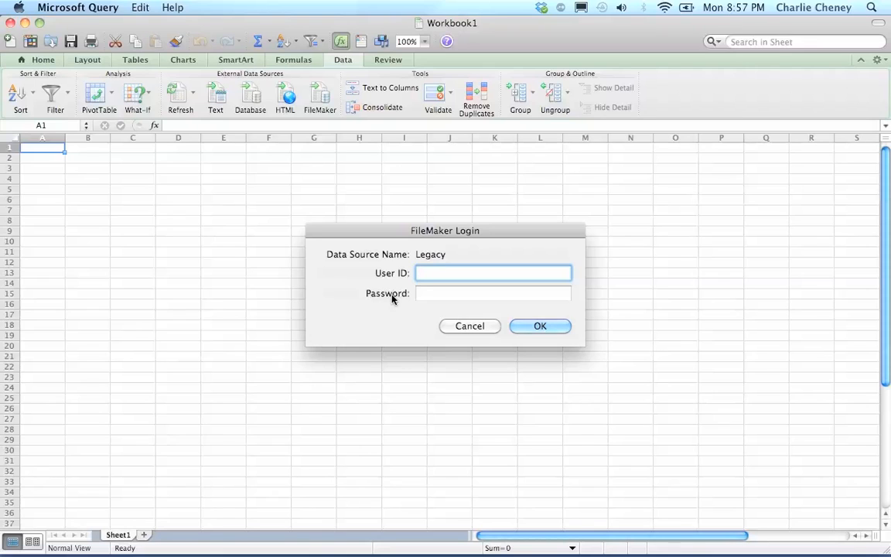
pyautogui.write('Admin')
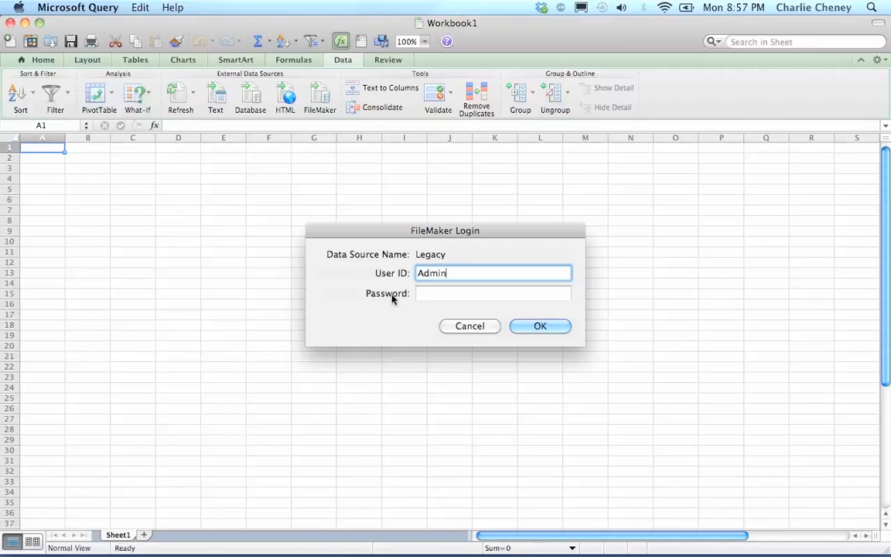
pyautogui.click(494, 292)
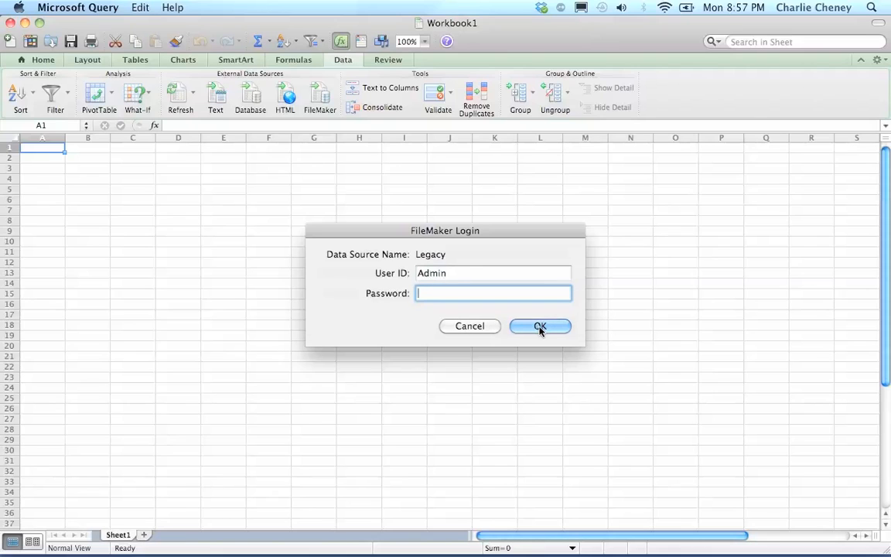
pyautogui.click(540, 326)
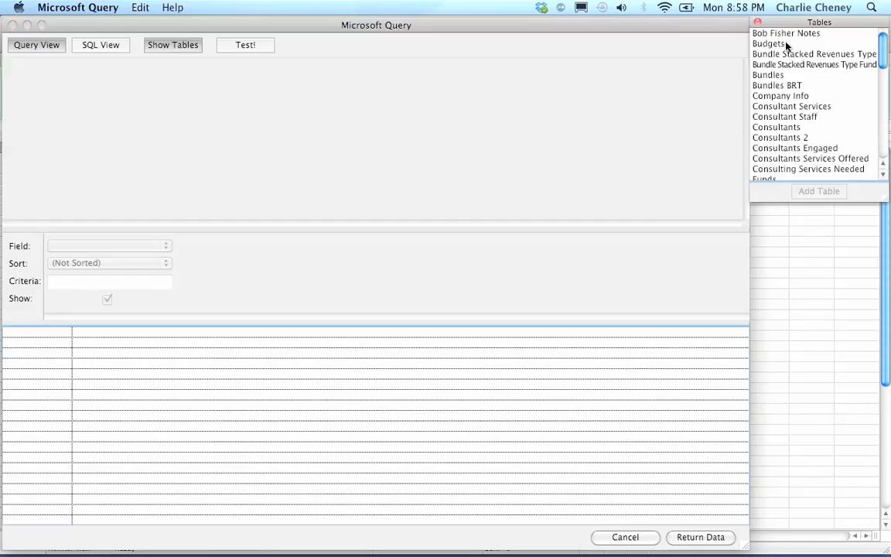
# - Scroll the Legacy database's table list and pick the Projects table
pyautogui.click(769, 43)
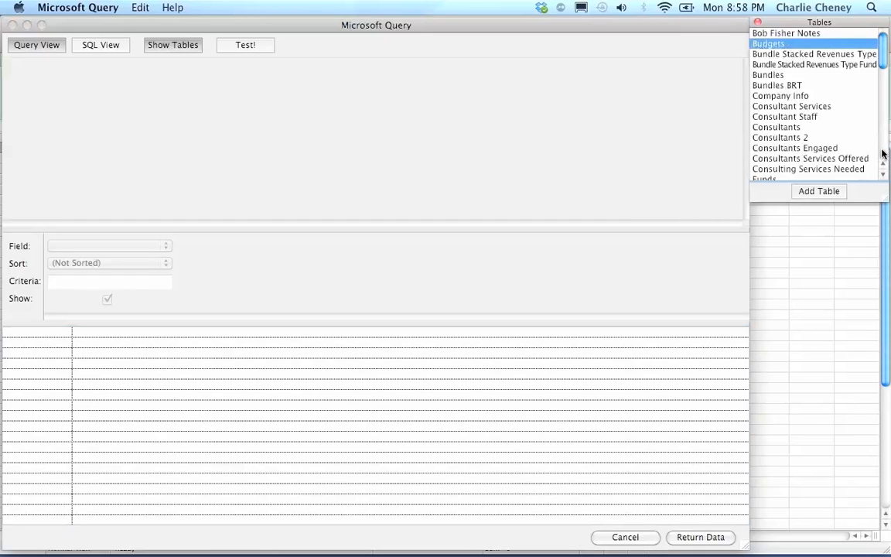
pyautogui.scroll(-3)
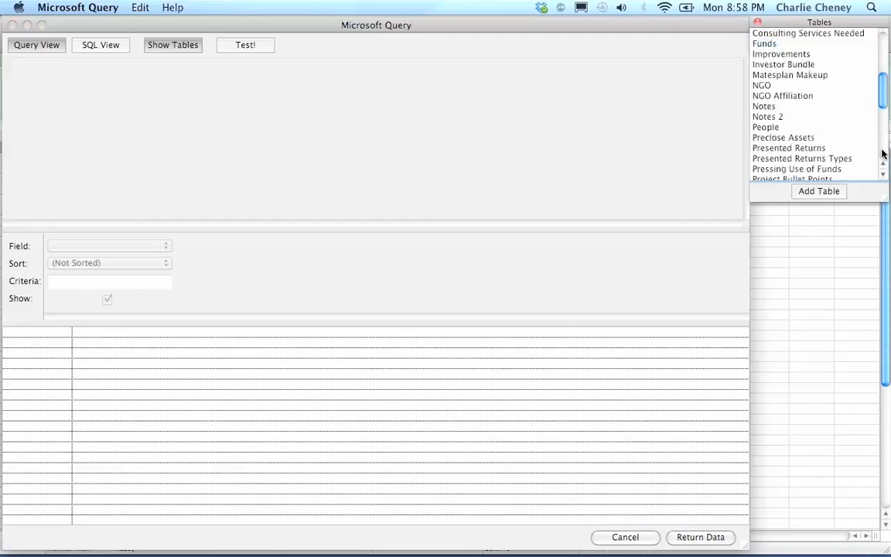
pyautogui.scroll(-3)
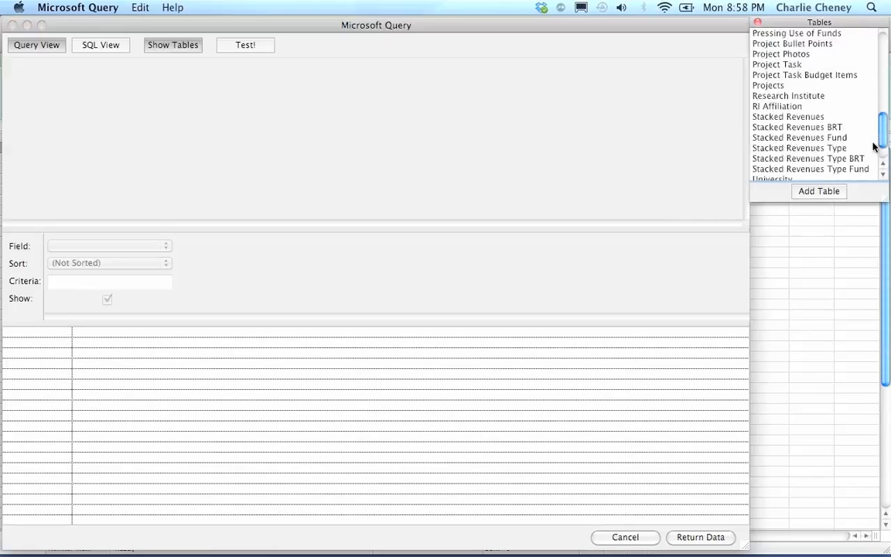
pyautogui.click(767, 85)
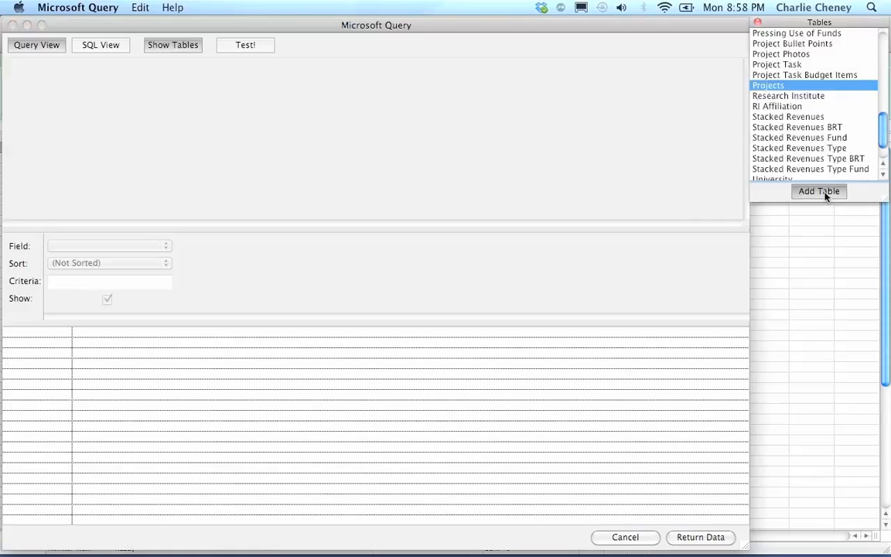
pyautogui.moveTo(626, 238)
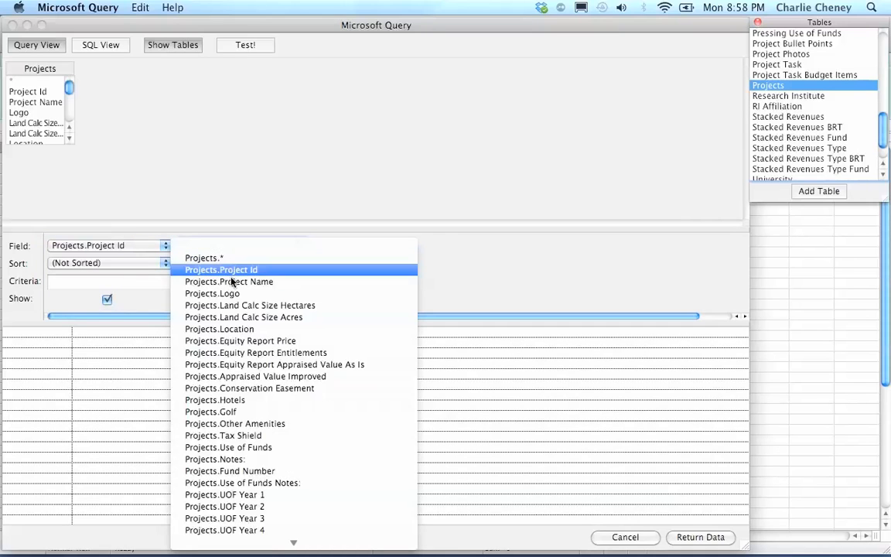
# - Add Project Name, UOF Year 1, 2, 4 and UOF Year 11 to 15 as query columns
pyautogui.click(229, 281)
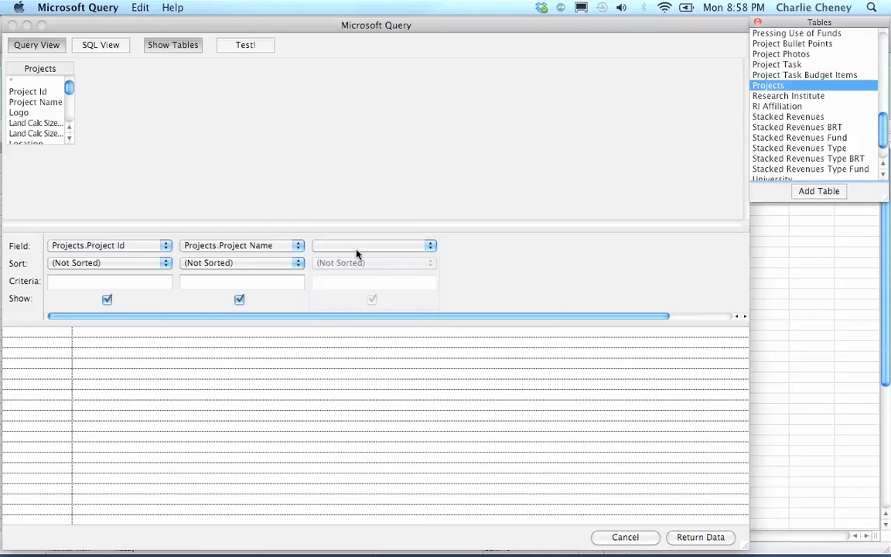
pyautogui.click(430, 245)
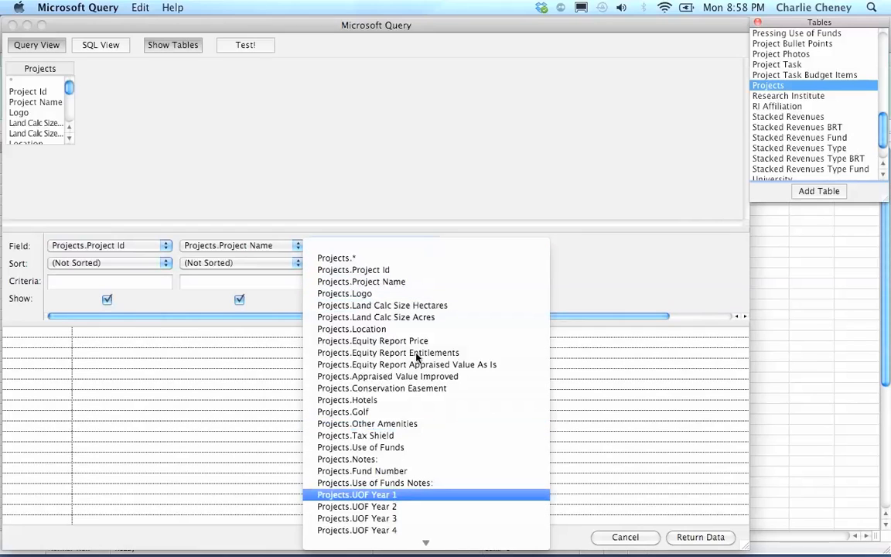
pyautogui.click(356, 495)
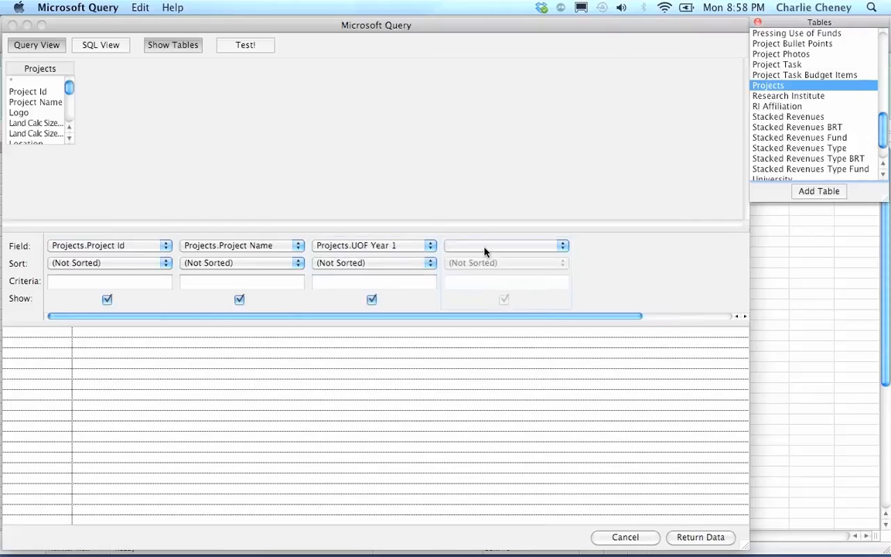
pyautogui.click(562, 245)
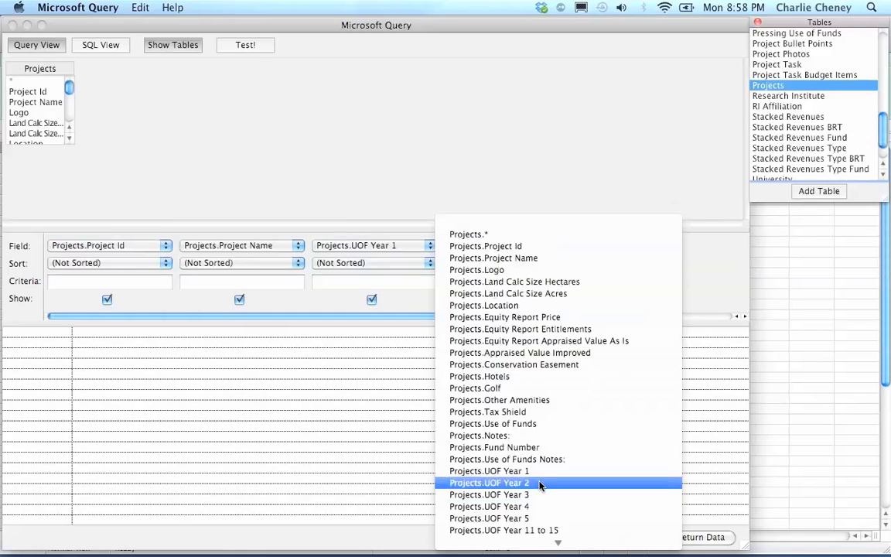
pyautogui.click(489, 483)
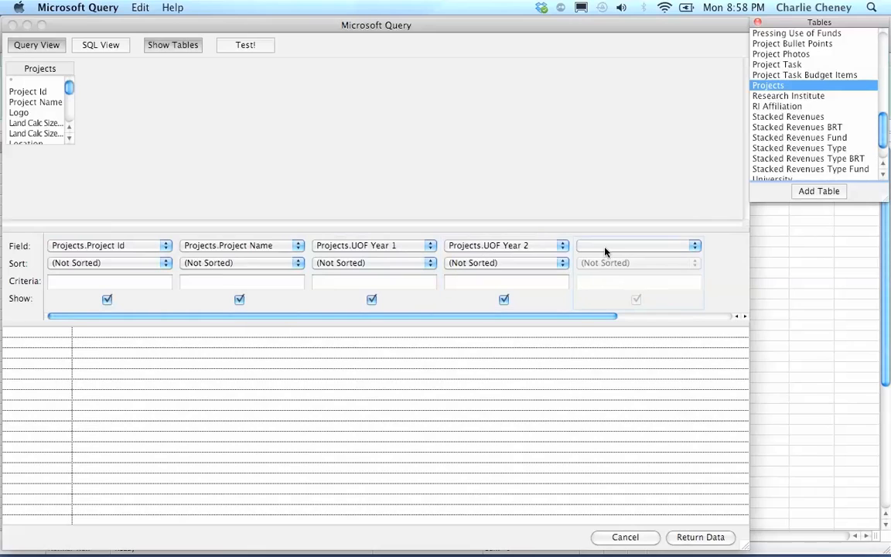
pyautogui.click(694, 245)
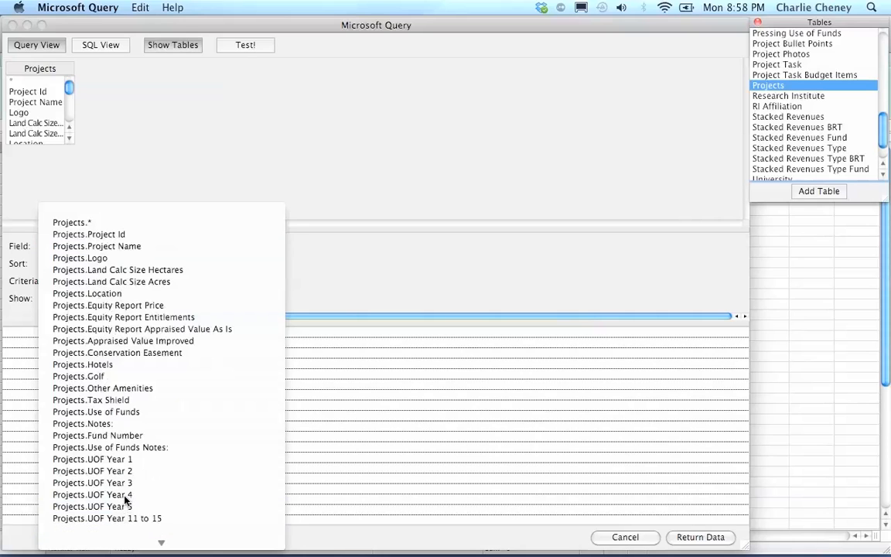
pyautogui.click(92, 495)
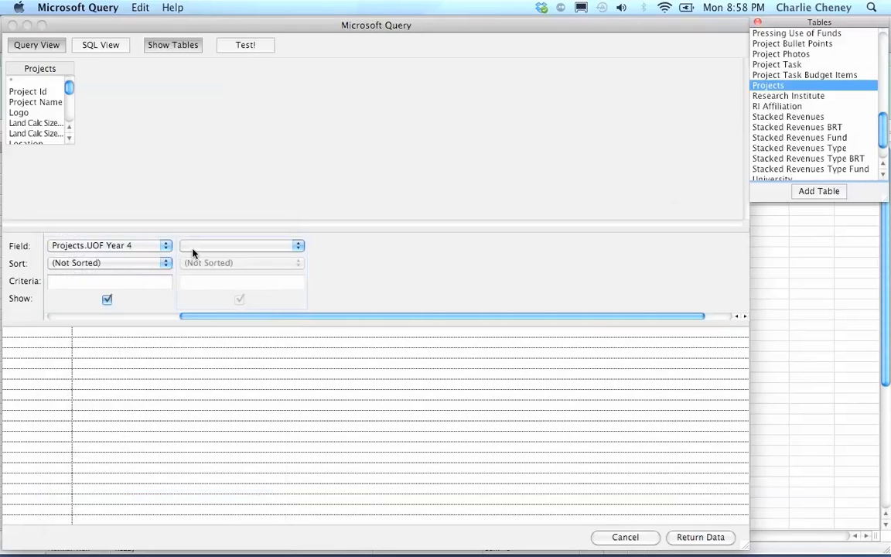
pyautogui.click(298, 245)
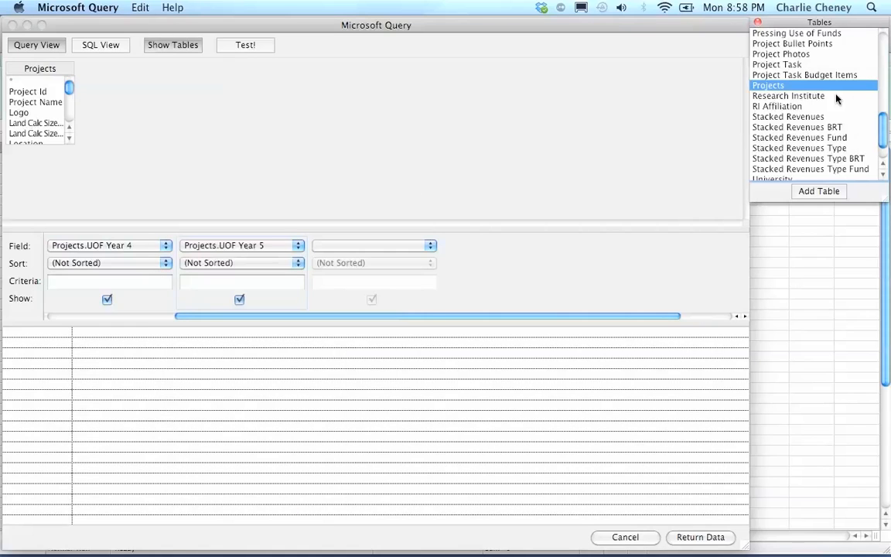
pyautogui.moveTo(593, 100)
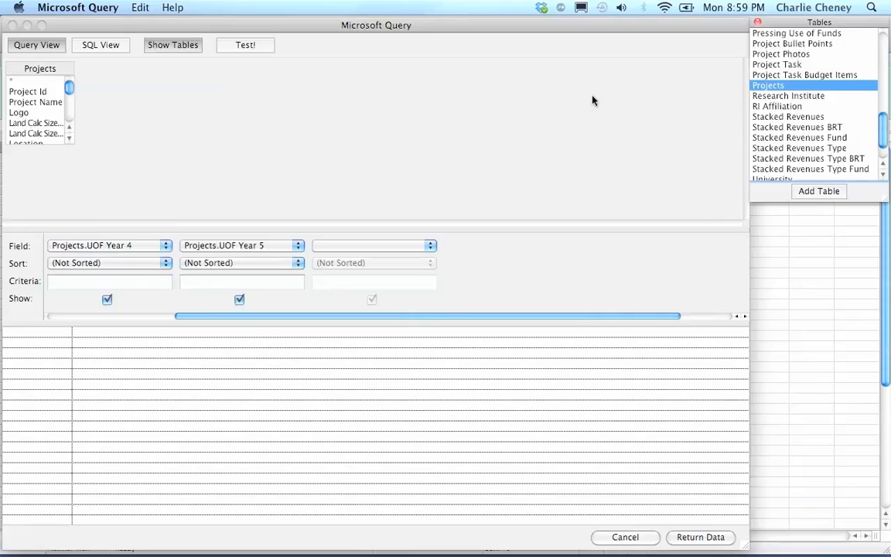
pyautogui.moveTo(68, 105)
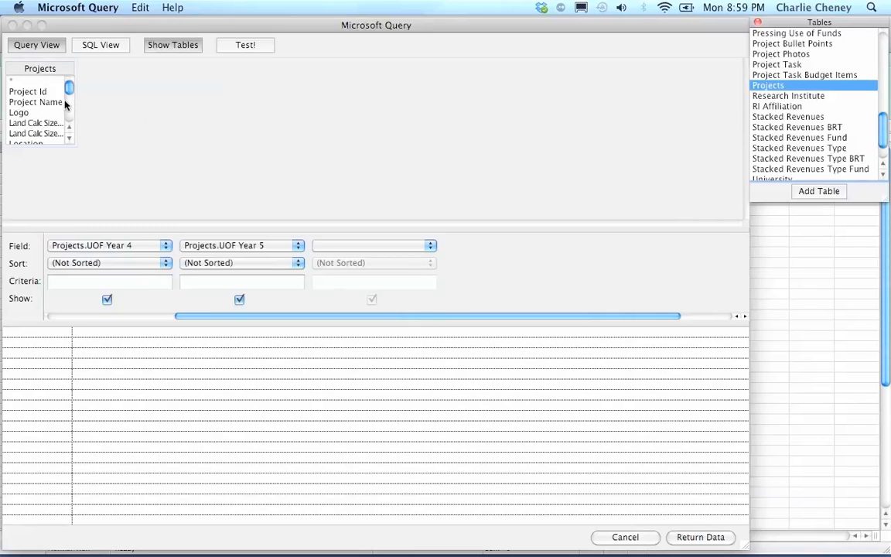
pyautogui.moveTo(198, 130)
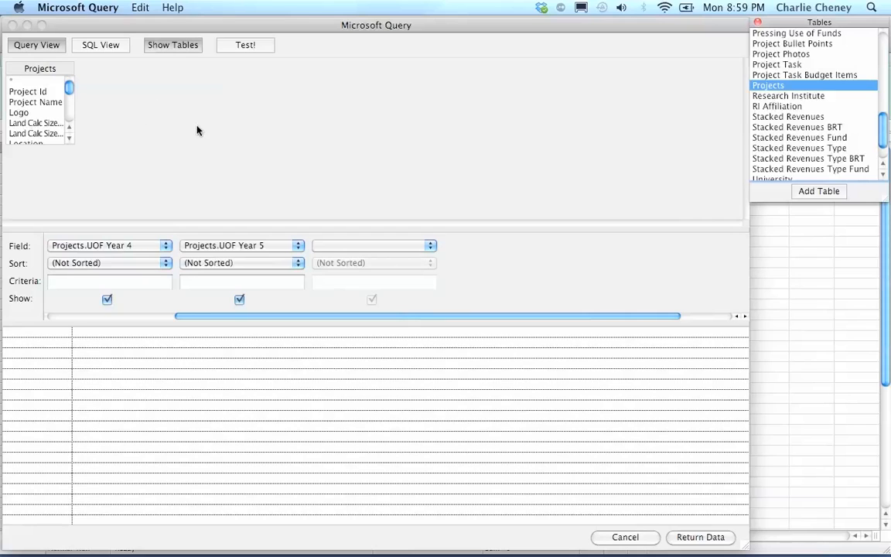
pyautogui.moveTo(380, 243)
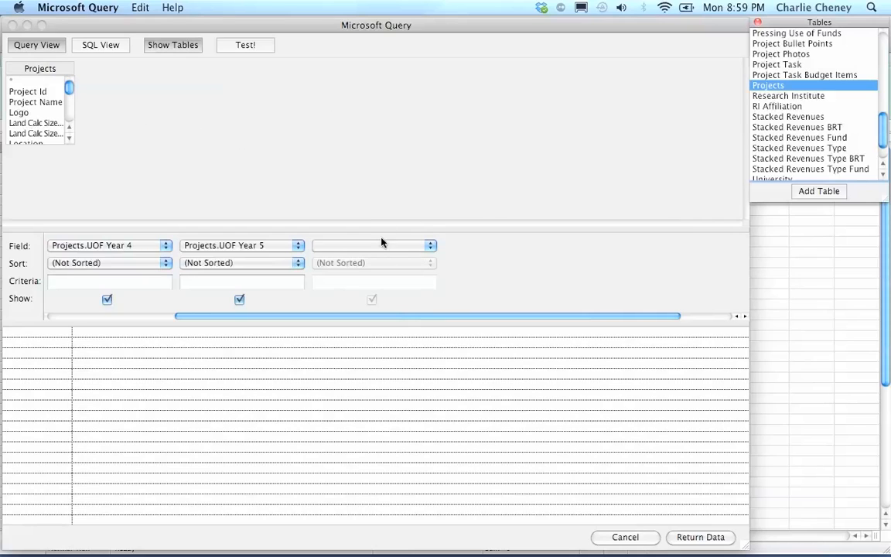
pyautogui.click(375, 245)
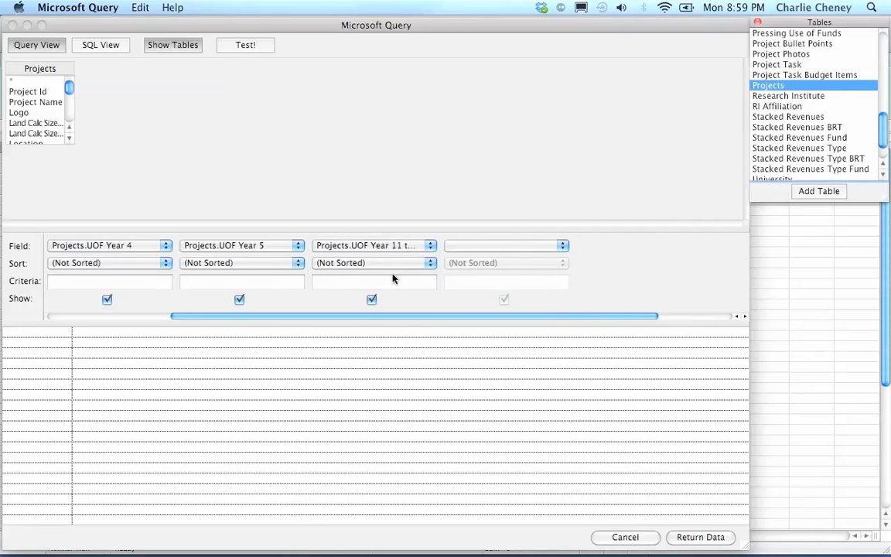
pyautogui.moveTo(284, 142)
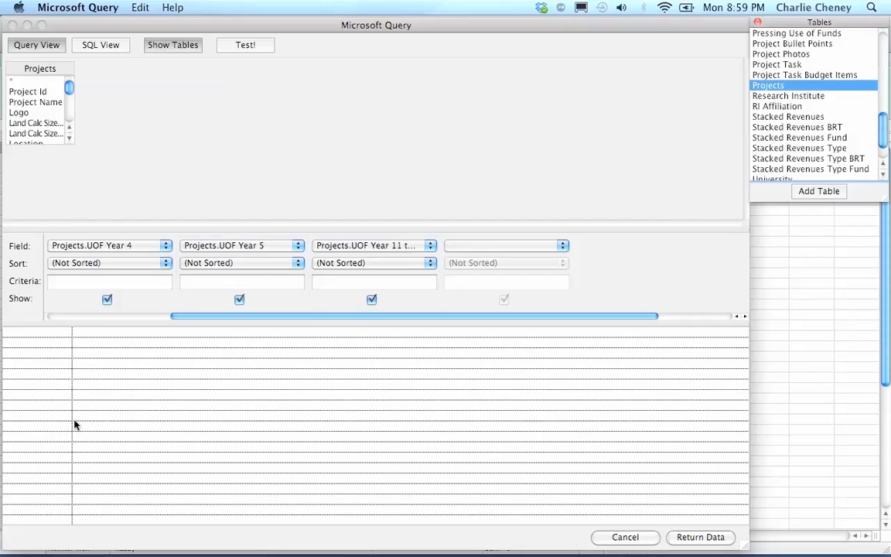
pyautogui.moveTo(56, 321)
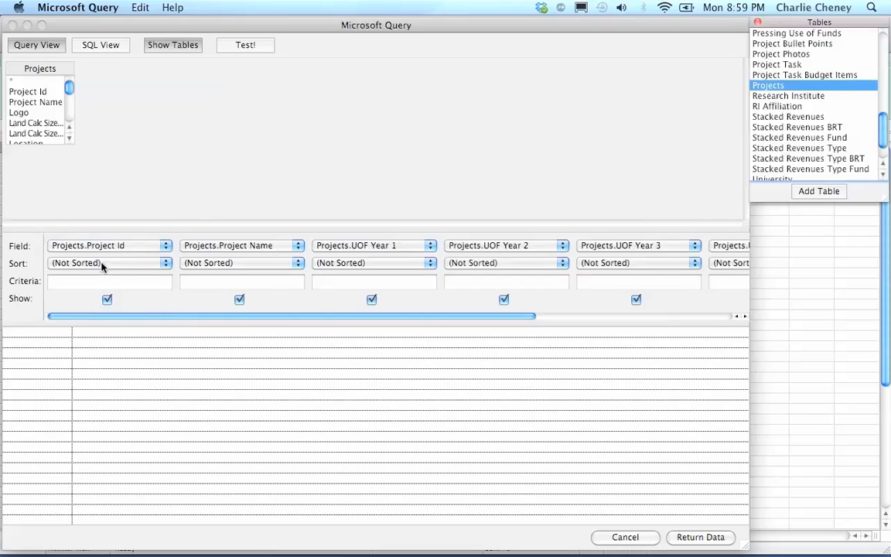
# - Run Test! to preview all projects' Id, name and UOF year values
pyautogui.click(109, 281)
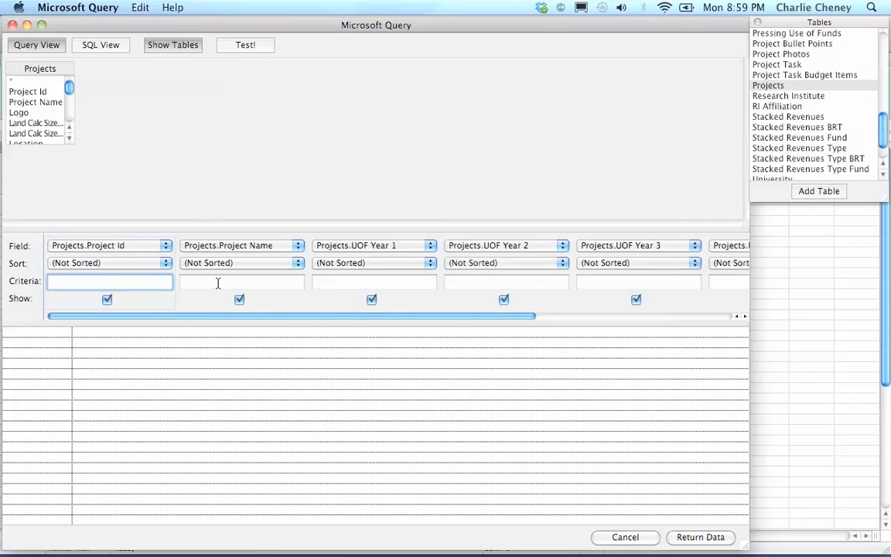
pyautogui.click(241, 281)
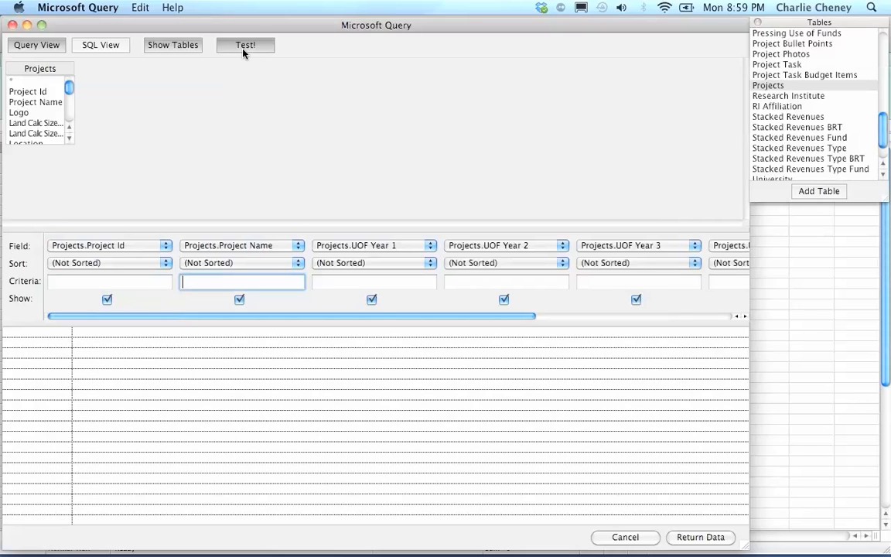
pyautogui.click(245, 45)
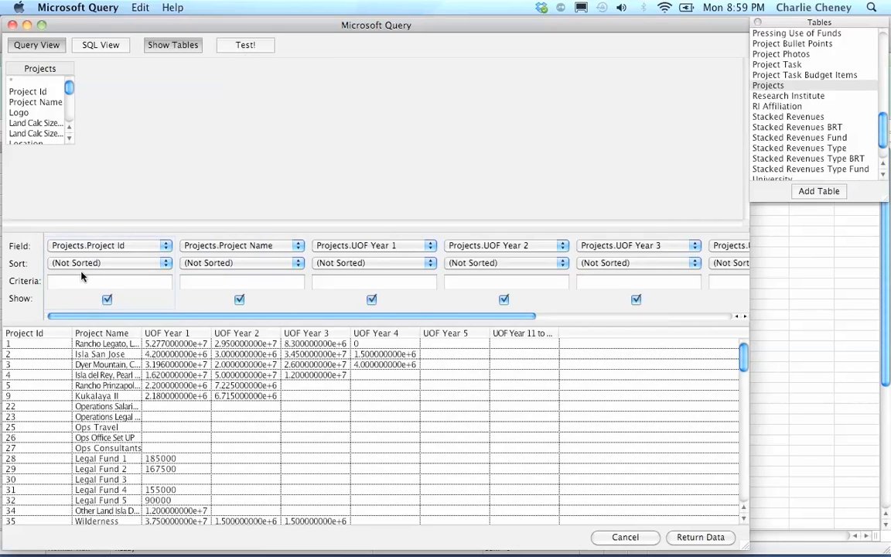
pyautogui.click(108, 281)
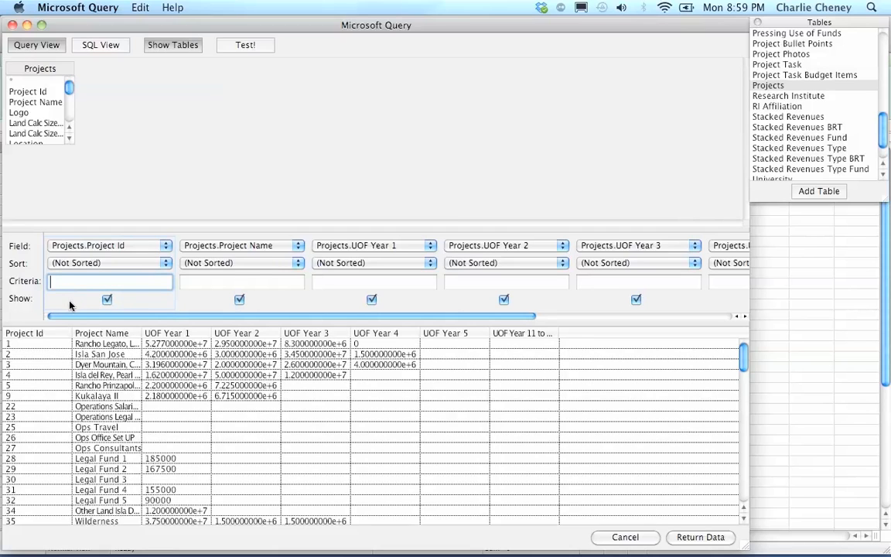
pyautogui.moveTo(27, 389)
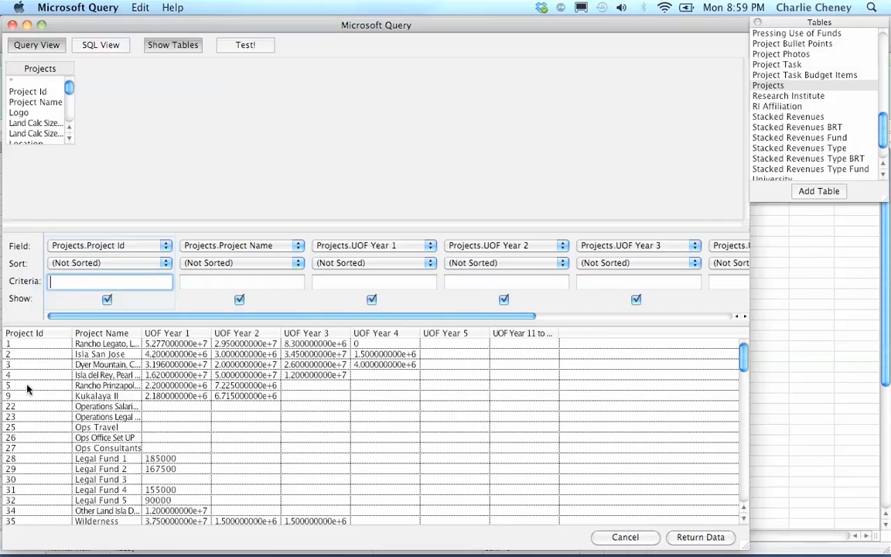
# - Enter a Project Id criterion of 5 and test the filtered results
pyautogui.click(16, 386)
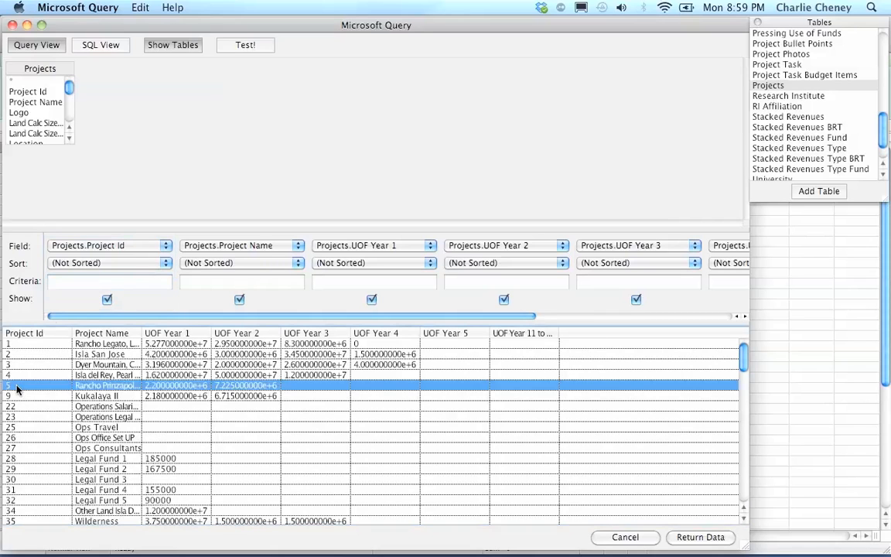
pyautogui.click(109, 281)
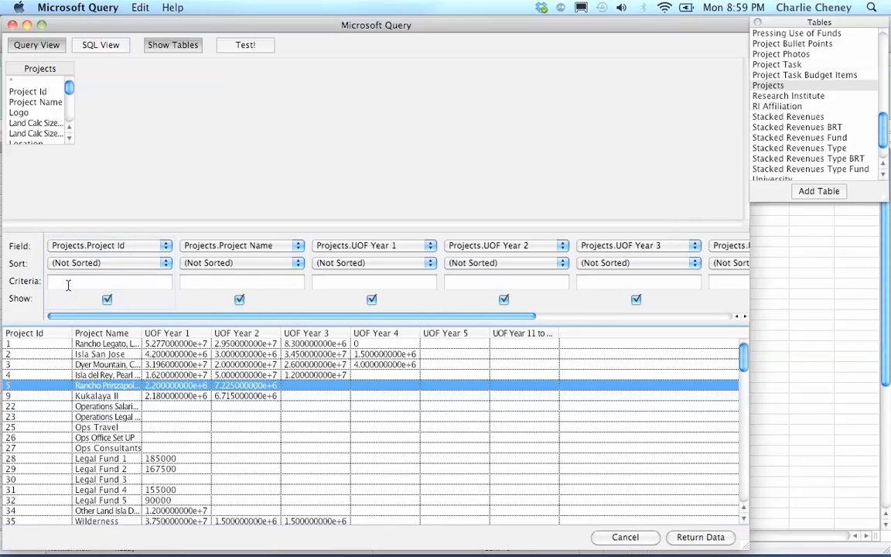
pyautogui.write('5')
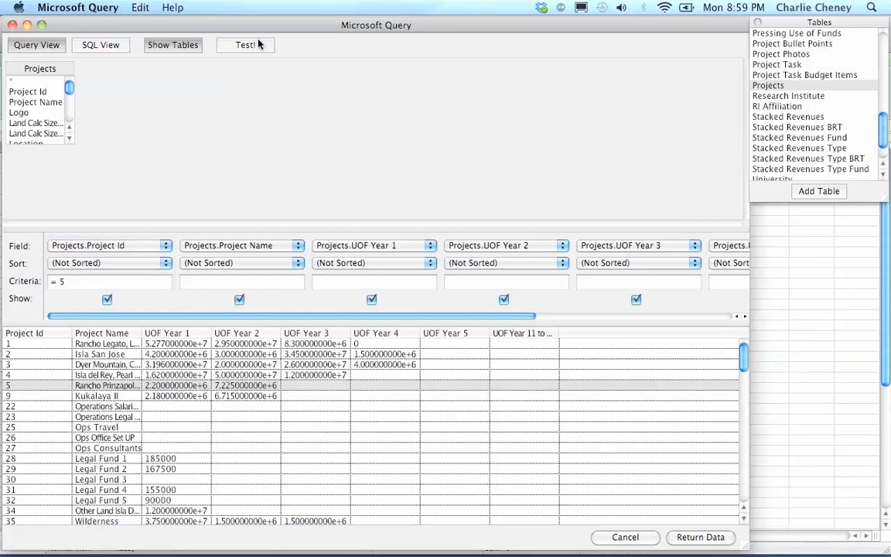
pyautogui.click(246, 44)
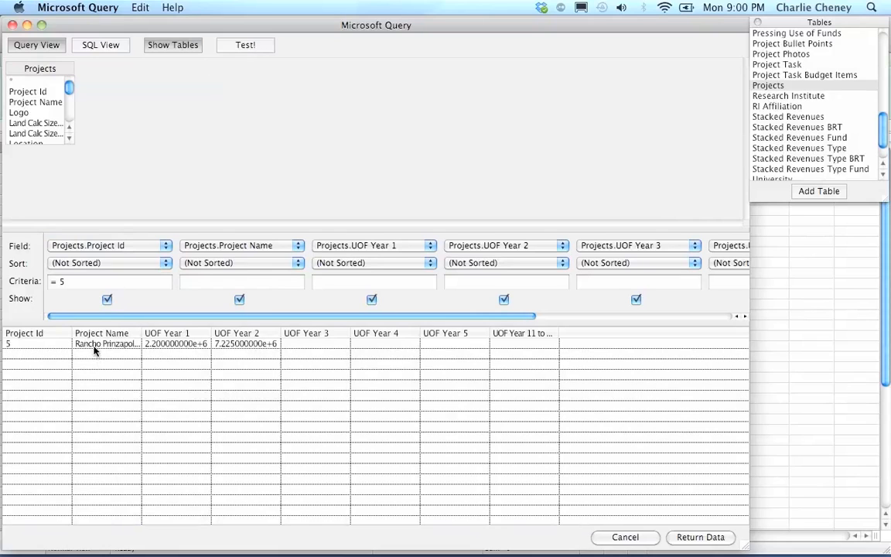
# - Change the Project Id criterion to '> 5' and return the data to Excel
pyautogui.click(108, 280)
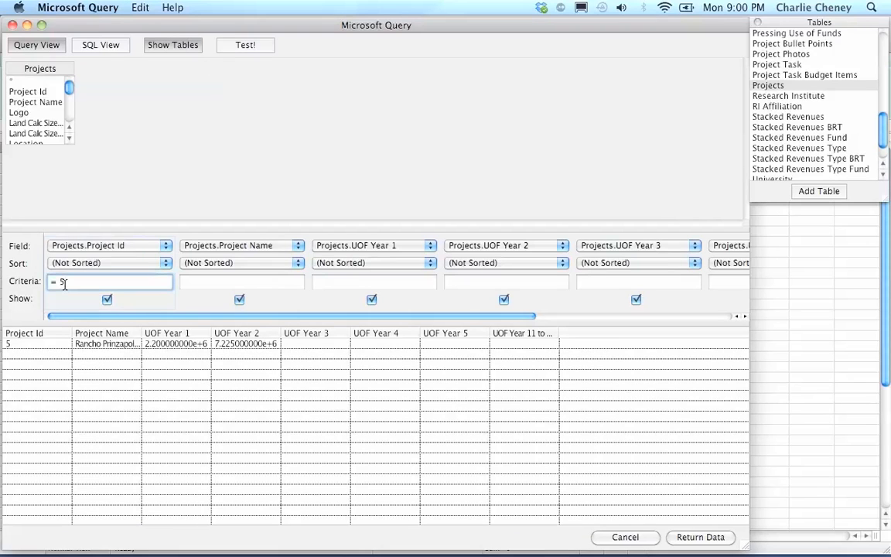
pyautogui.write('>')
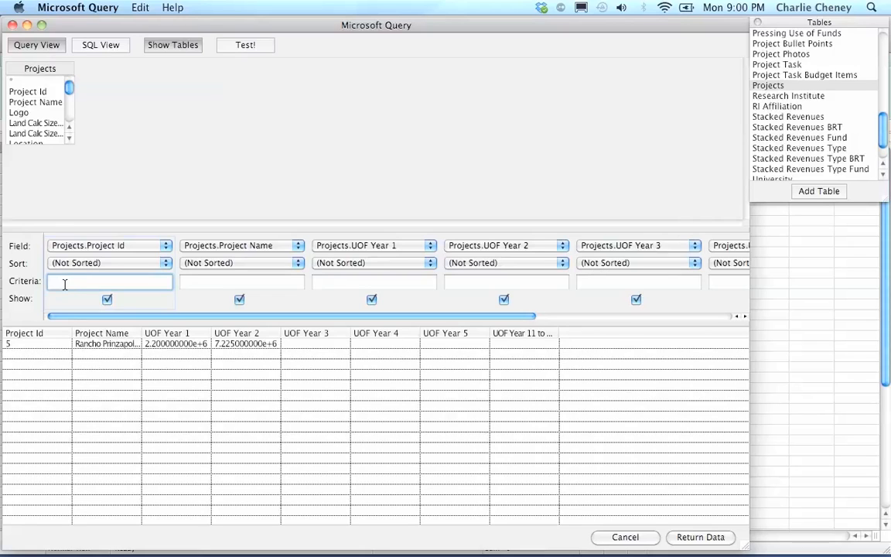
pyautogui.write('> 5')
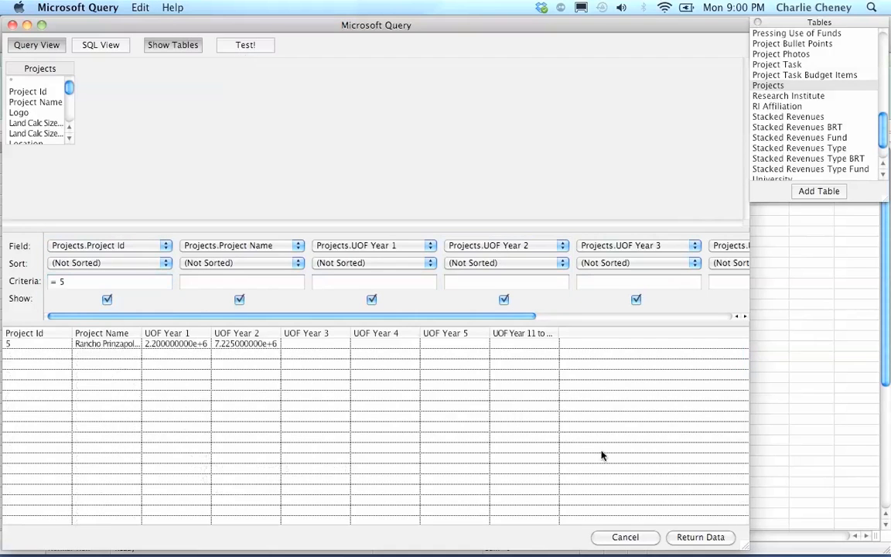
pyautogui.click(699, 537)
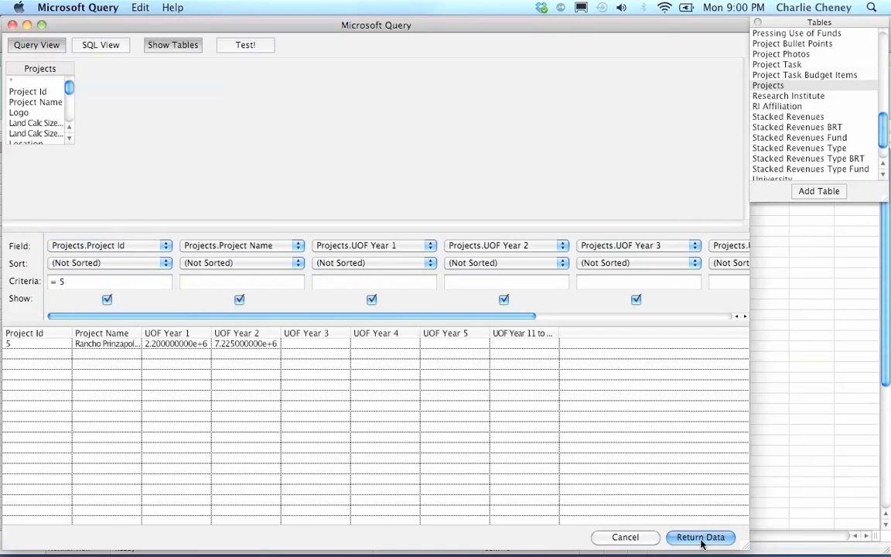
# - Put the returned query data on the existing sheet at $A$1
pyautogui.click(700, 537)
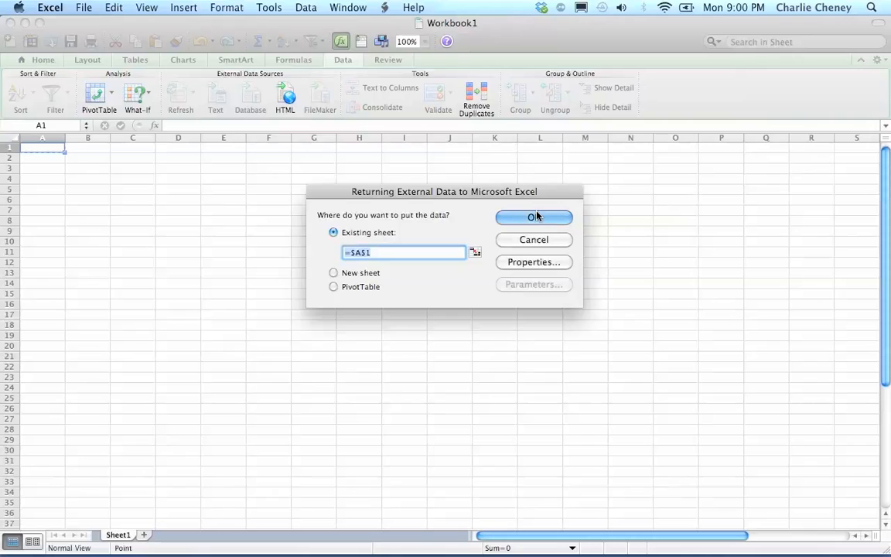
pyautogui.click(534, 216)
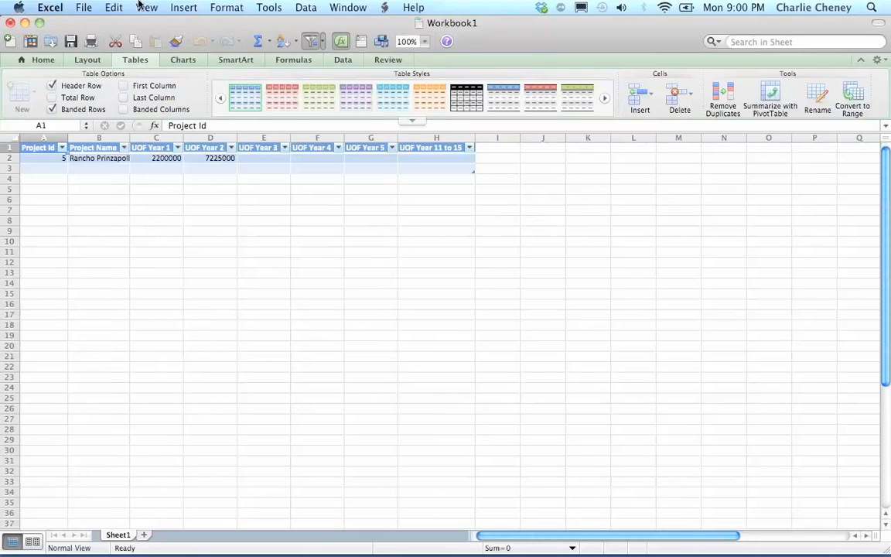
# - Save the workbook to the Desktop as 'Legacy Excel File'
pyautogui.click(83, 6)
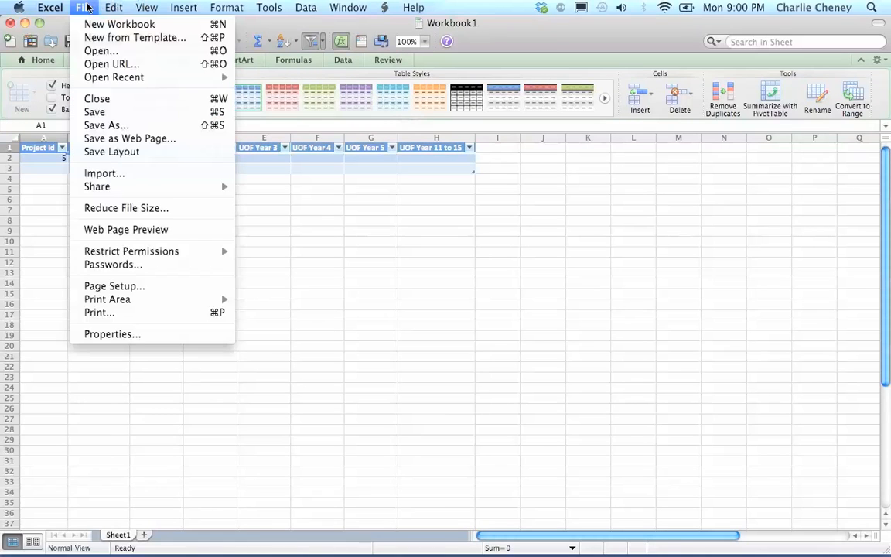
pyautogui.moveTo(107, 300)
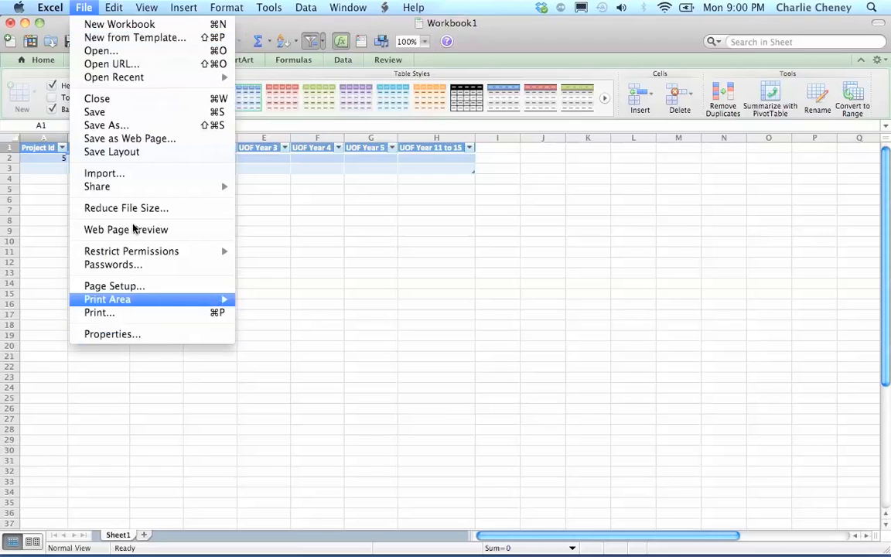
pyautogui.moveTo(115, 122)
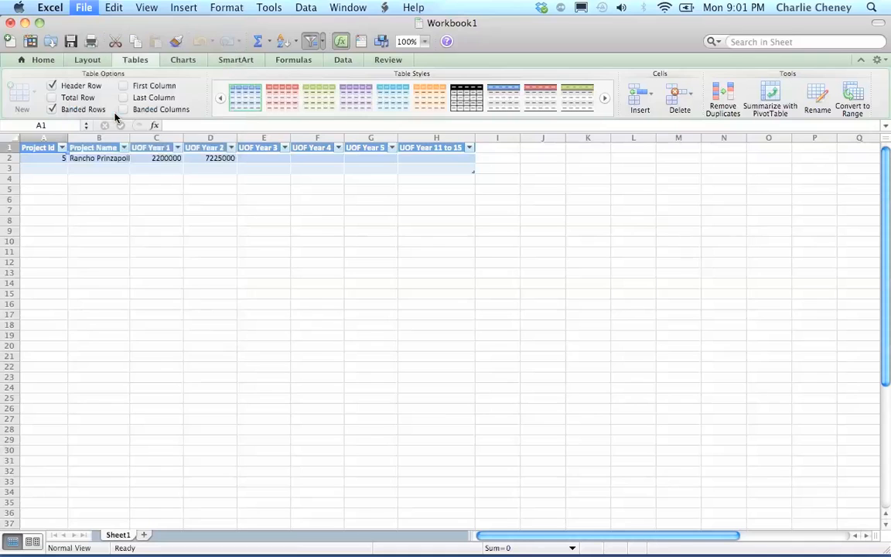
pyautogui.moveTo(282, 251)
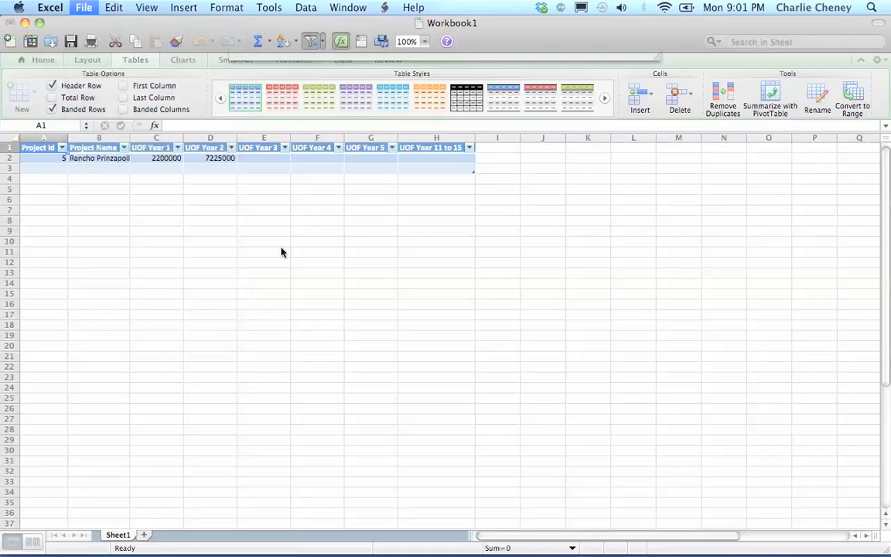
pyautogui.click(84, 7)
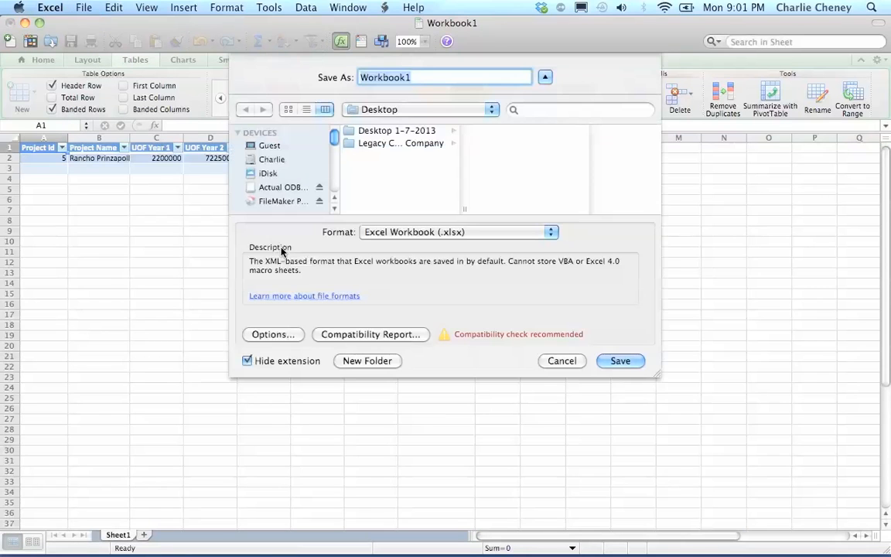
pyautogui.write('Legacy Excel File')
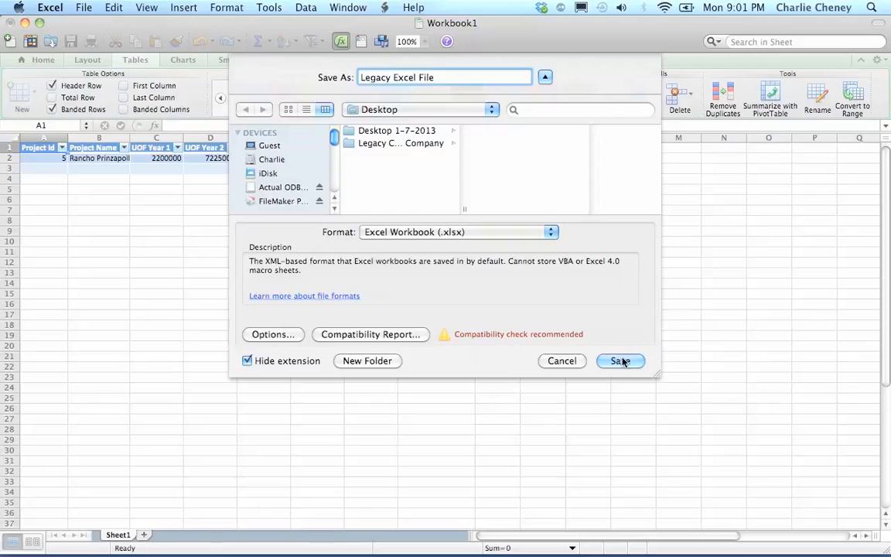
pyautogui.click(621, 361)
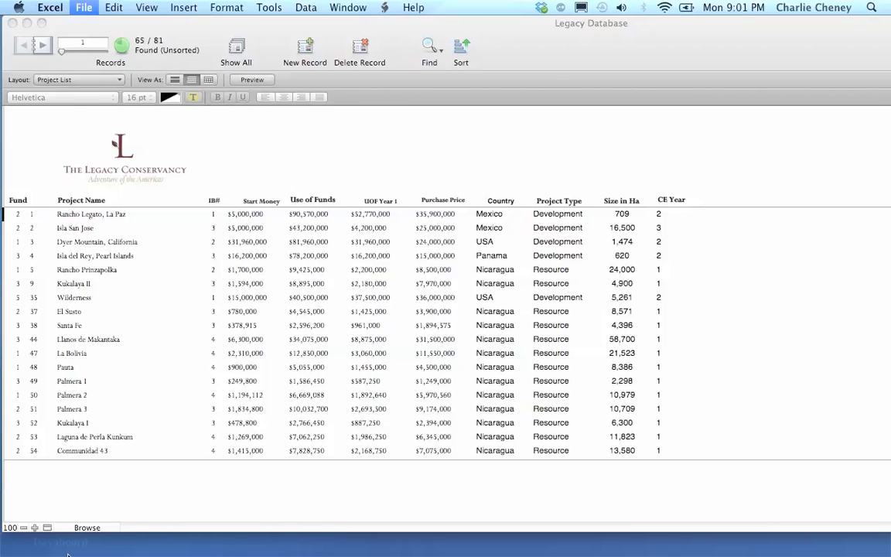
# - Reopen Legacy Excel File.xlsx from the recent files list
pyautogui.click(84, 7)
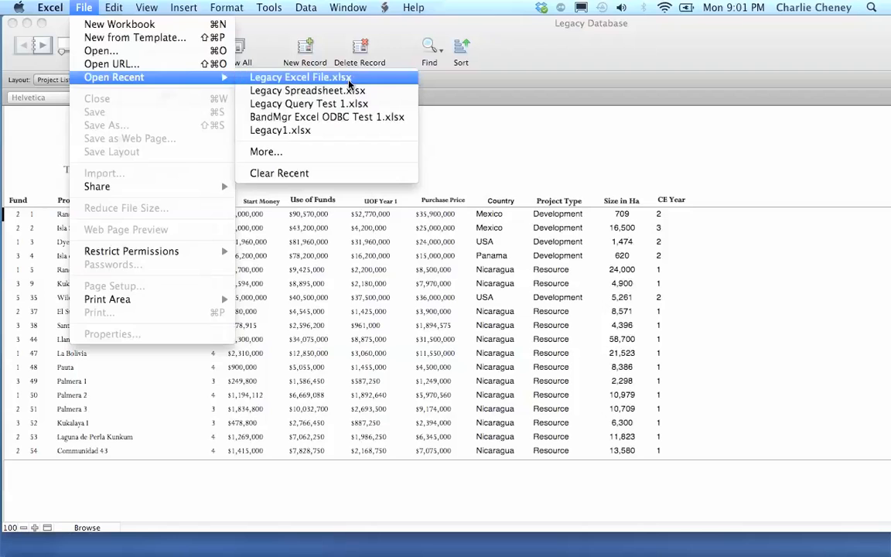
pyautogui.click(300, 77)
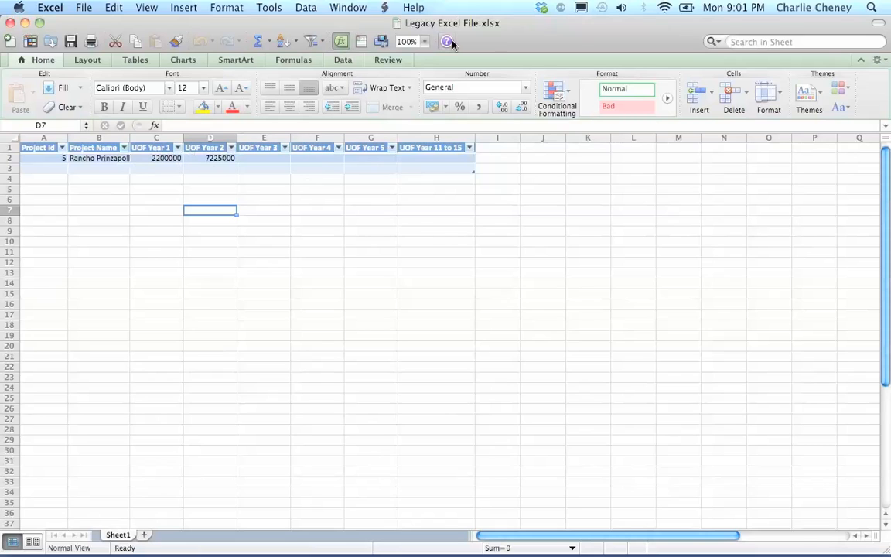
pyautogui.click(306, 7)
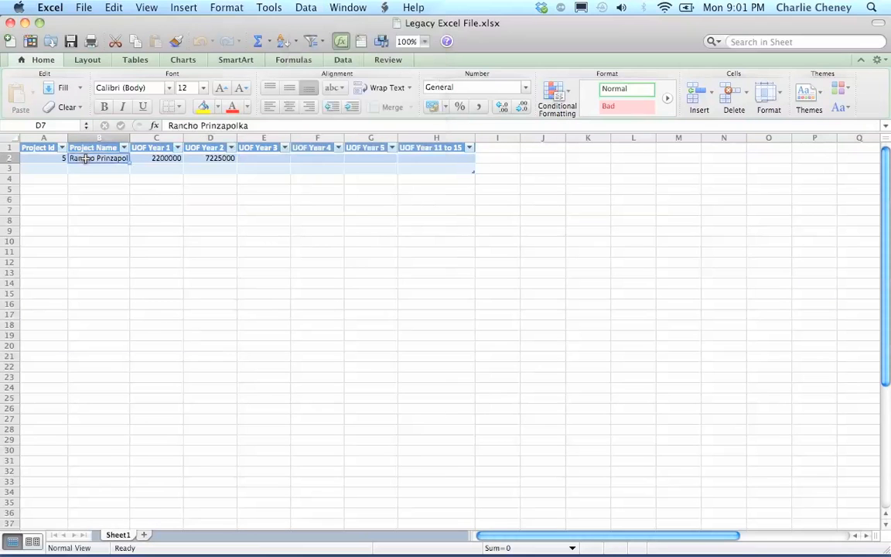
# - Edit the table's query via Data > Edit Query, allowing the external connection
pyautogui.click(306, 7)
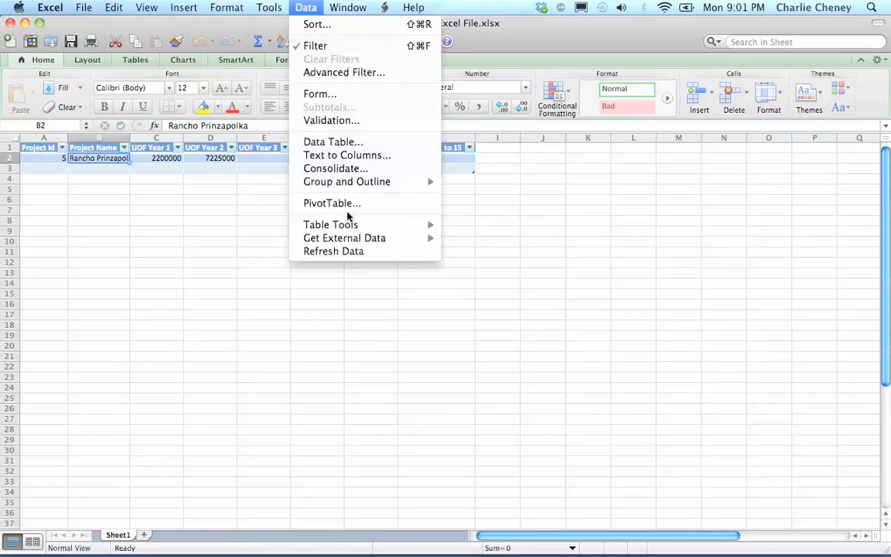
pyautogui.moveTo(344, 238)
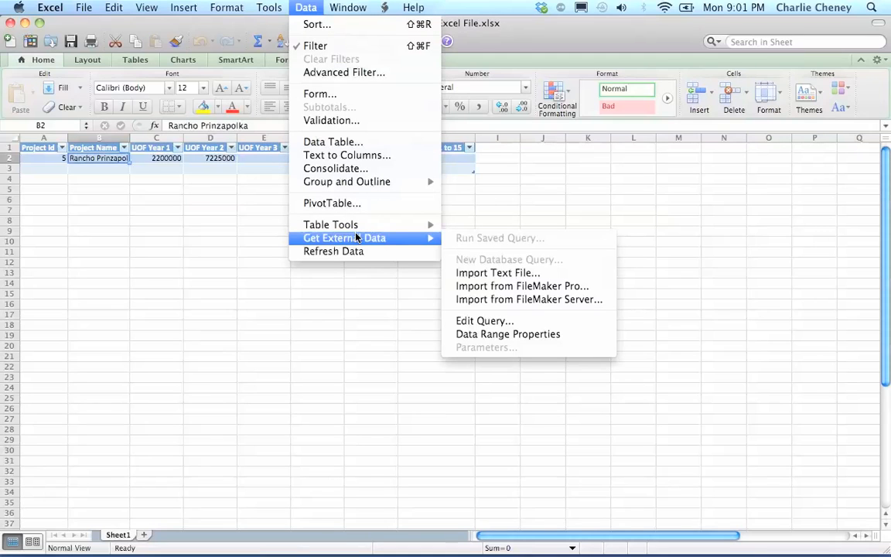
pyautogui.moveTo(485, 320)
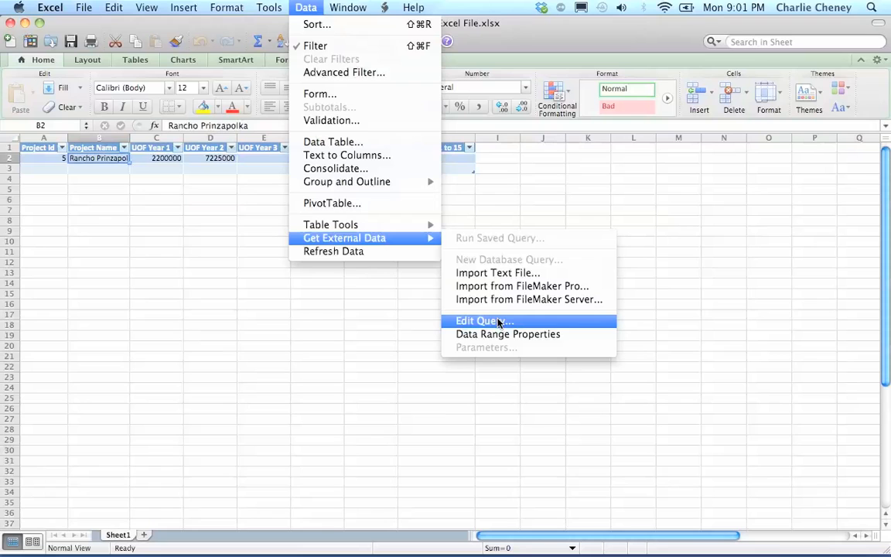
pyautogui.click(480, 320)
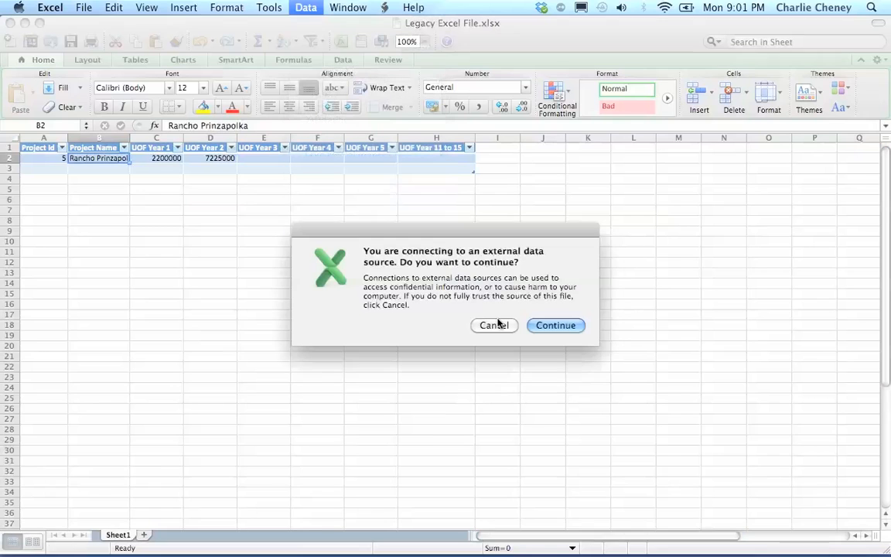
pyautogui.moveTo(556, 325)
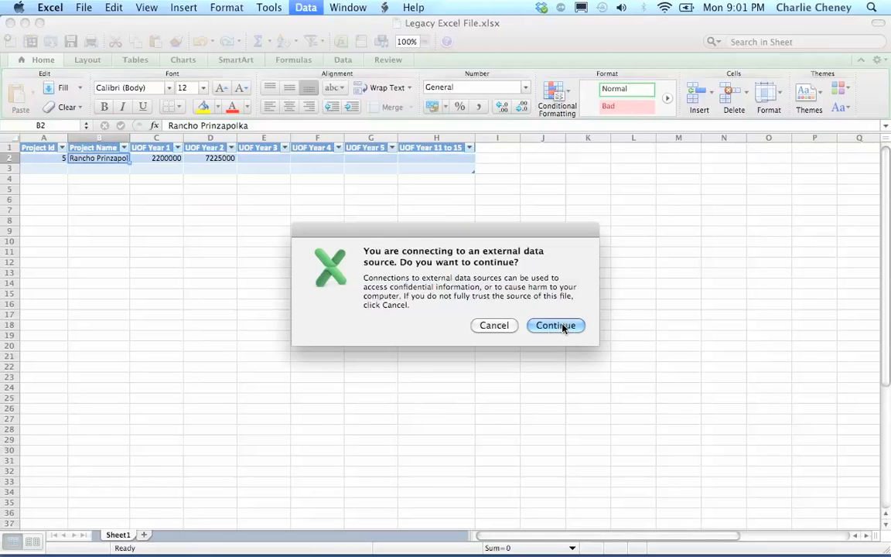
pyautogui.click(556, 325)
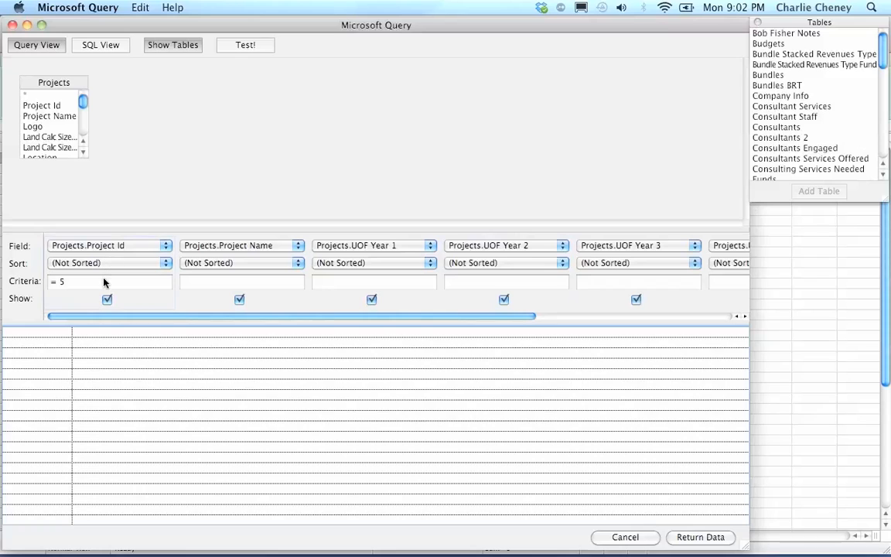
# - Set the Project Id criterion to '> 5', test it, and return the rows
pyautogui.click(108, 281)
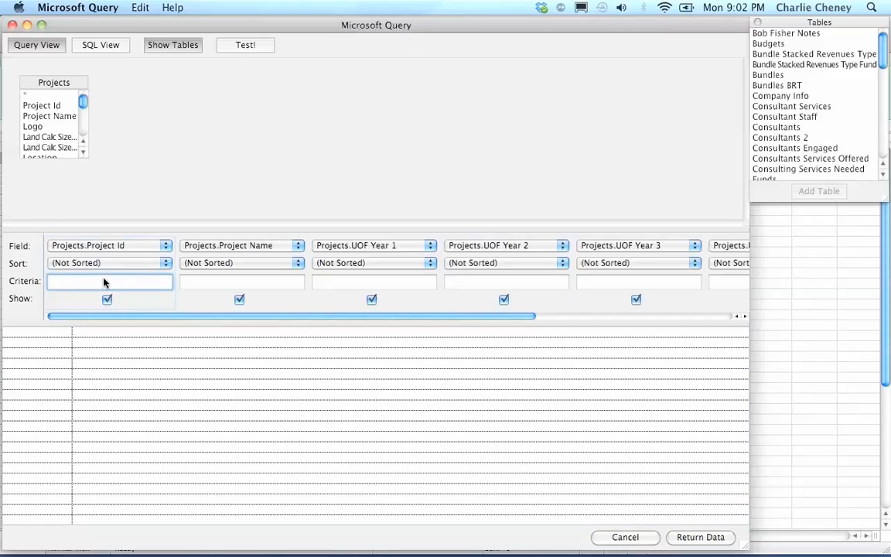
pyautogui.write('> 5')
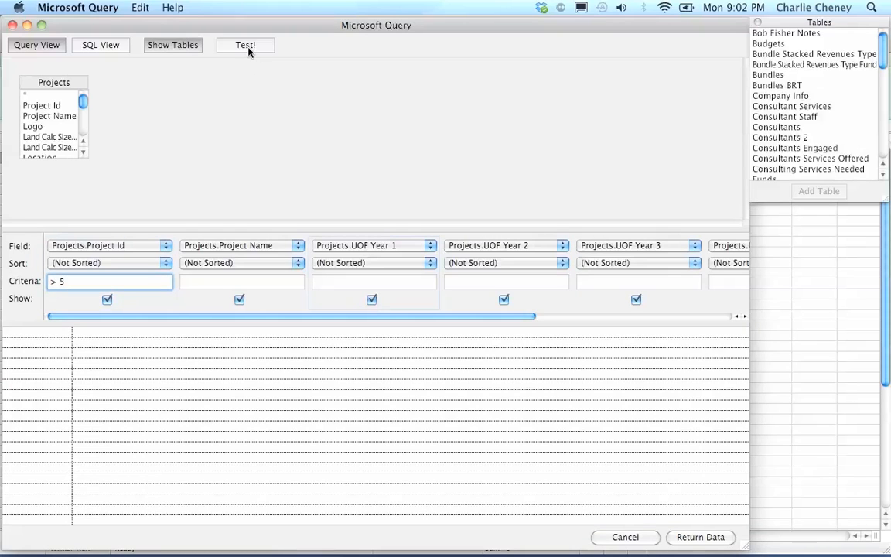
pyautogui.click(245, 44)
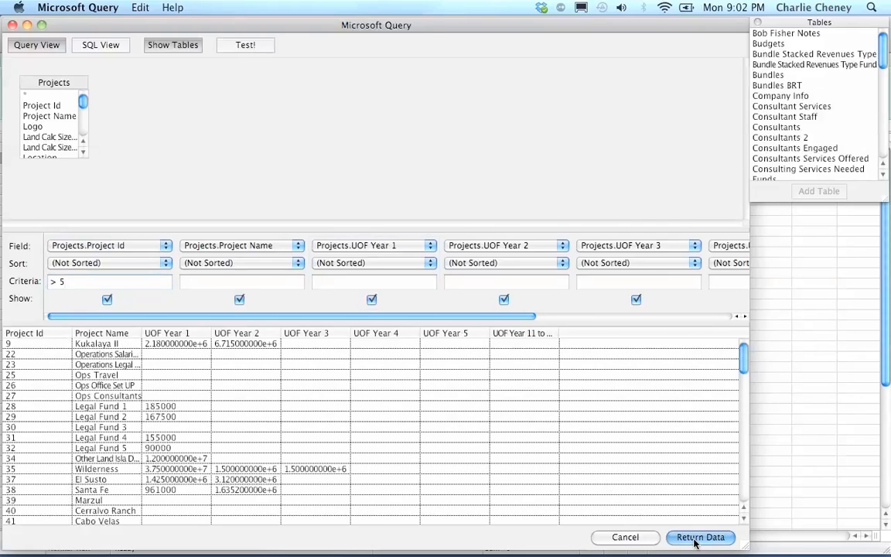
pyautogui.click(700, 537)
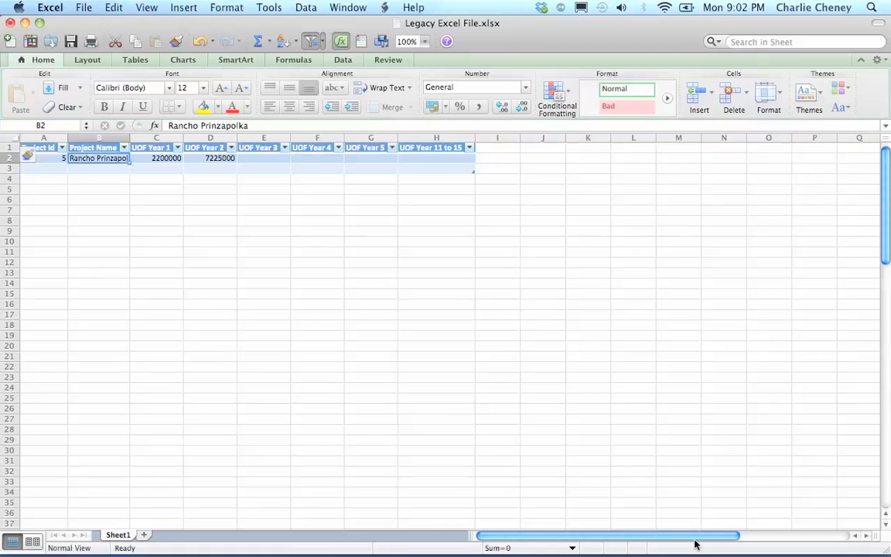
# - Scroll through the refreshed table of projects with Id above 5
pyautogui.scroll(-3)
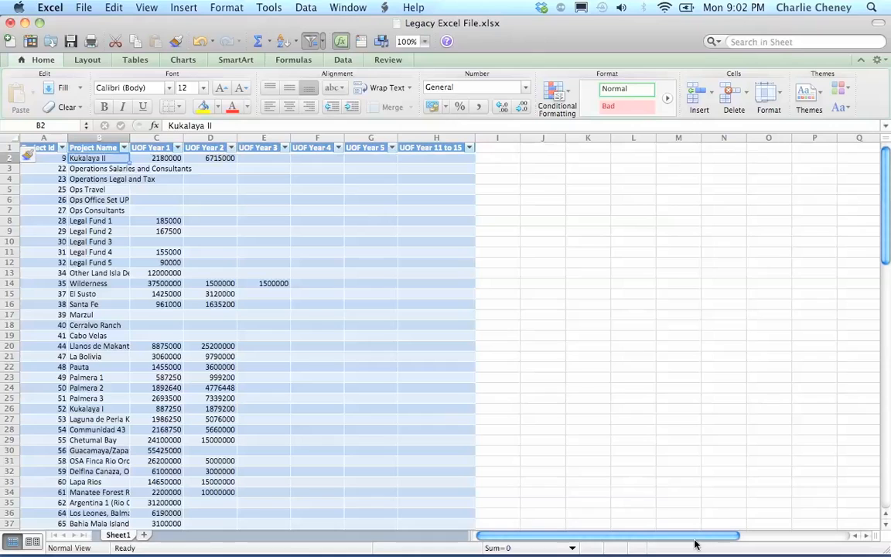
pyautogui.moveTo(595, 288)
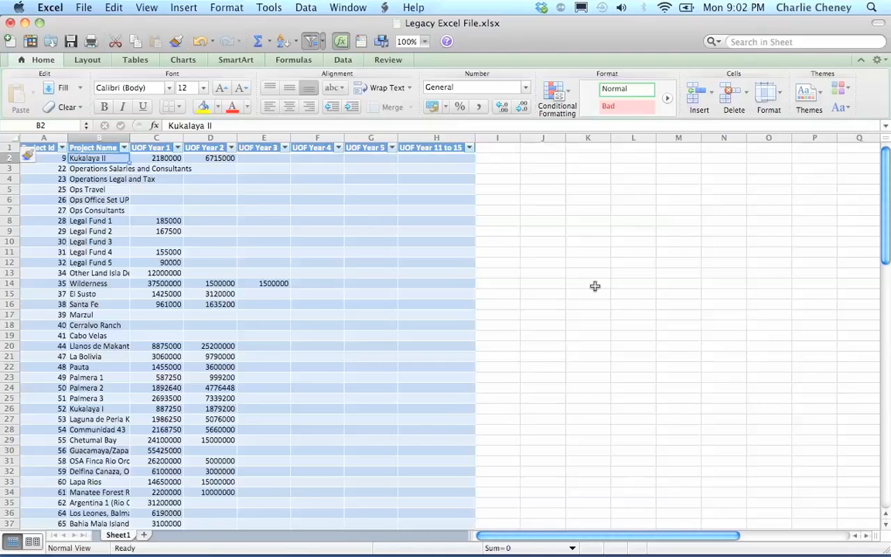
pyautogui.moveTo(594, 286)
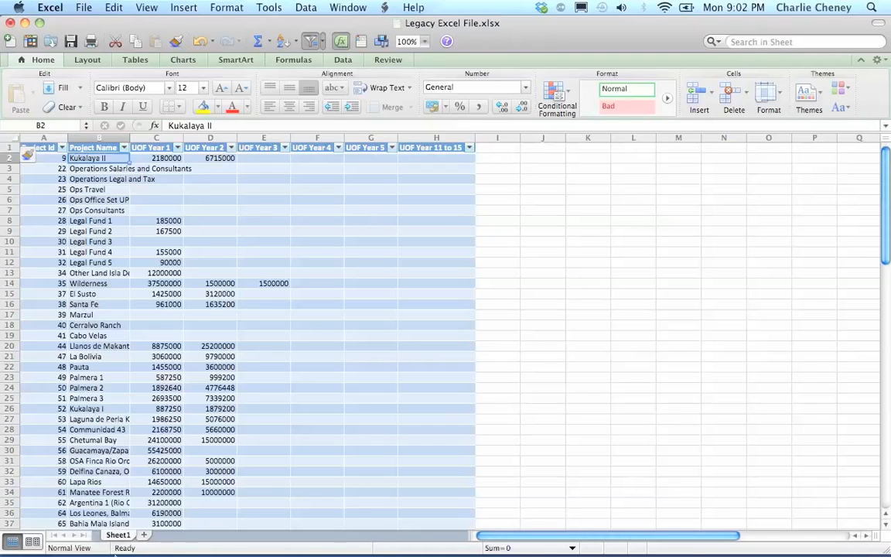